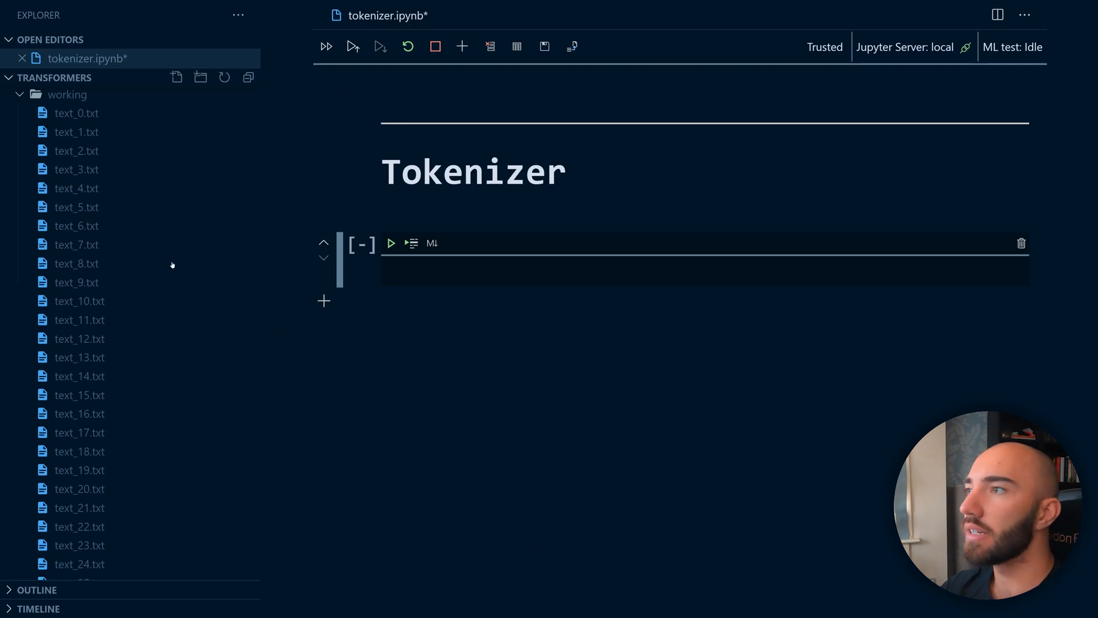
pyautogui.moveTo(77, 226)
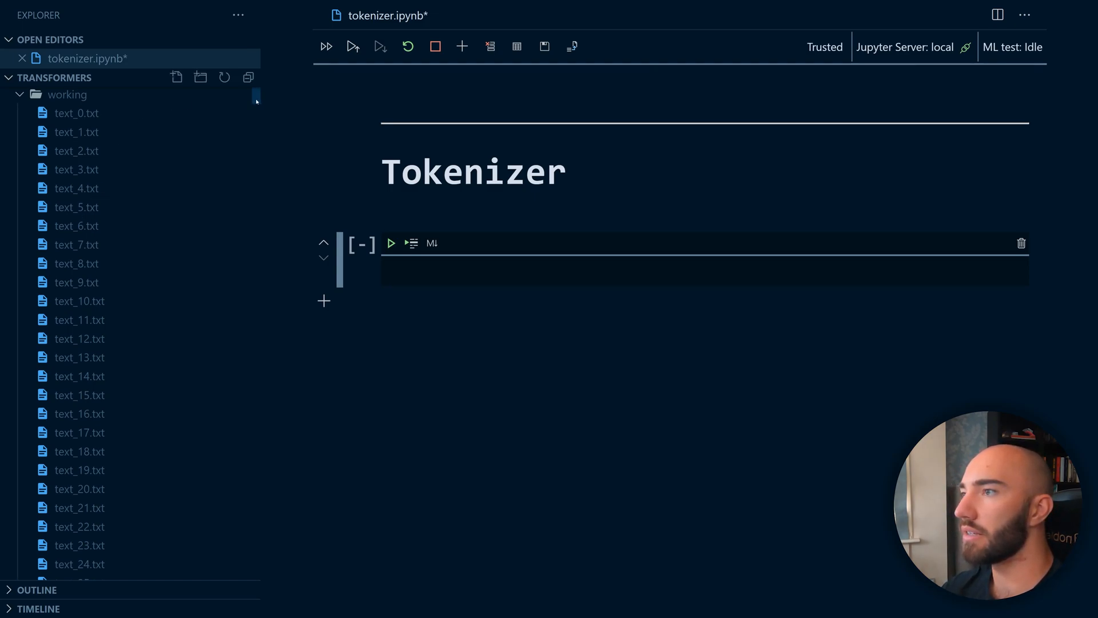
# Step: Look through the Italian sentences in text_2749.txt, then return to the Tokenizer notebook
pyautogui.scroll(-3)
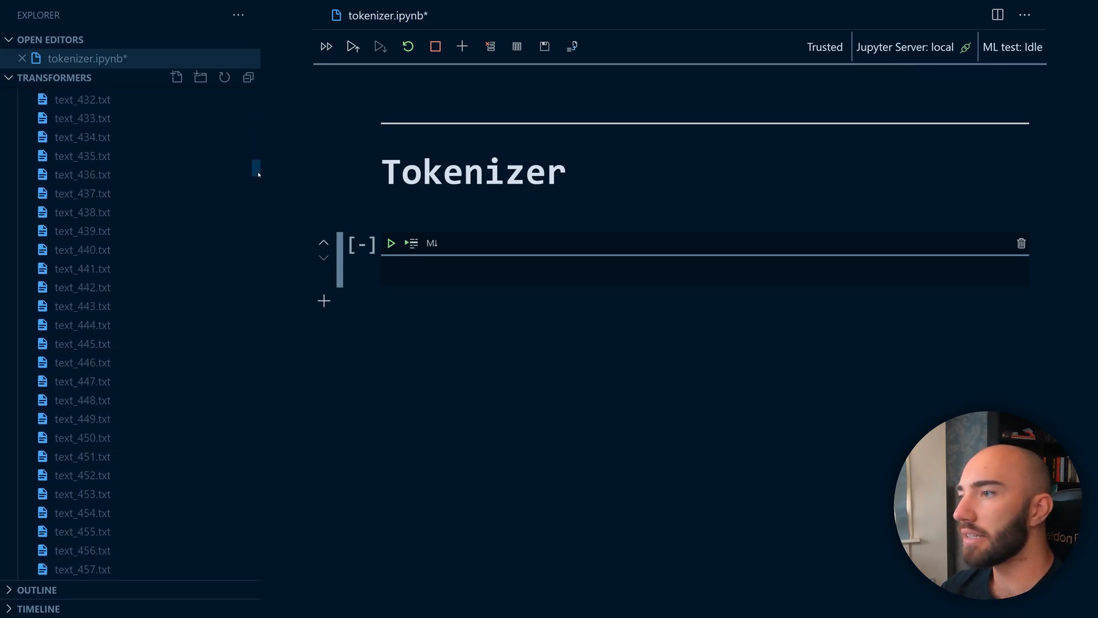
pyautogui.scroll(-3)
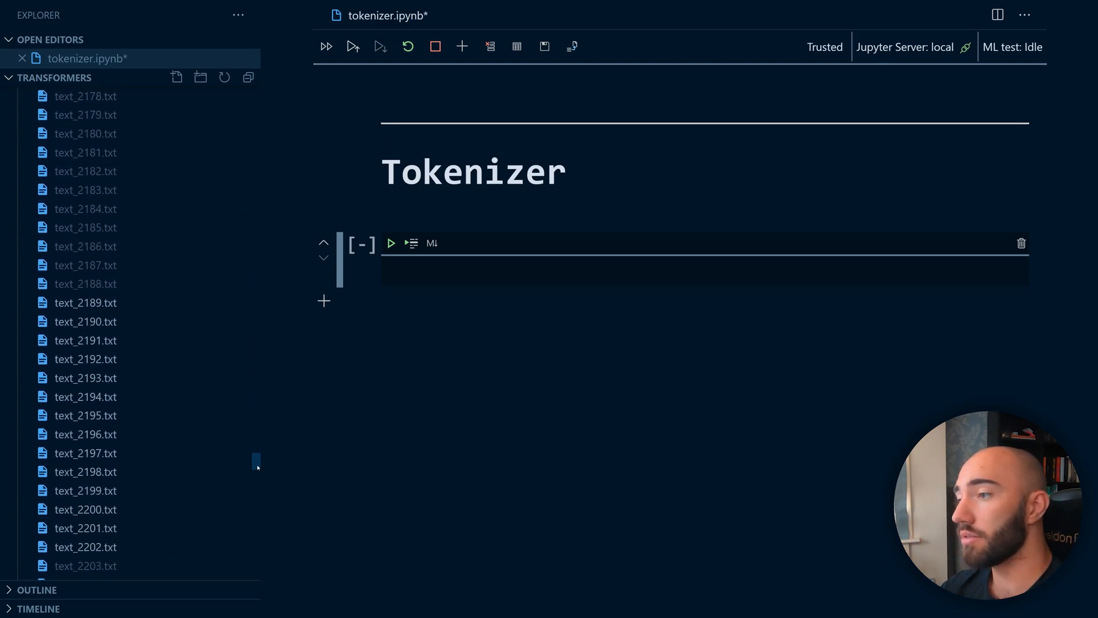
pyautogui.scroll(-3)
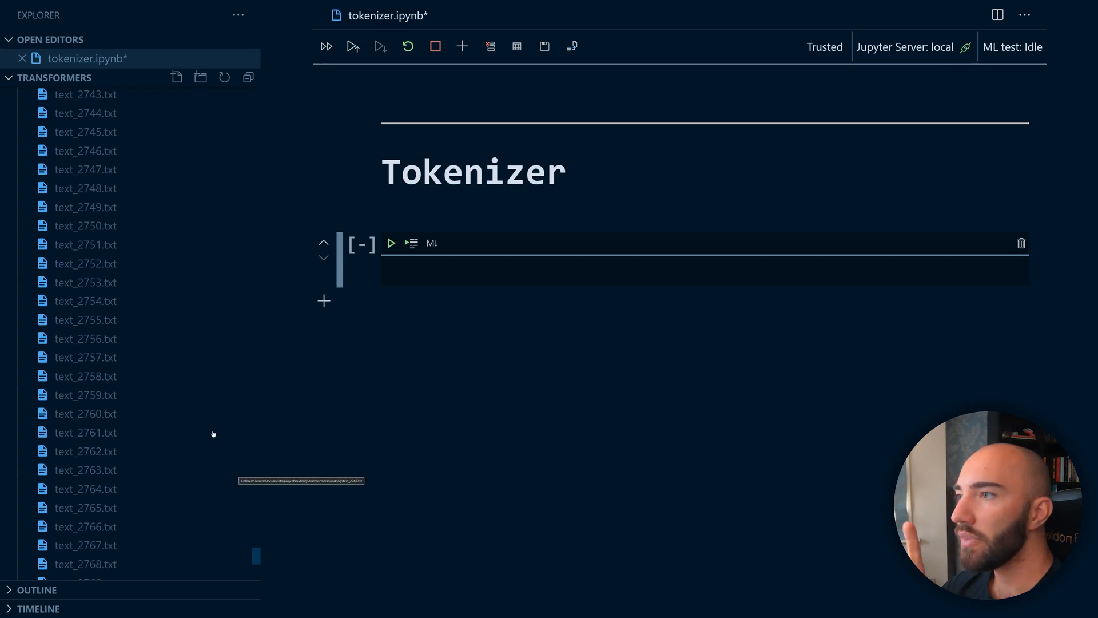
pyautogui.click(86, 225)
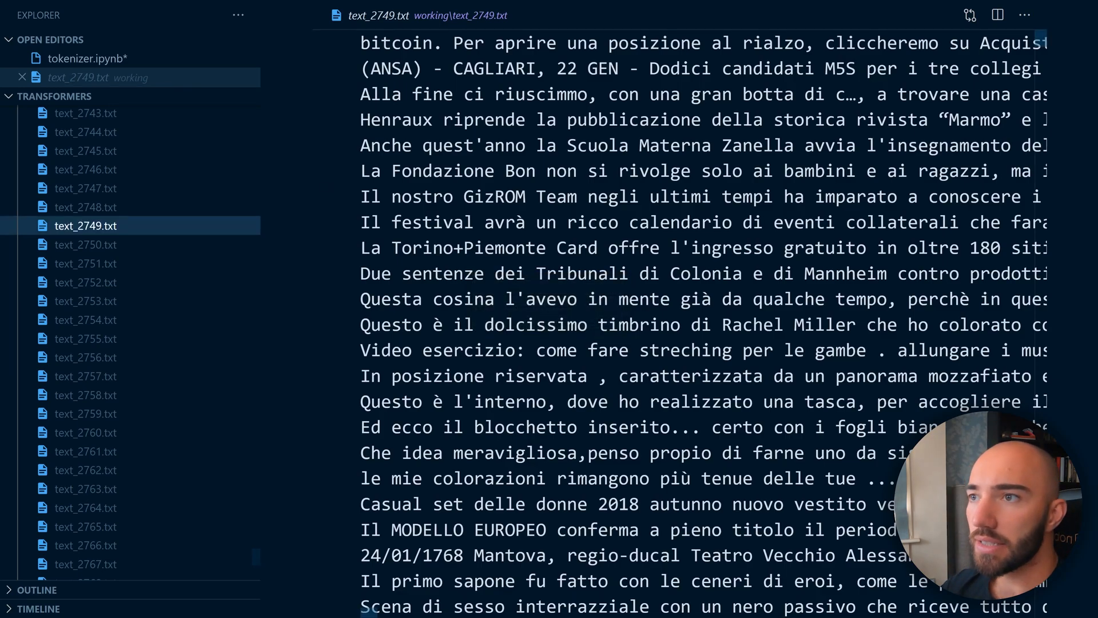
pyautogui.scroll(-3)
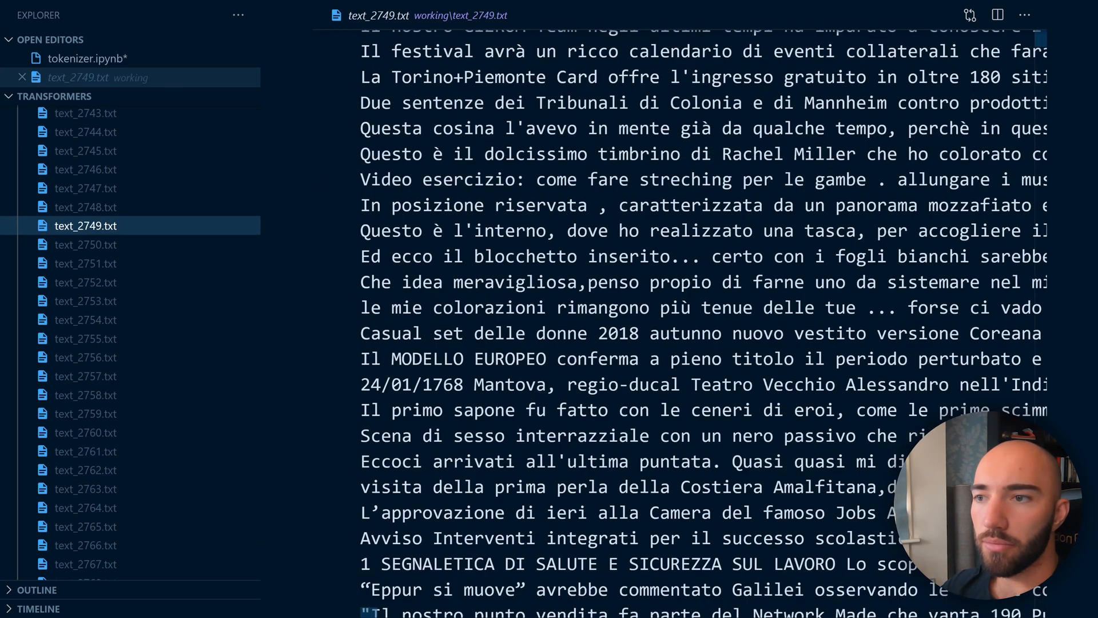
pyautogui.scroll(-3)
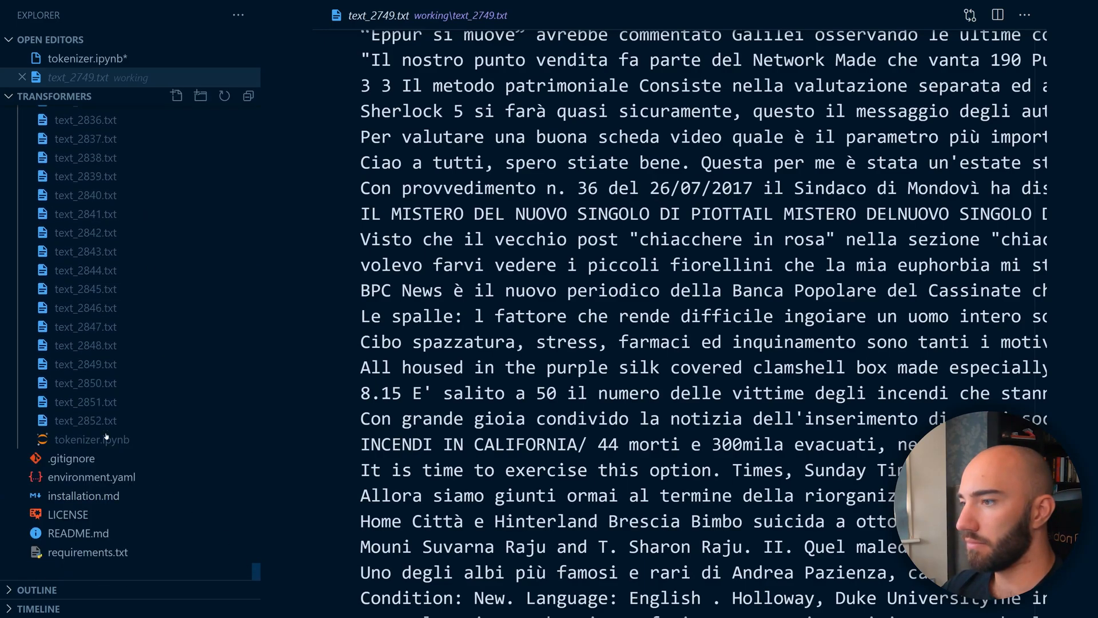
pyautogui.click(91, 439)
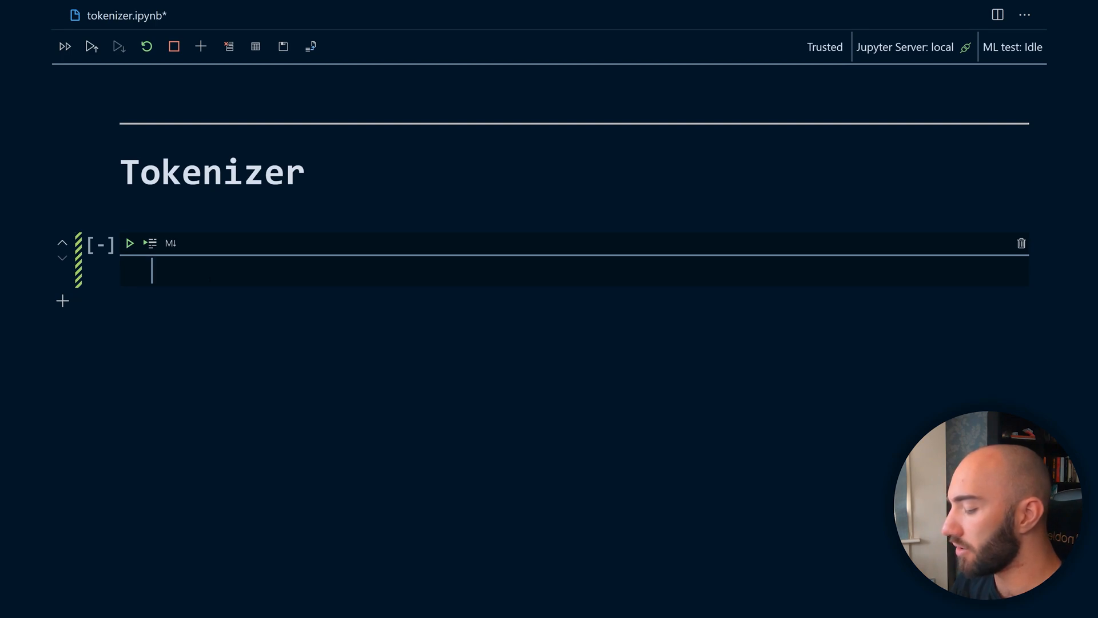
# Step: Write 'from pathlib import Path' in the first cell and run it
pyautogui.write('import pathli')
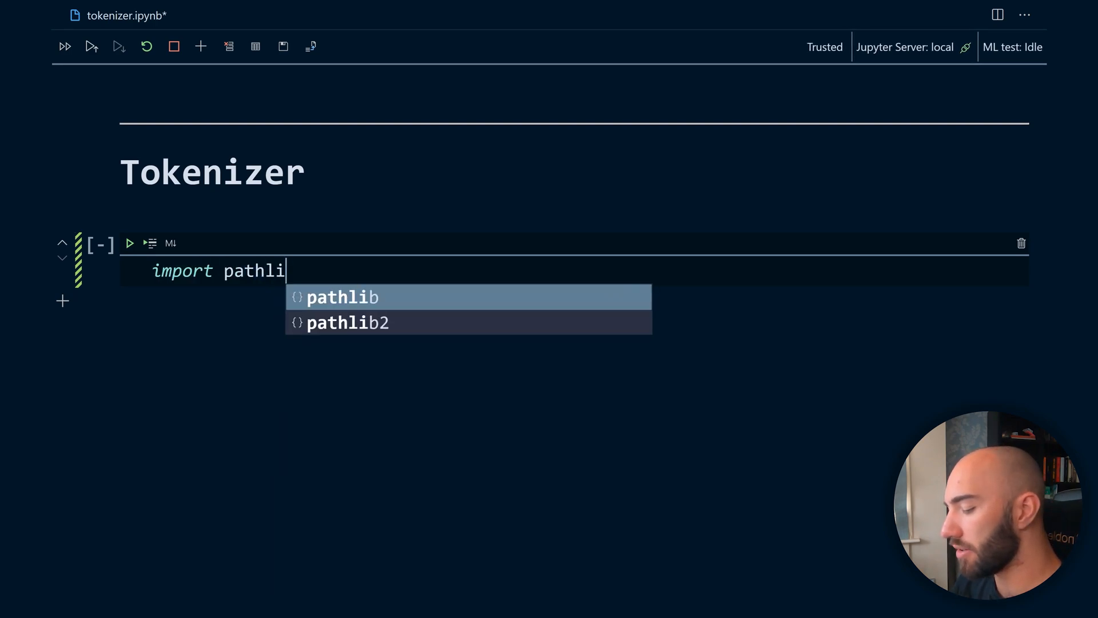
pyautogui.write('b')
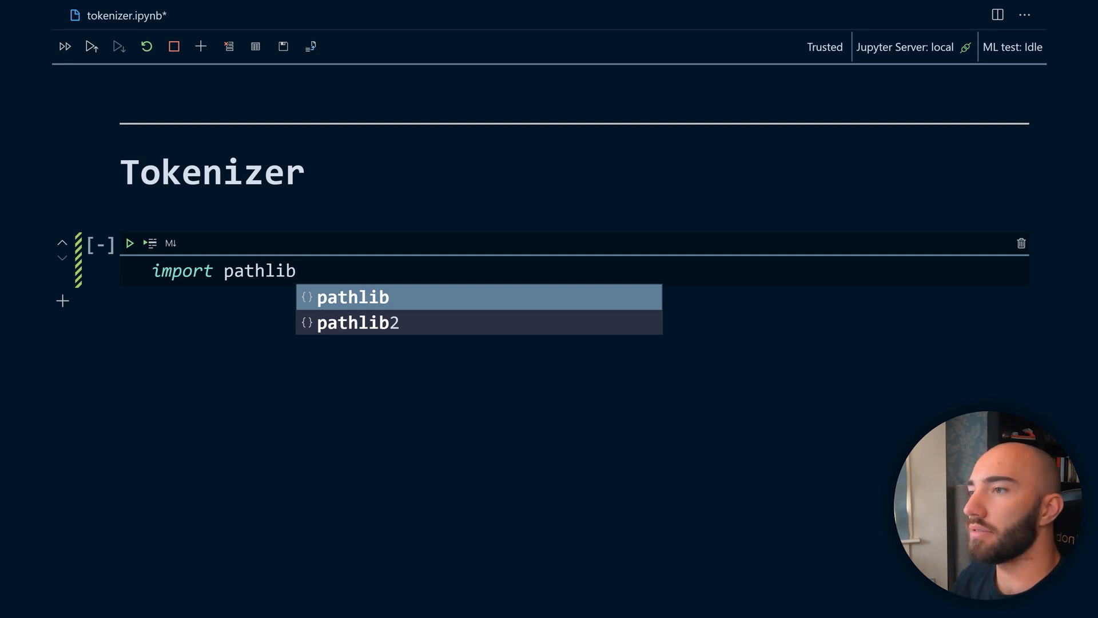
pyautogui.click(352, 297)
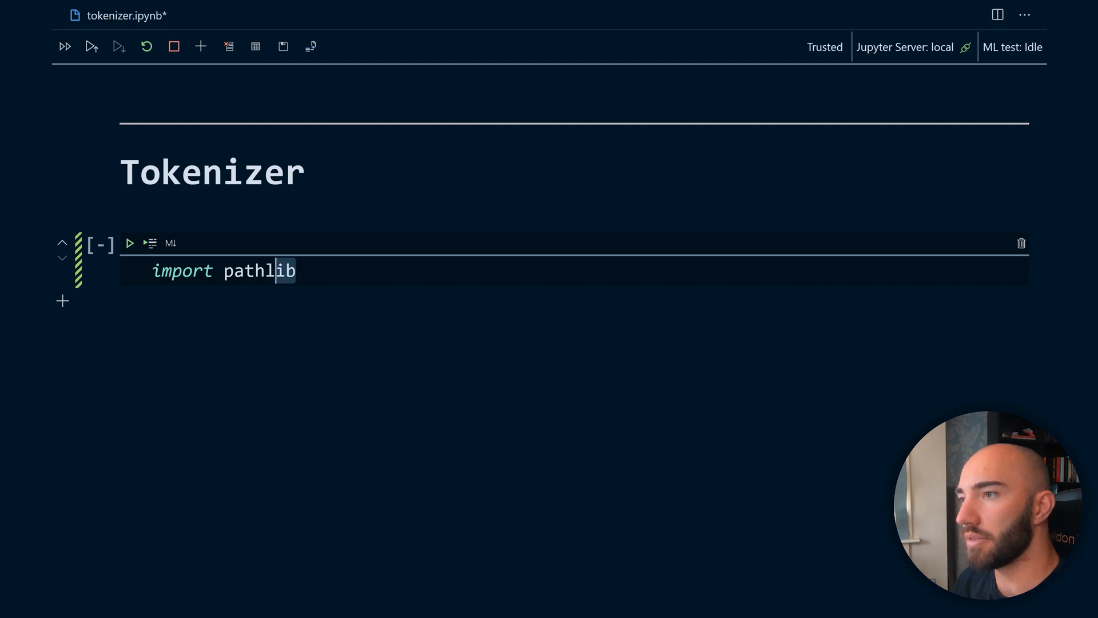
pyautogui.write('Path')
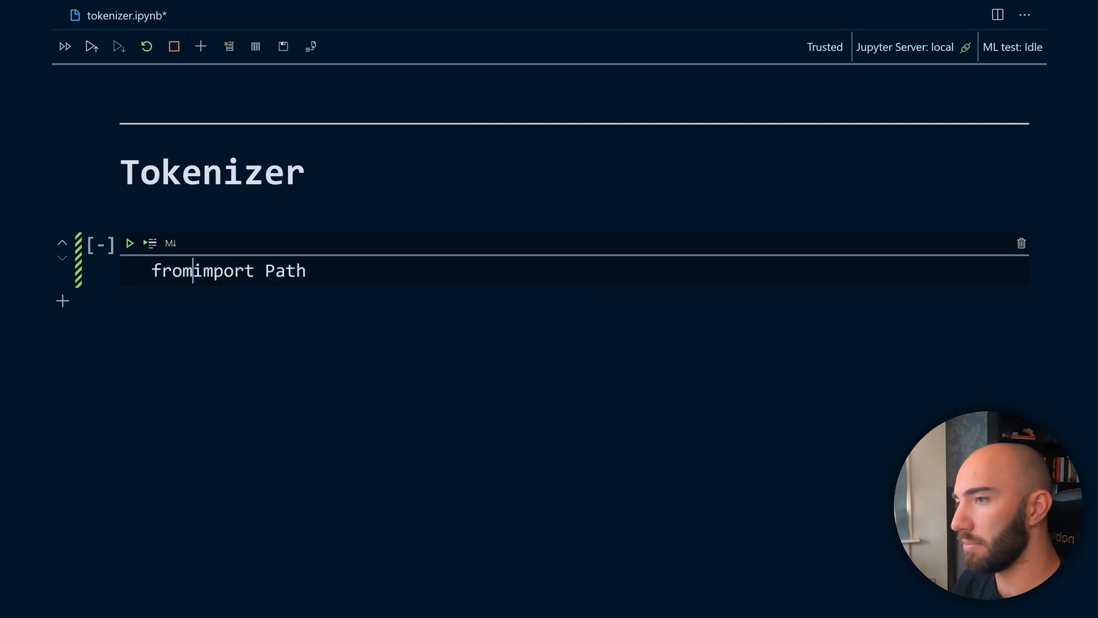
pyautogui.write('path')
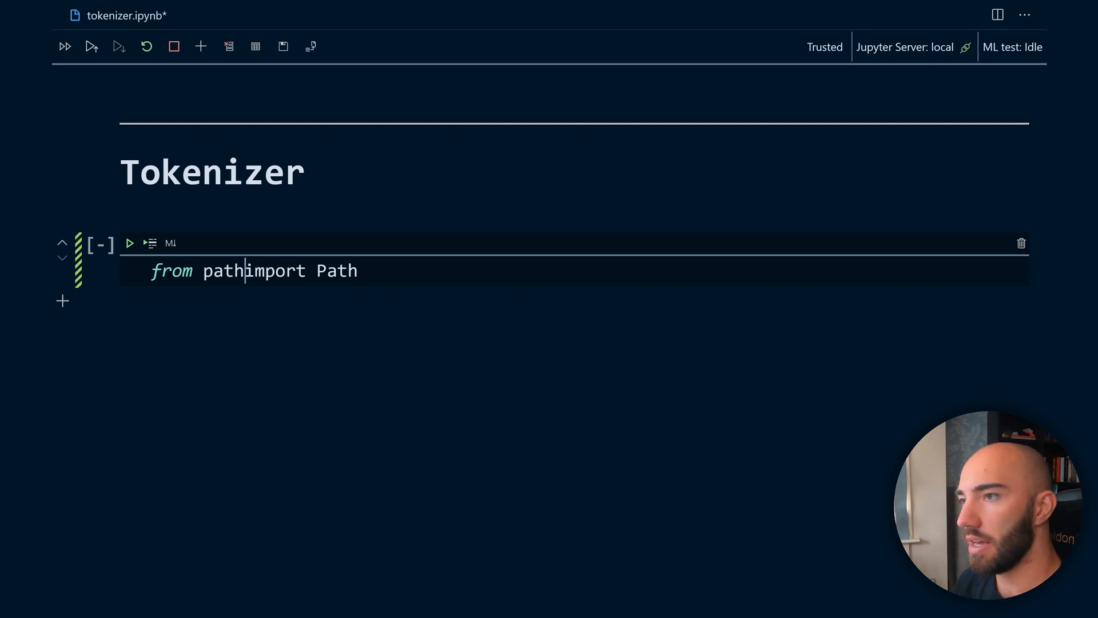
pyautogui.write('lib')
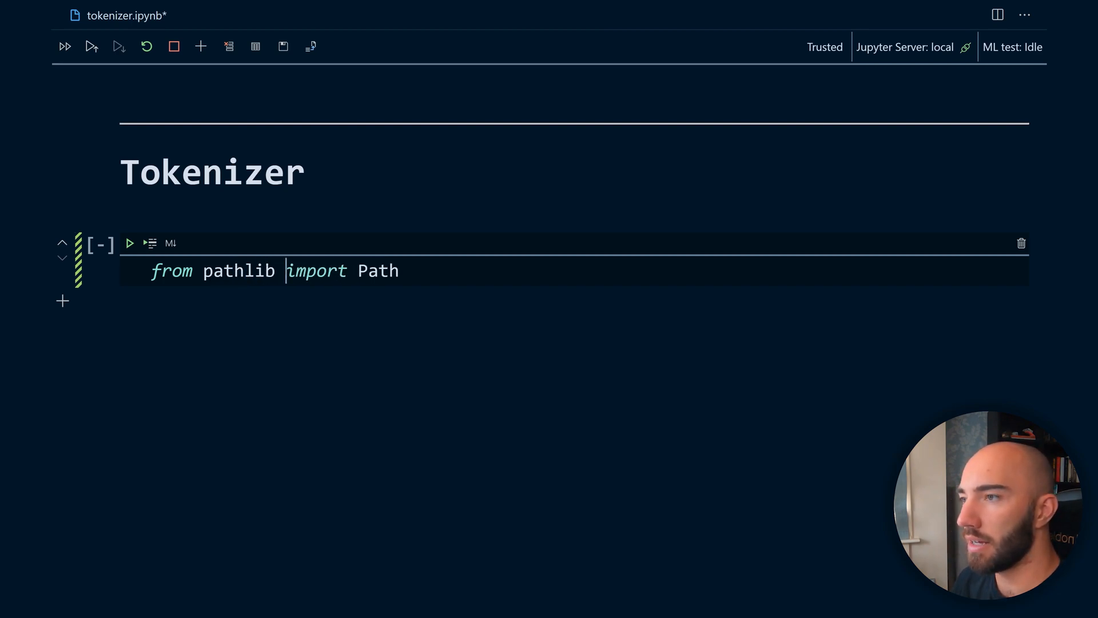
pyautogui.press('shift+enter')
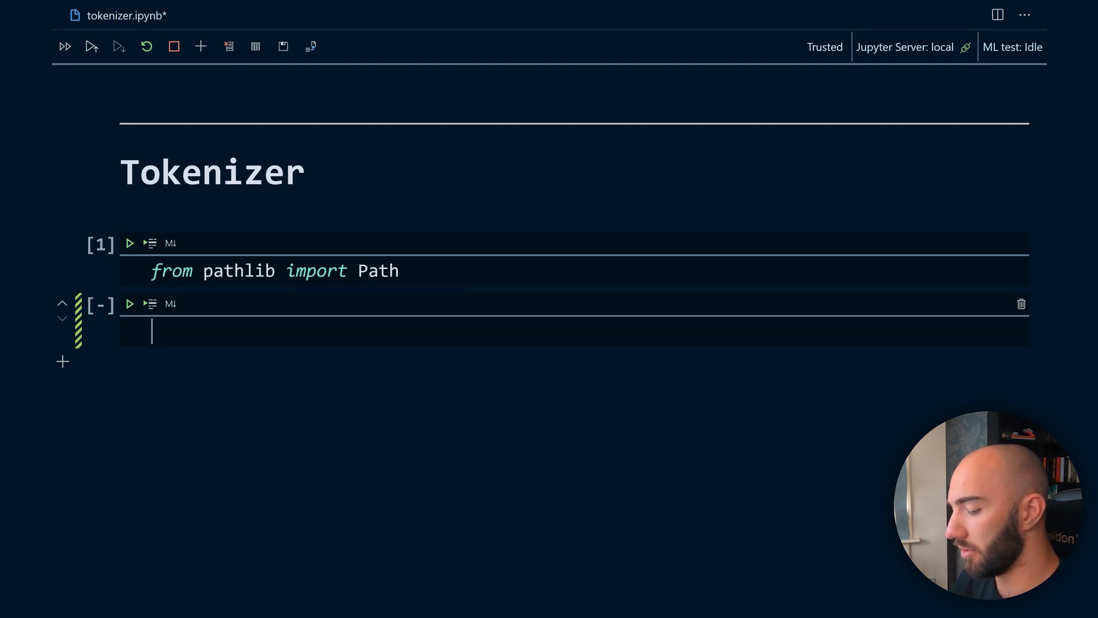
# Step: Start a paths list comprehension: paths = [str(x) for x in Path...]
pyautogui.write('os.listdir')
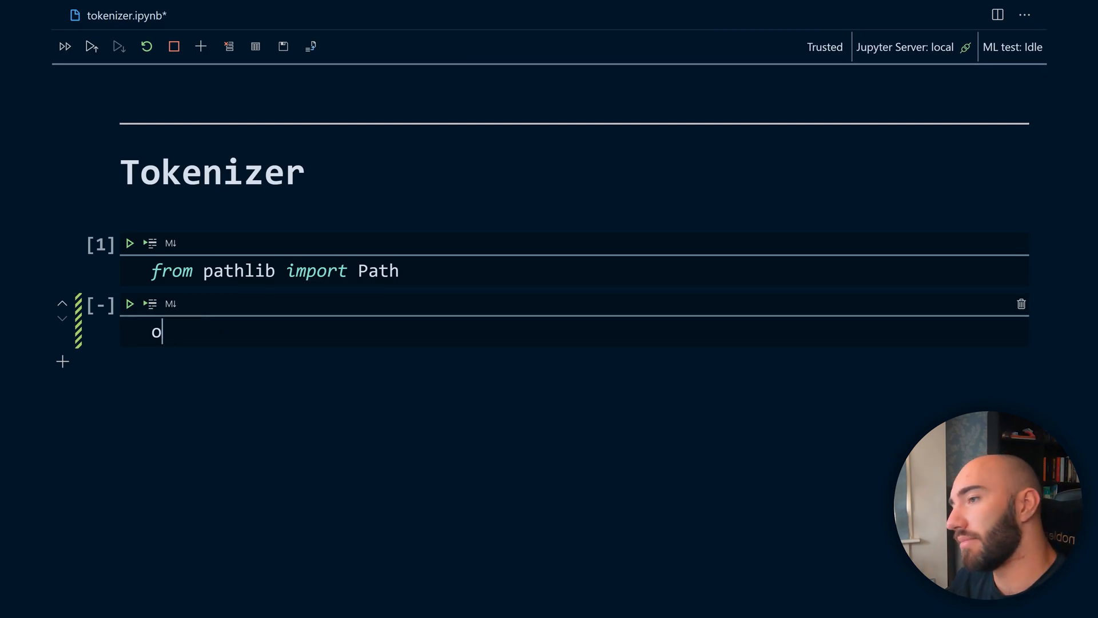
pyautogui.press('Backspace')
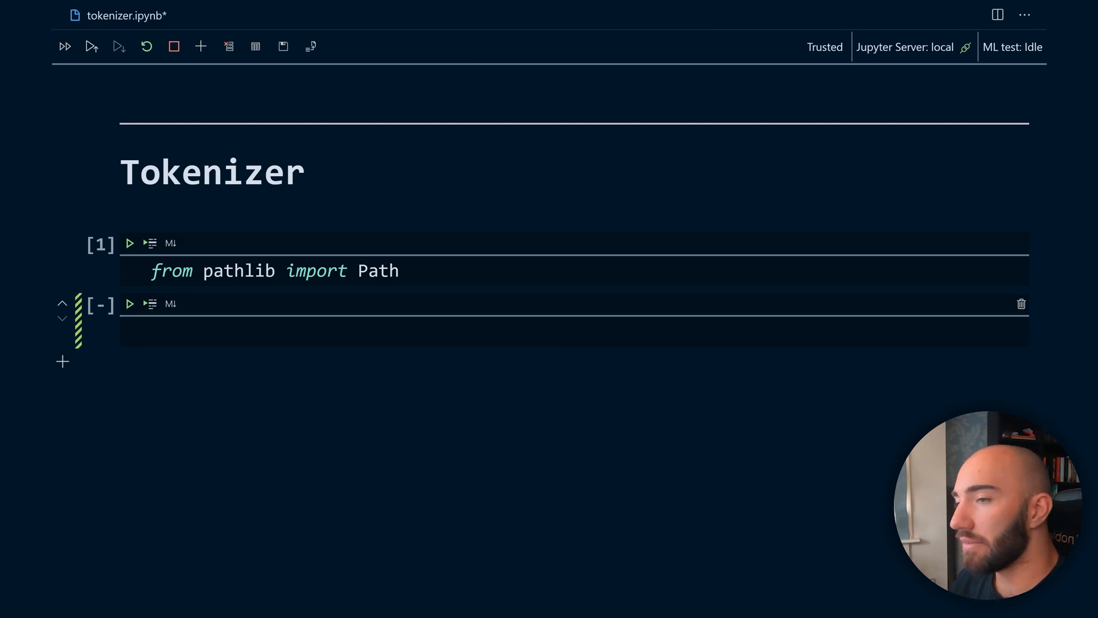
pyautogui.write('paths')
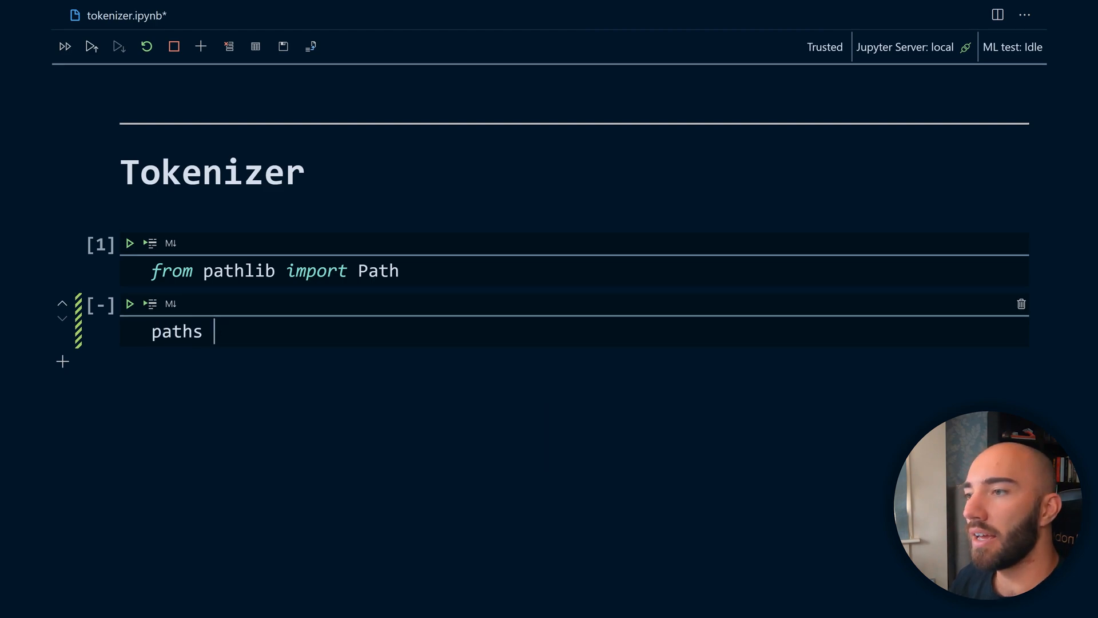
pyautogui.write('= []')
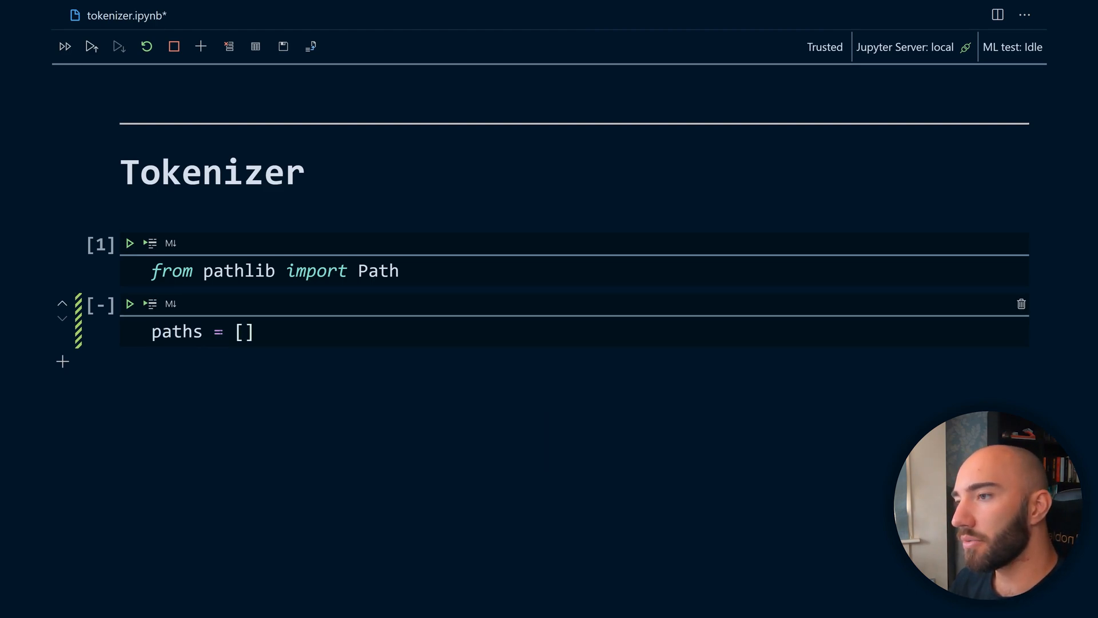
pyautogui.click(247, 331)
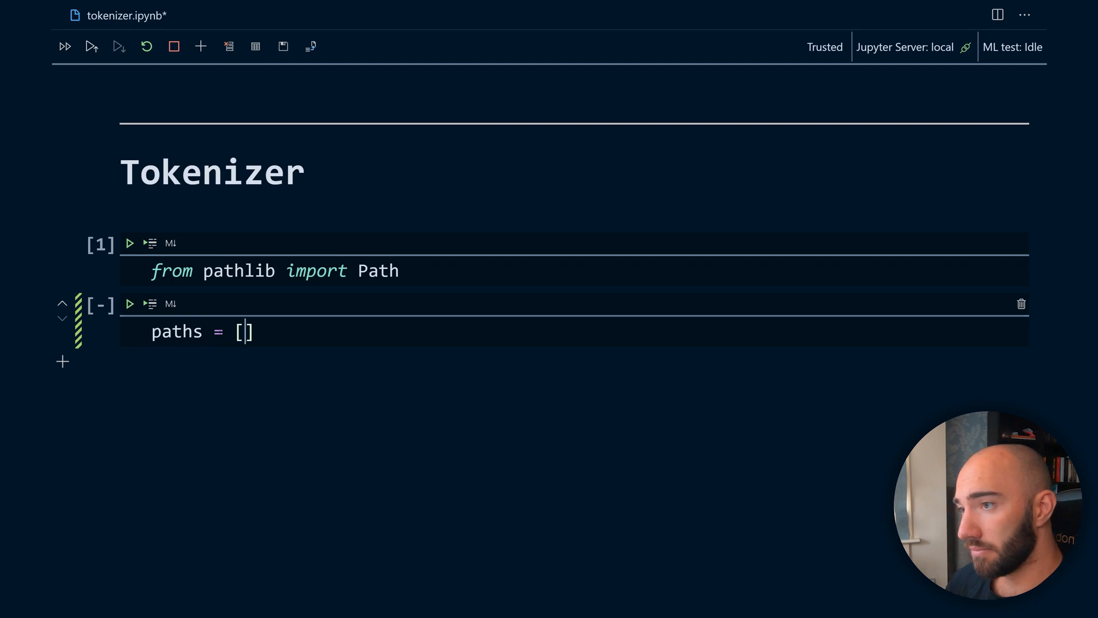
pyautogui.write('str')
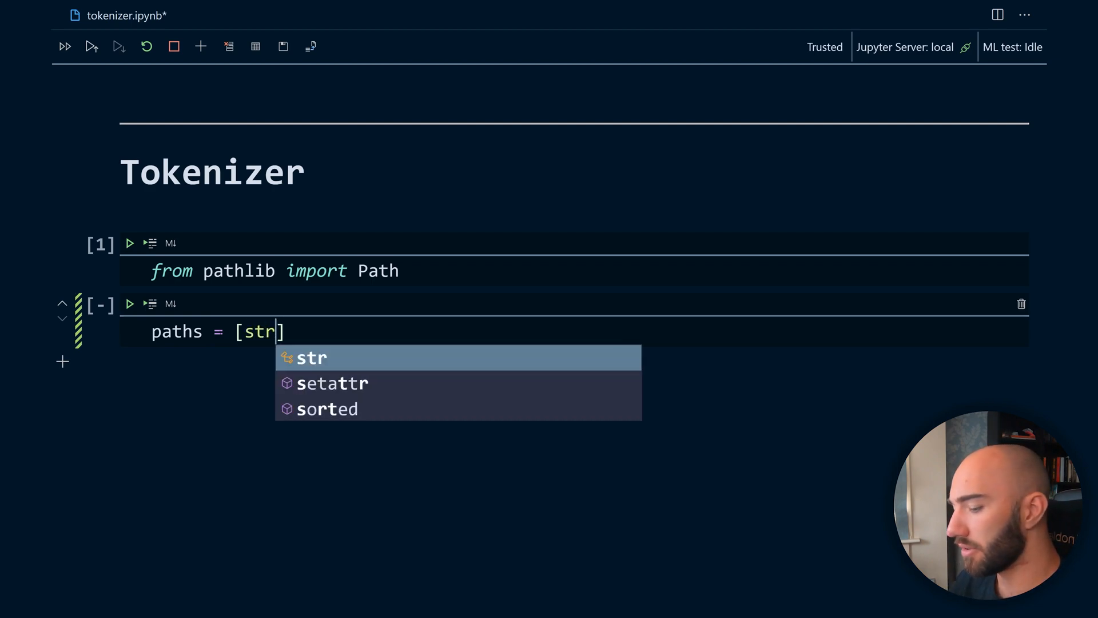
pyautogui.write('(x)')
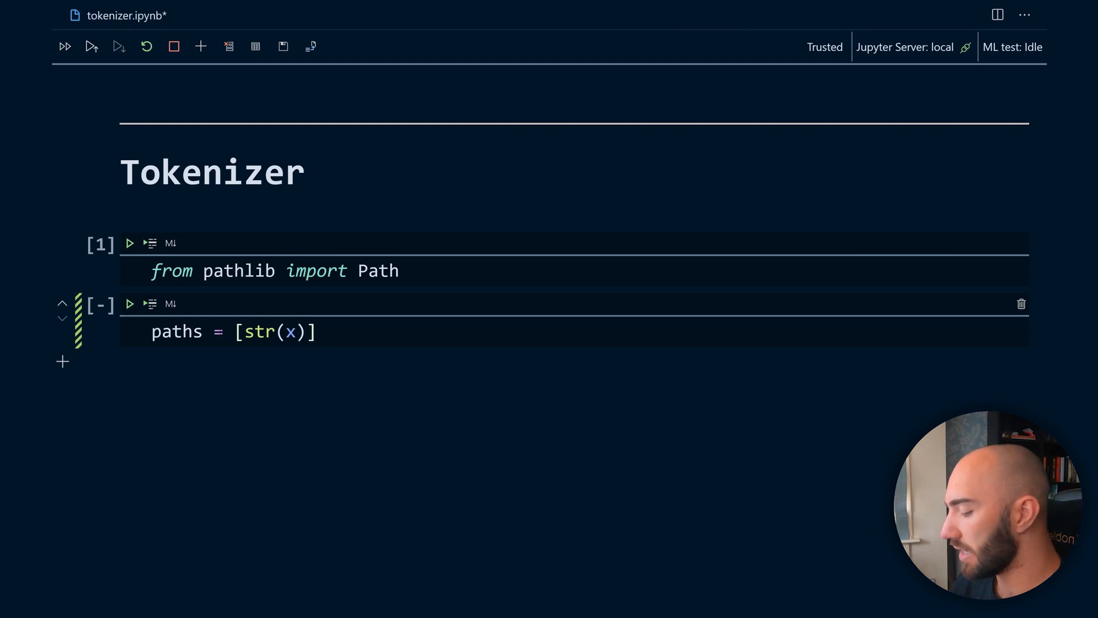
pyautogui.write('for x in')
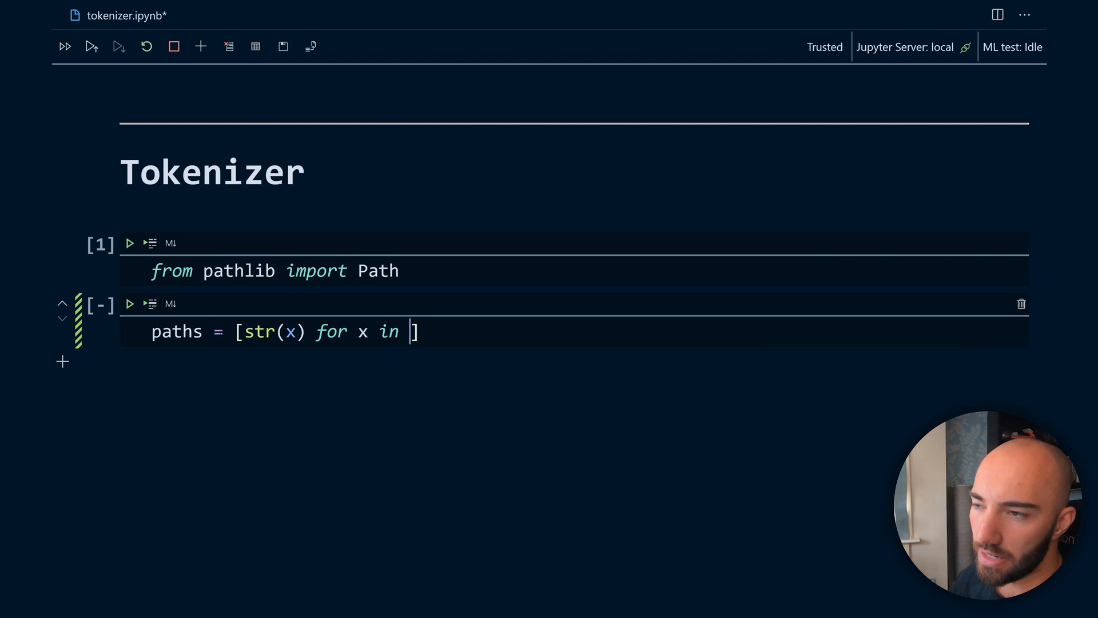
pyautogui.write("Path('./")
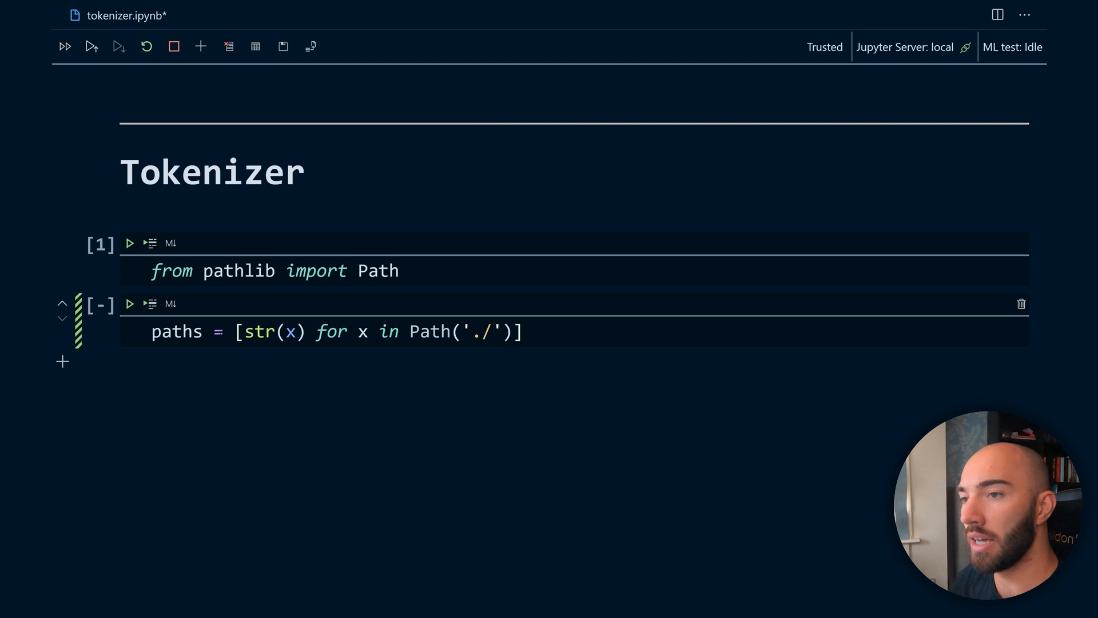
# Step: Add .glob('*.txt') after Path('./') so the list collects every text file
pyautogui.click(513, 331)
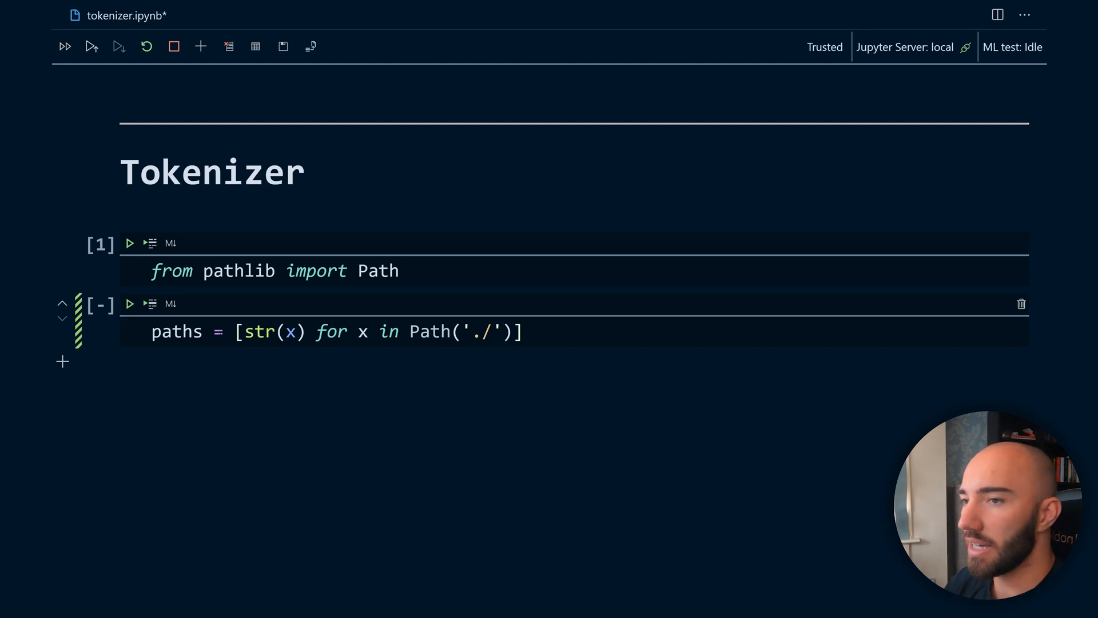
pyautogui.write('gl')
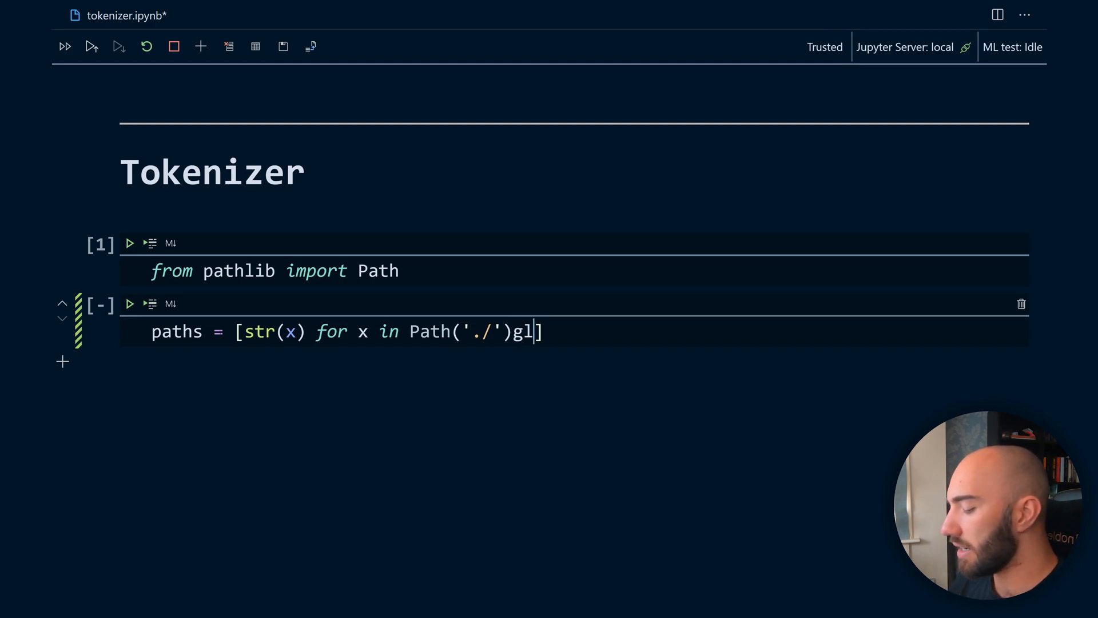
pyautogui.press('Backspace')
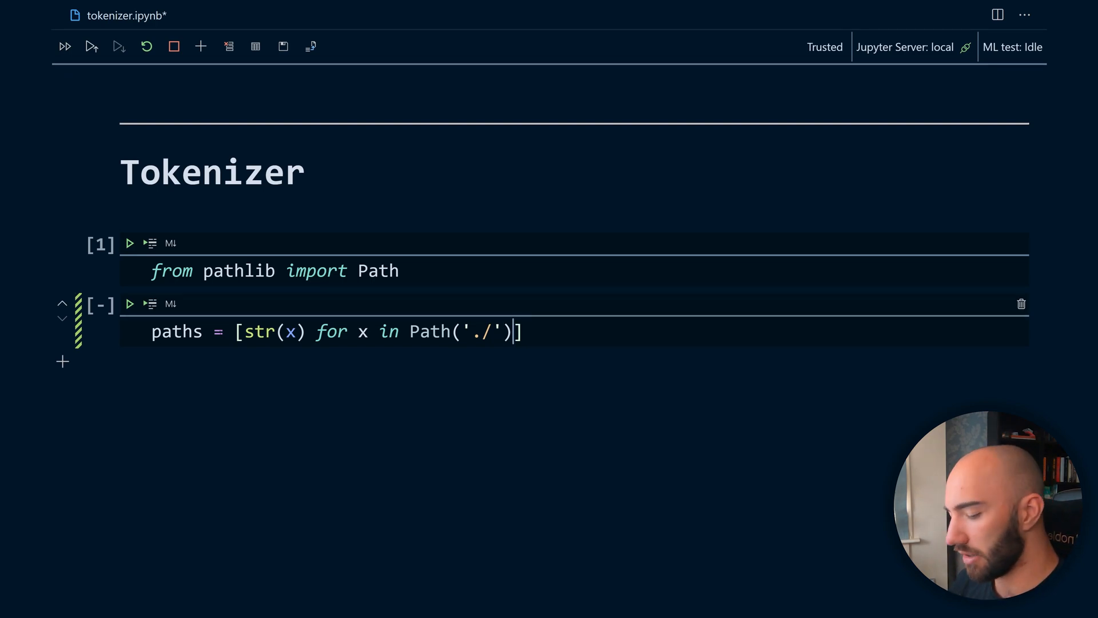
pyautogui.write('.glob(')
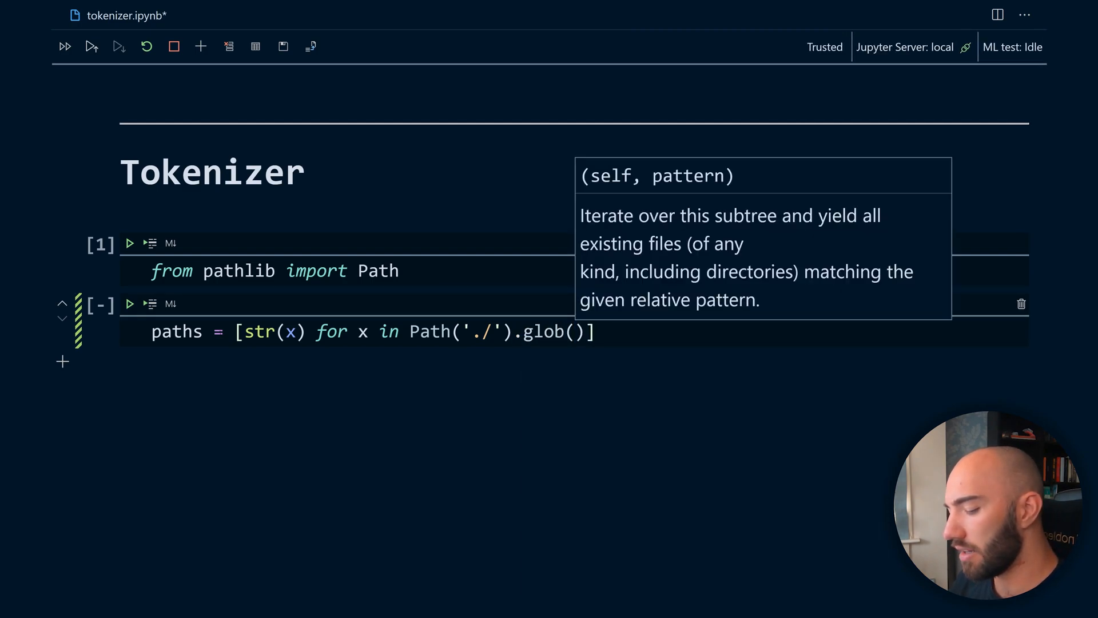
pyautogui.write("''")
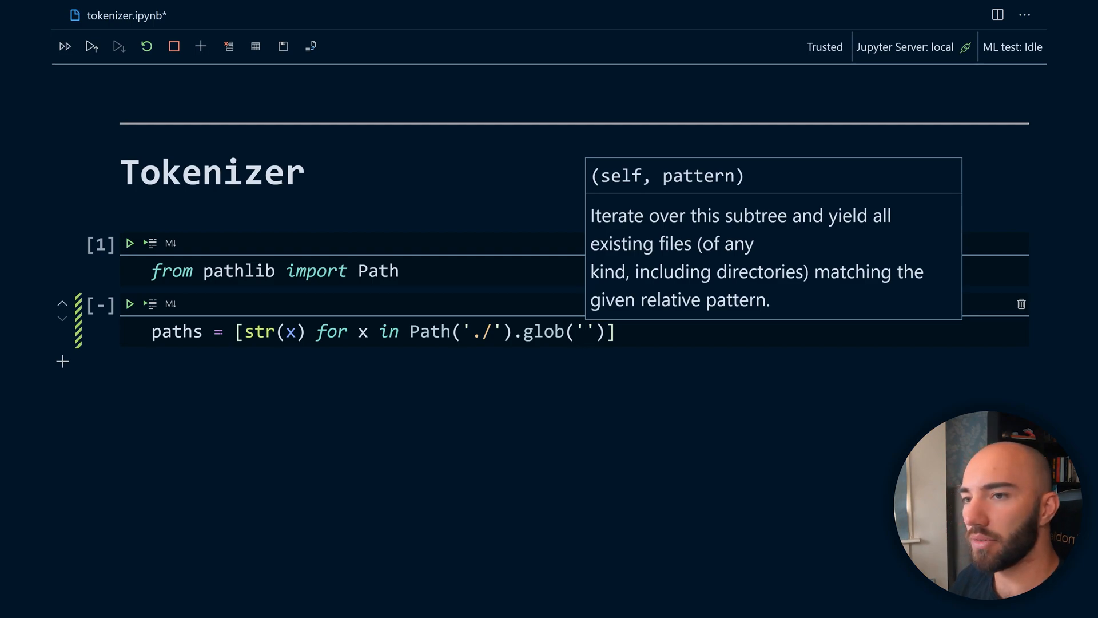
pyautogui.write('*.txt')
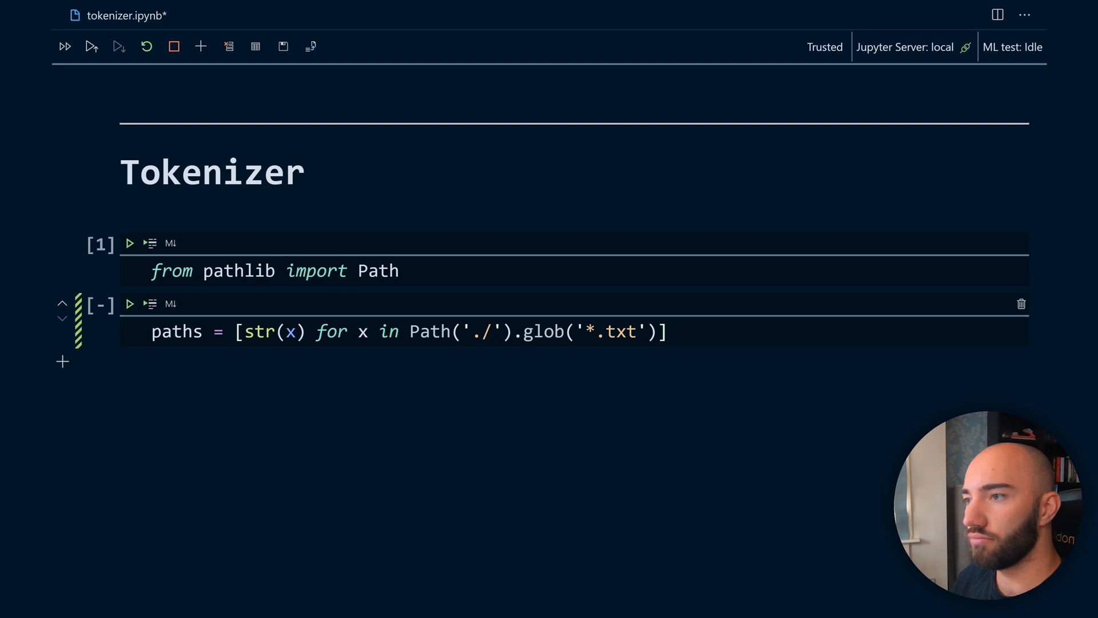
pyautogui.write('paths[:5')
pyautogui.write('[UN')
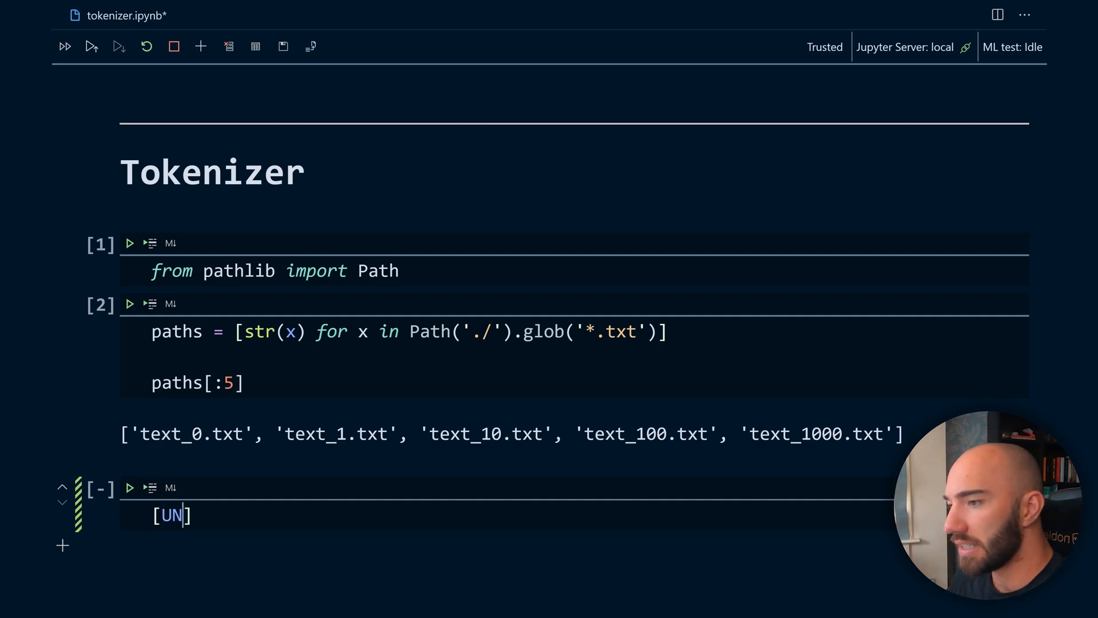
# Step: Enter '!pip install tokenizers' and 'from tokenizers import BPETokenizer' in two cells
pyautogui.write('K')
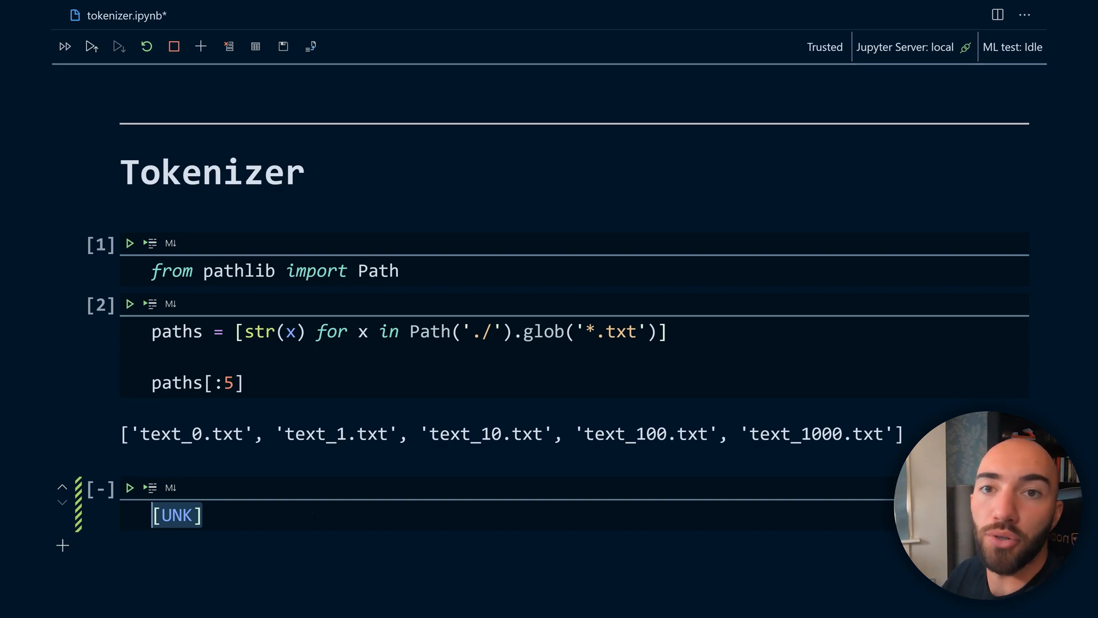
pyautogui.write('BPE')
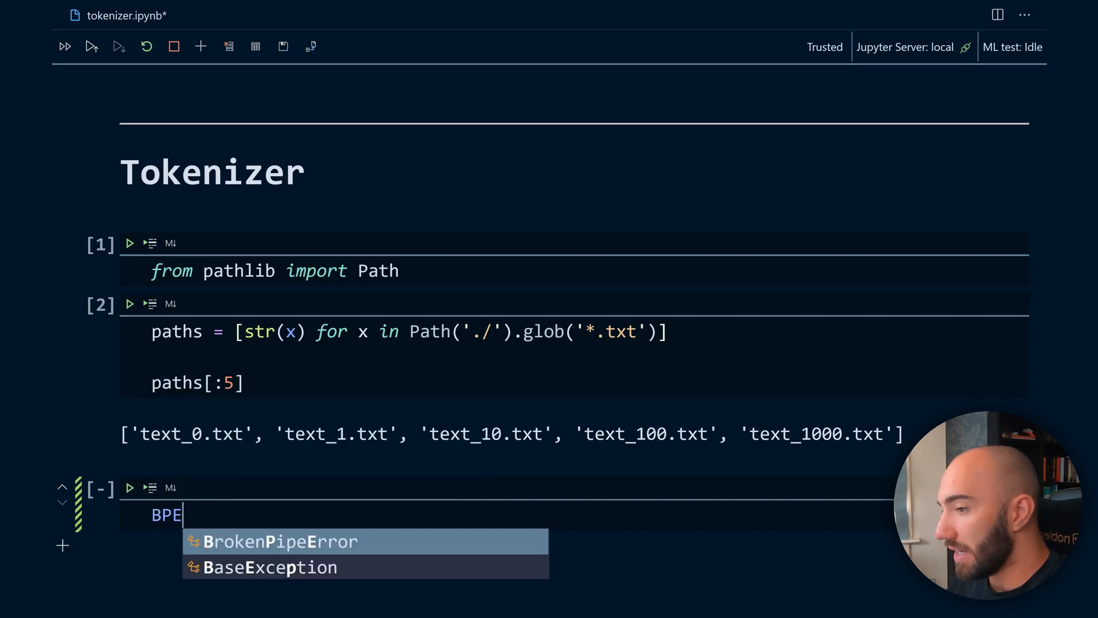
pyautogui.write('Tokenizer')
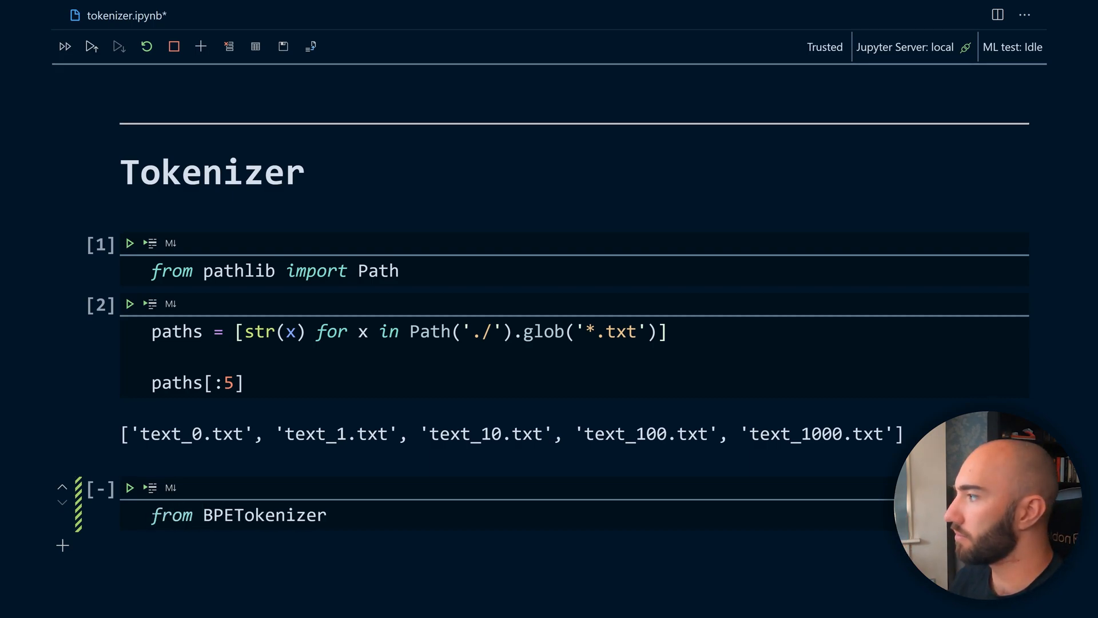
pyautogui.write('tokenizers import')
pyautogui.write('!pip install tokenizers')
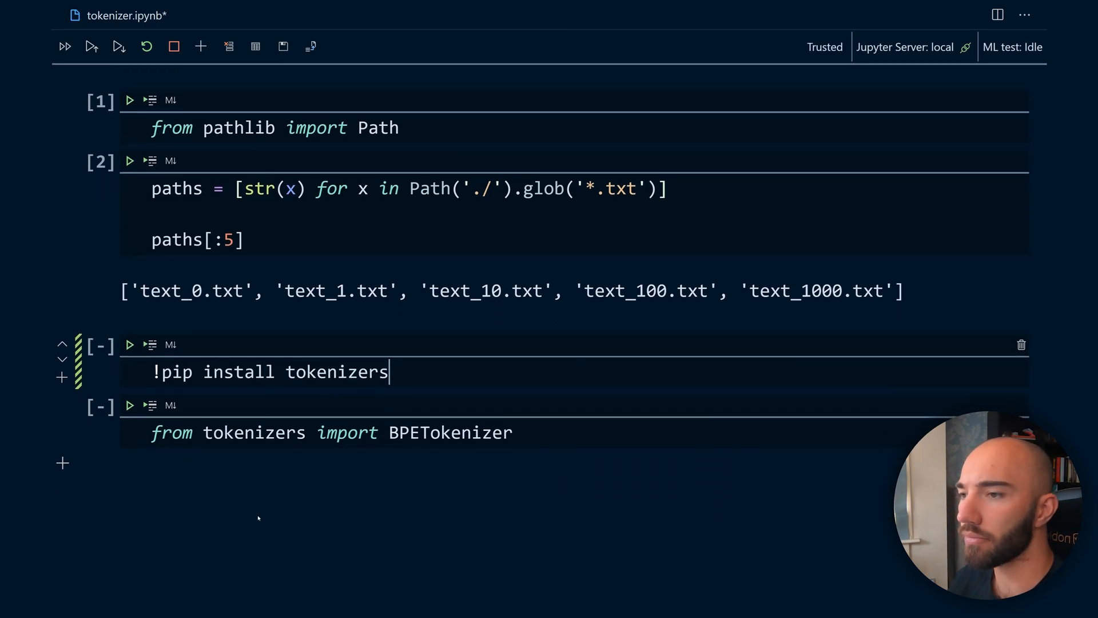
# Step: Import ByteLevelBPETokenizer and create tokenizer = ByteLevelBPETokenizer()
pyautogui.write('B')
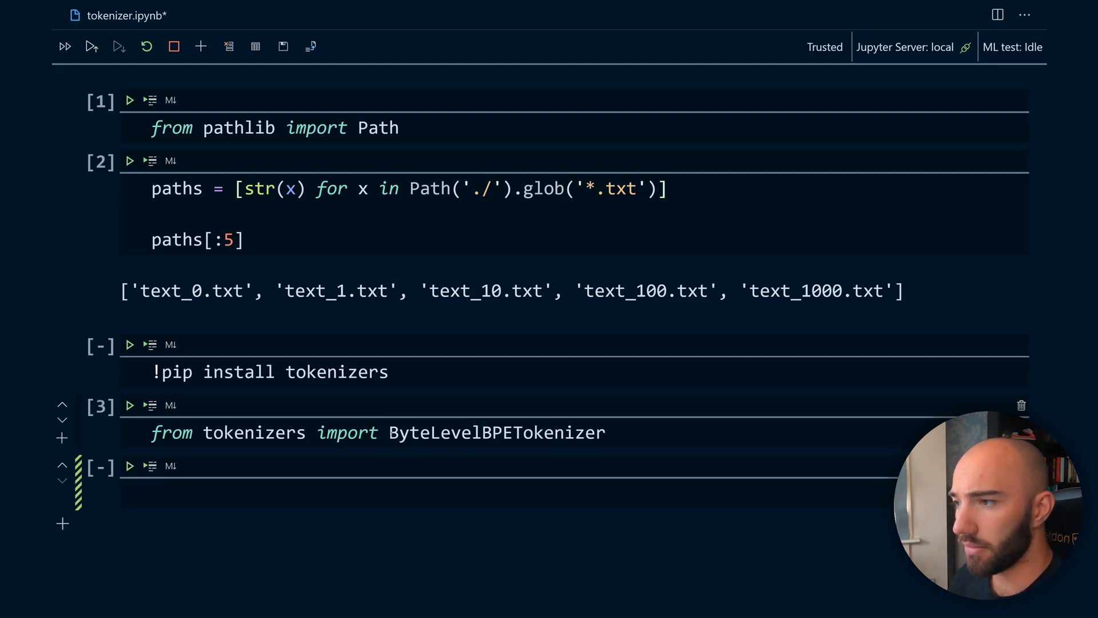
pyautogui.doubleClick(496, 432)
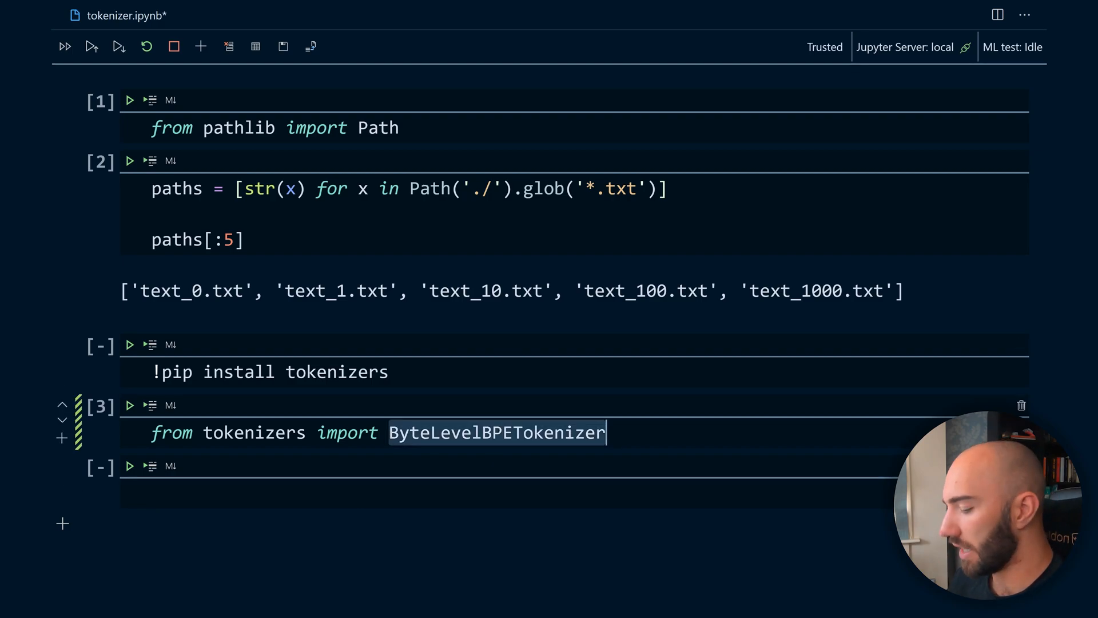
pyautogui.write('tokenizer =')
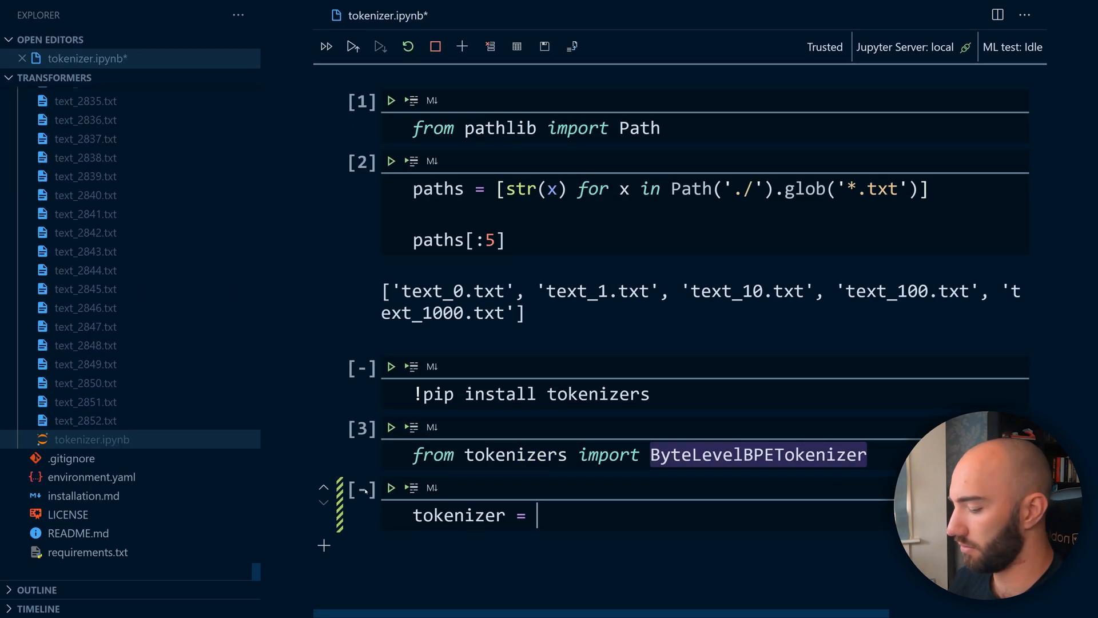
pyautogui.write('ByteLevelBPETokenizer(')
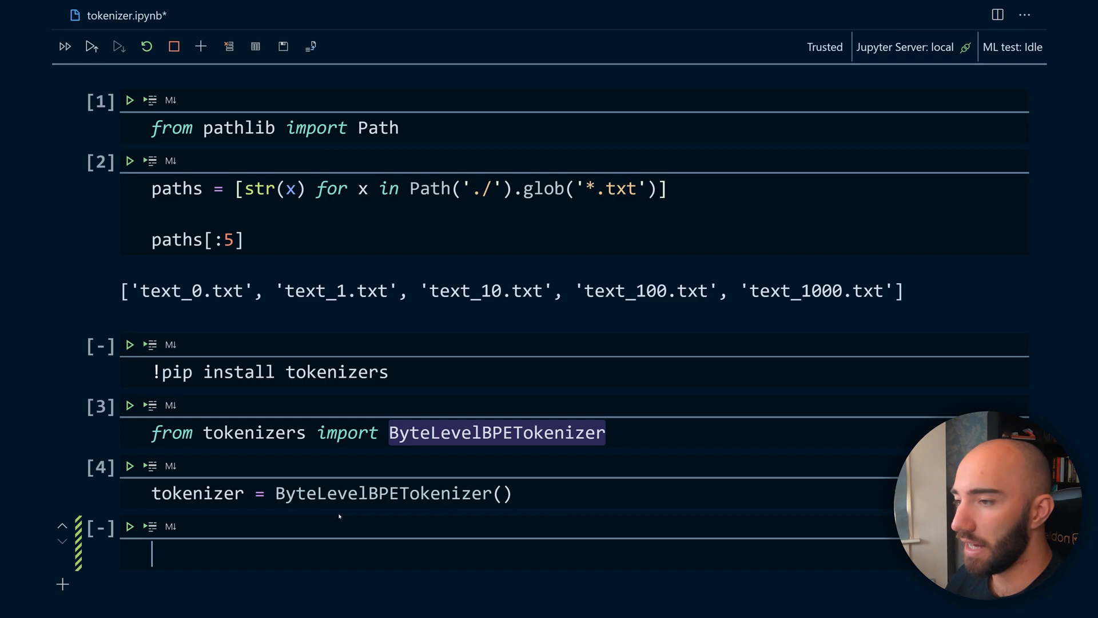
# Step: Type tokenizer.train(files=paths, vocab_size=30_522), correcting the size from 50_000
pyautogui.write('tokenizer.tr')
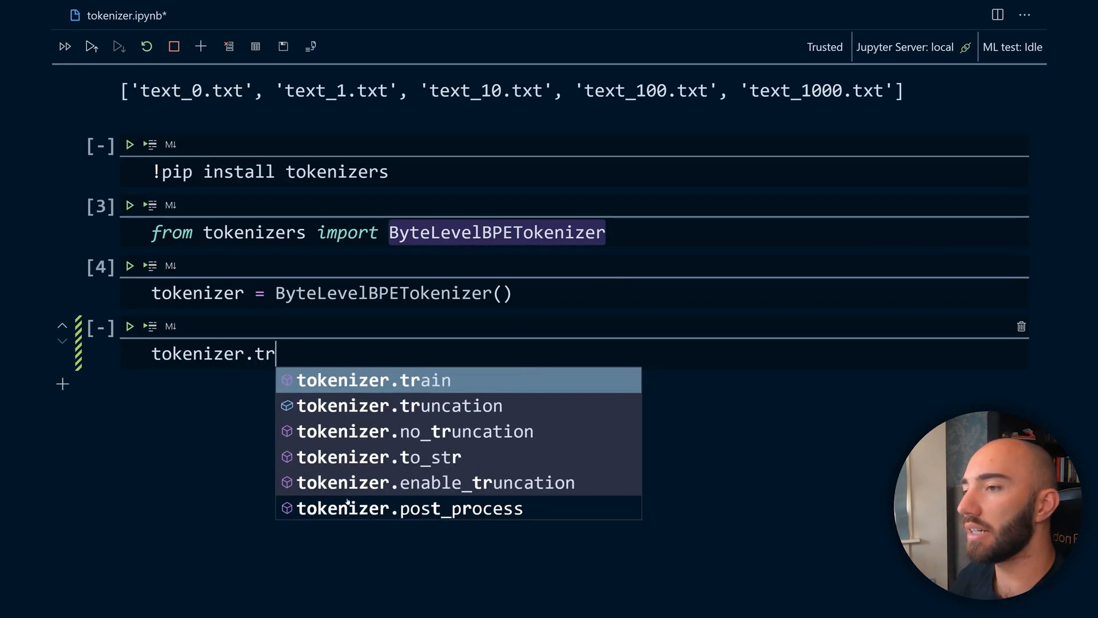
pyautogui.write('ain(')
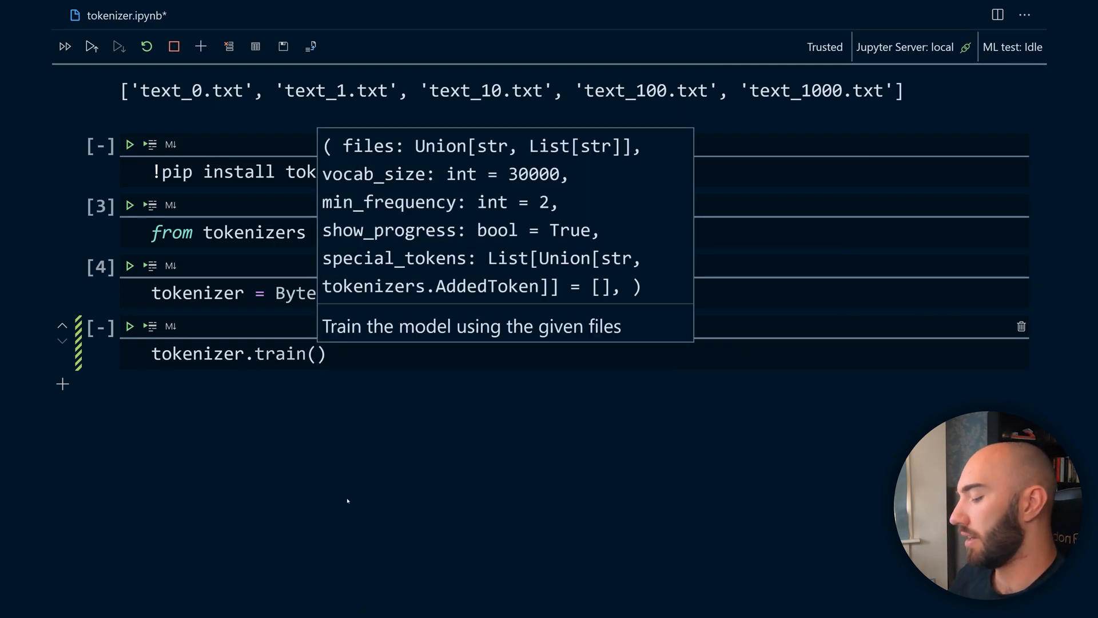
pyautogui.write('files')
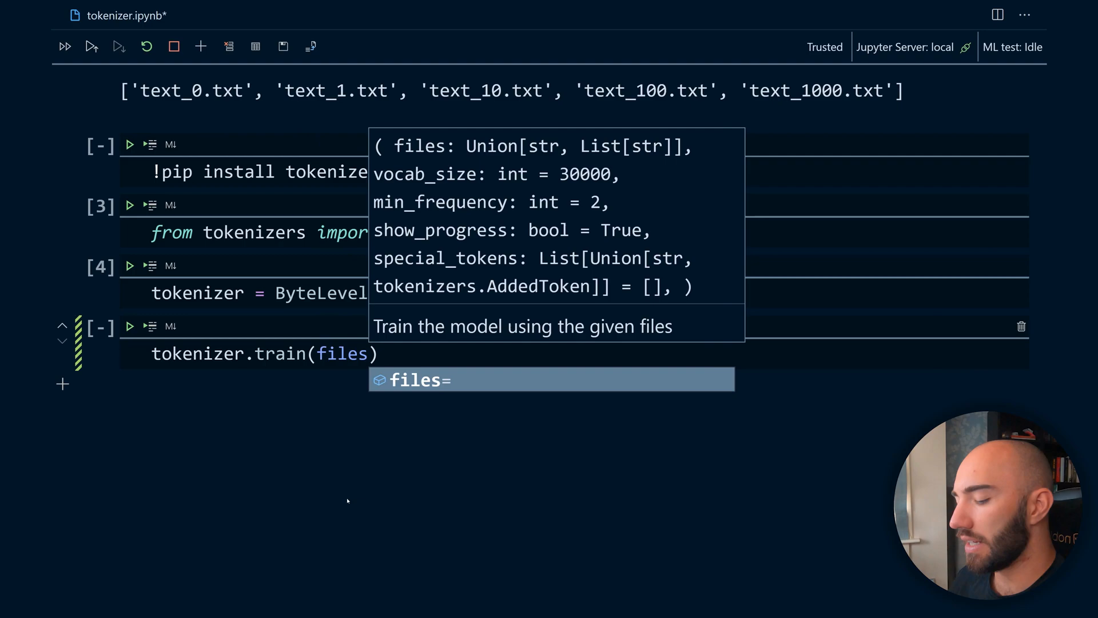
pyautogui.write('=path')
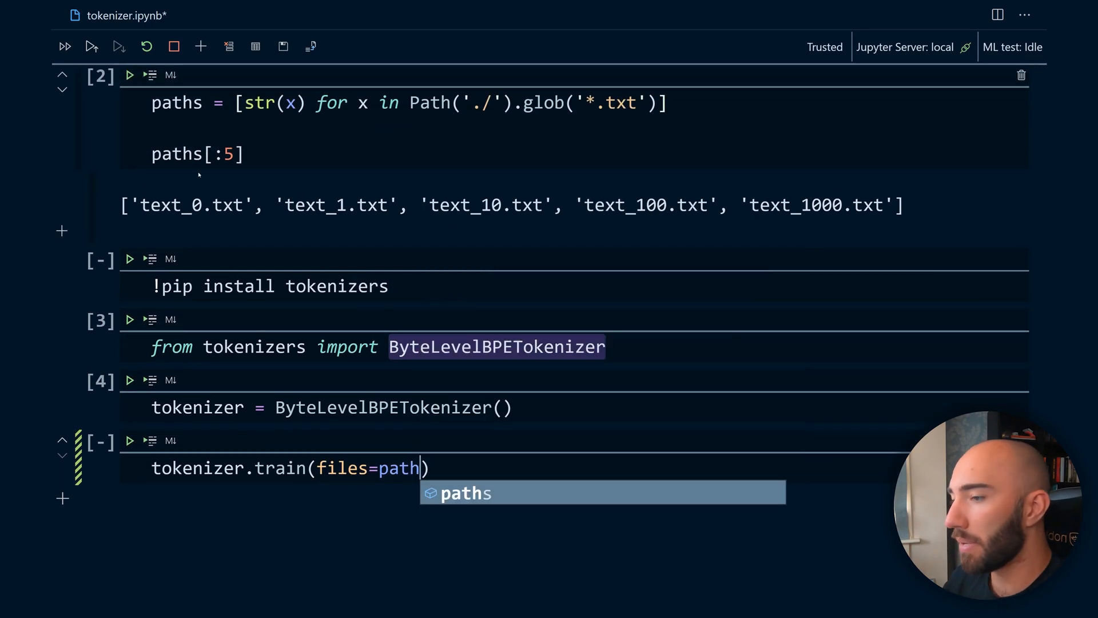
pyautogui.write('s,')
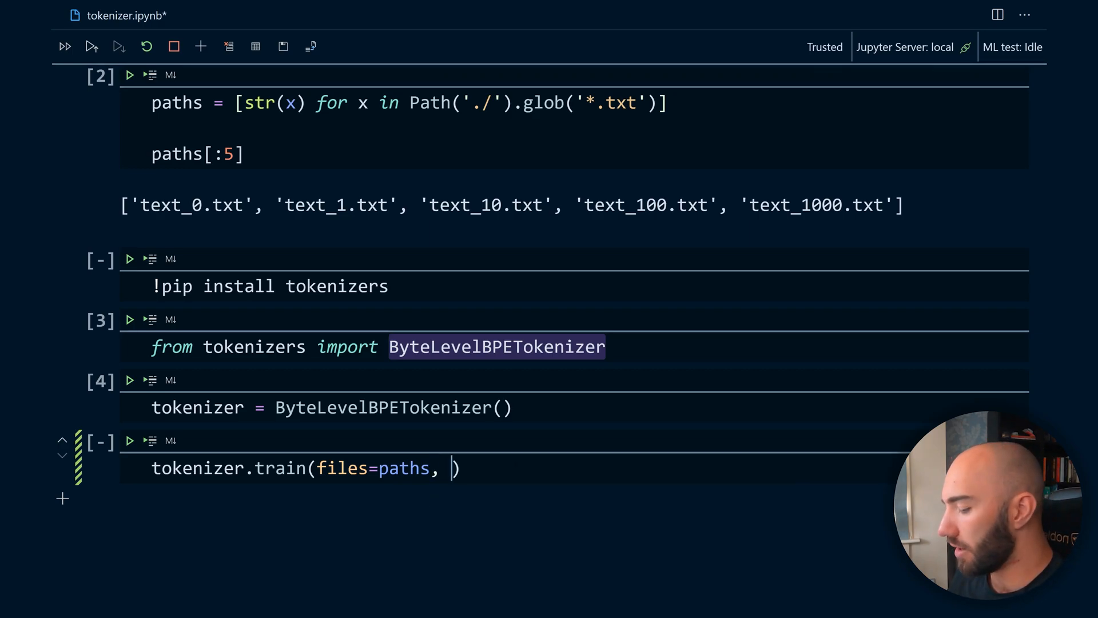
pyautogui.write('vocab_size=')
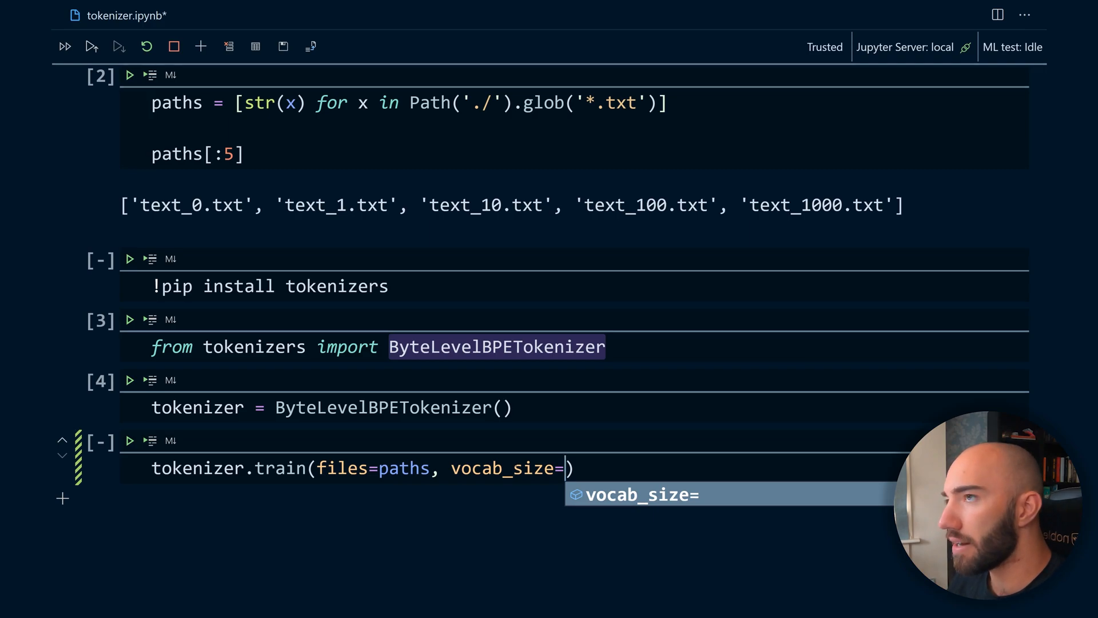
pyautogui.write('50_000')
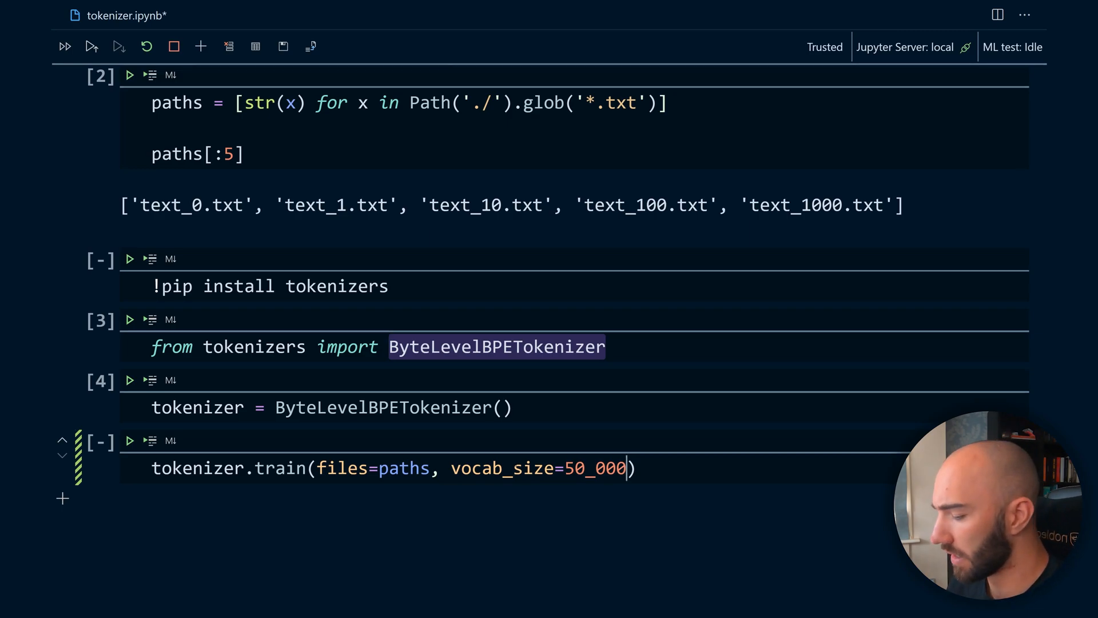
pyautogui.press('Backspace')
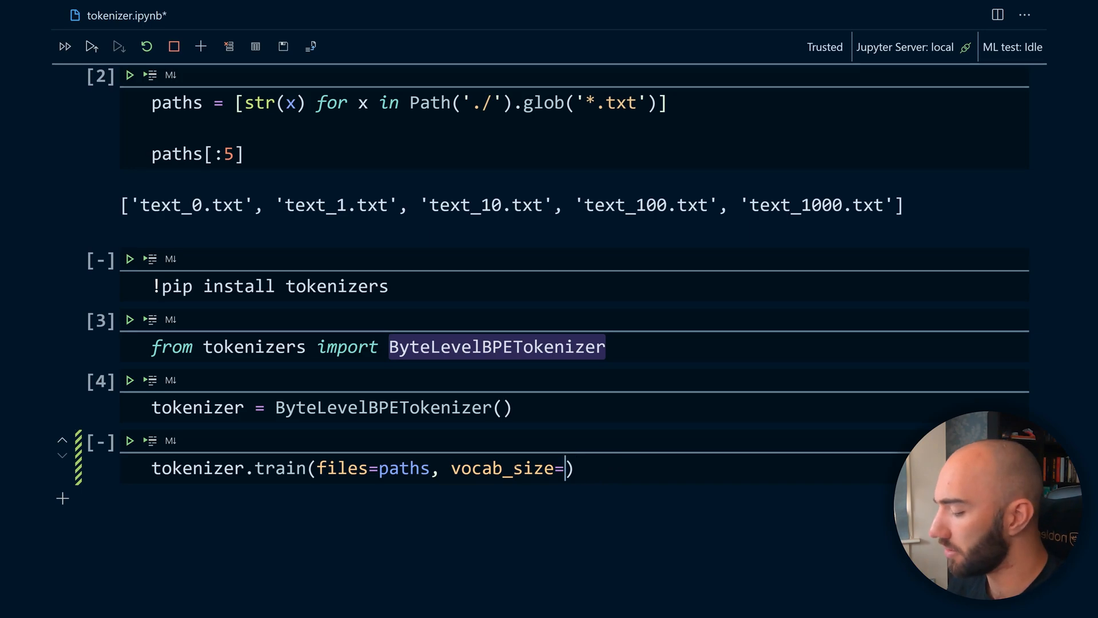
pyautogui.write('30')
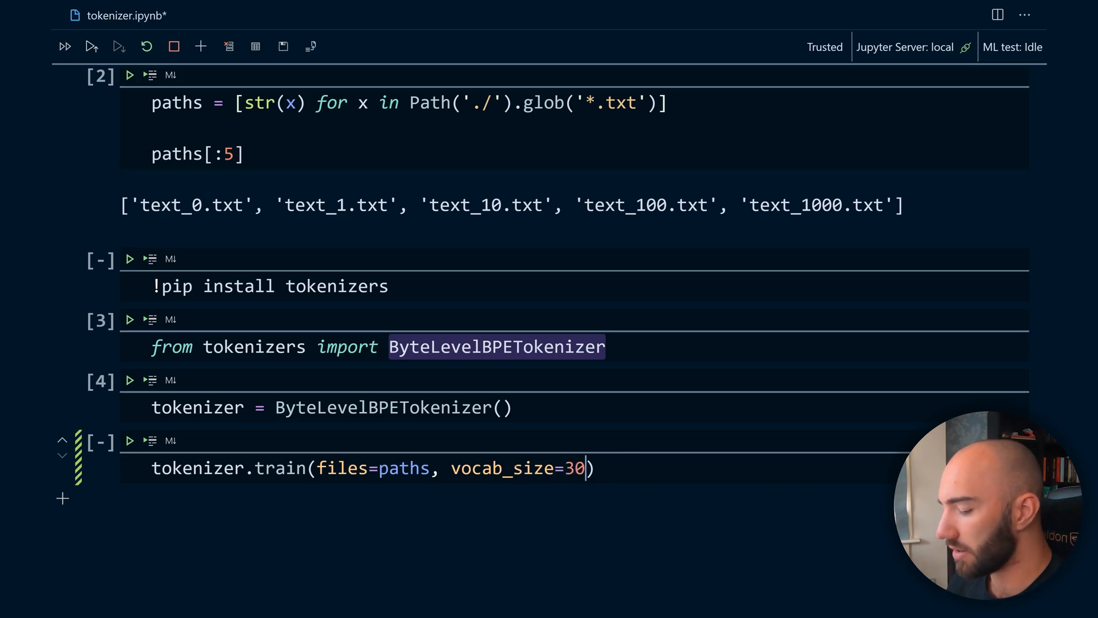
pyautogui.write('_5')
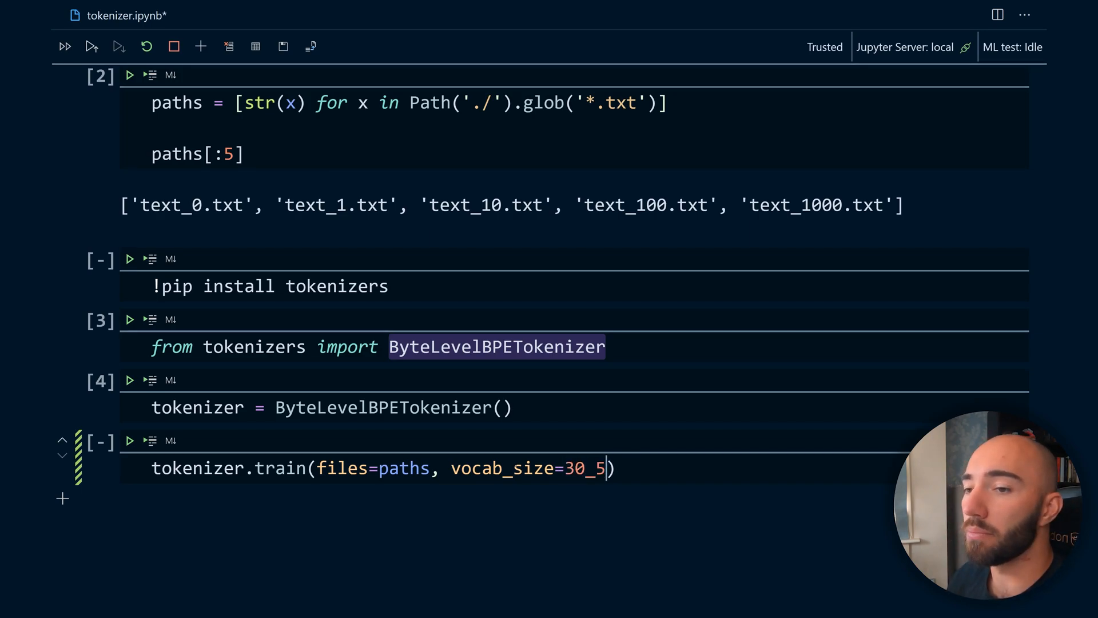
pyautogui.write('22')
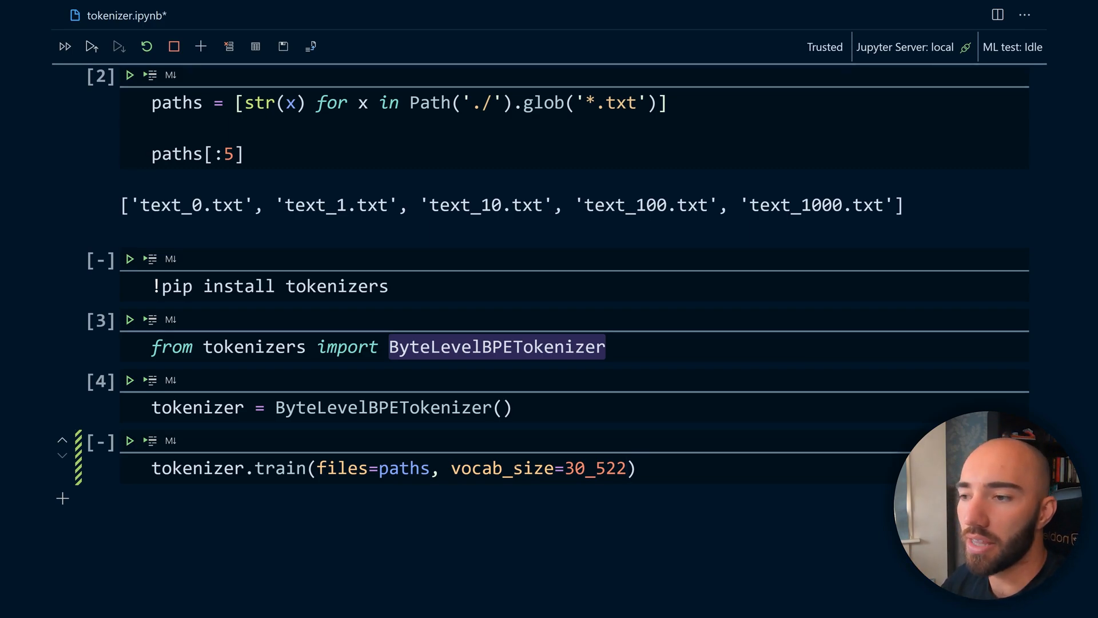
# Step: Add min_frequency=2 to the train call
pyautogui.write(',')
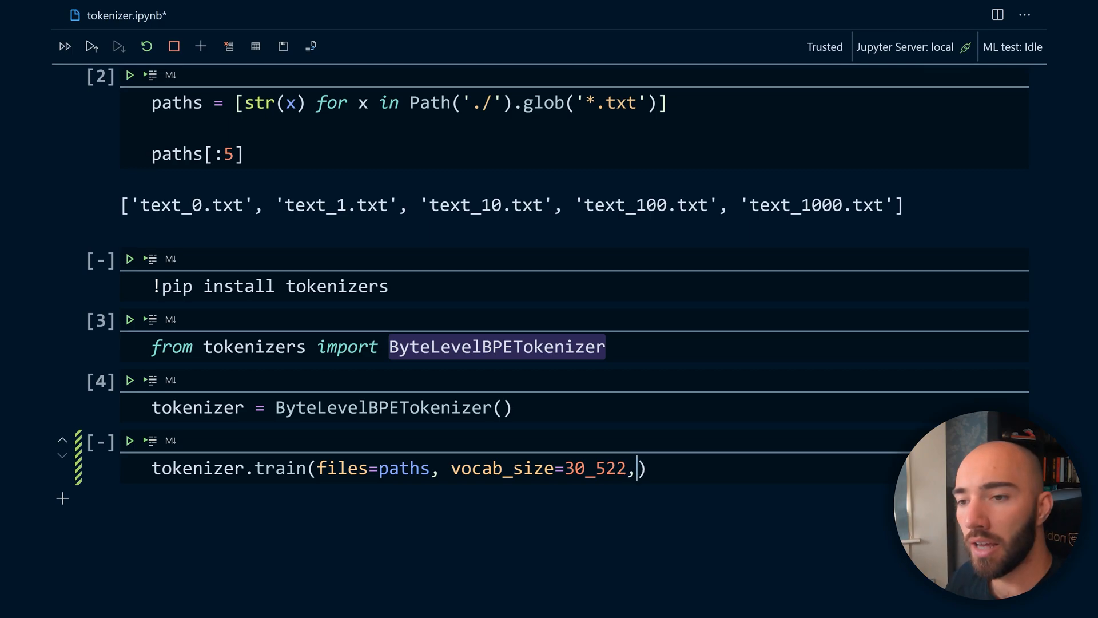
pyautogui.write('min_f')
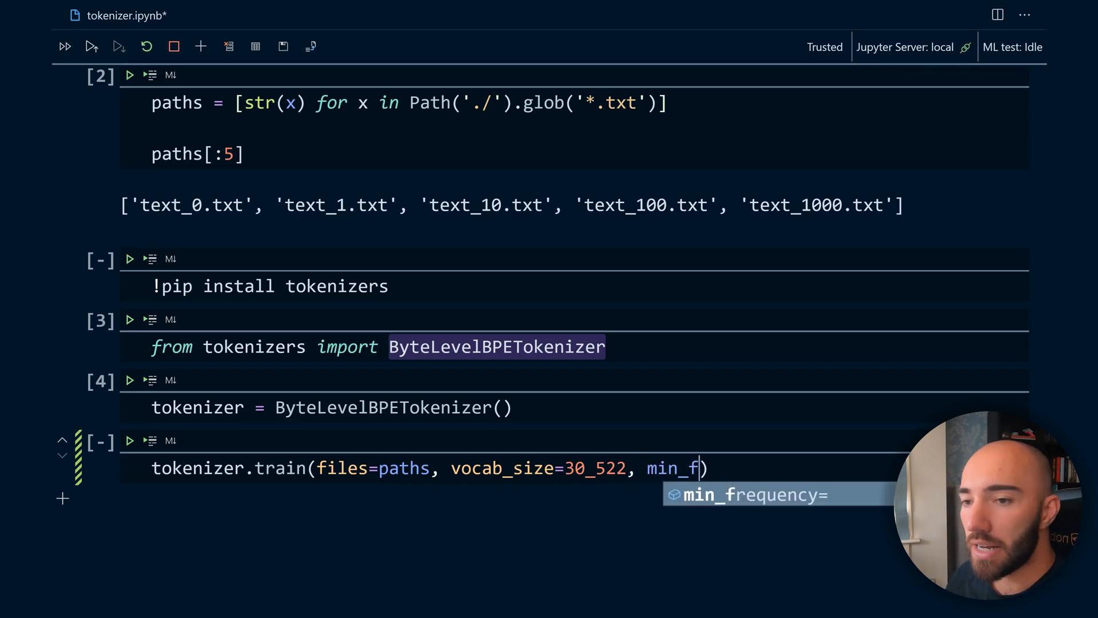
pyautogui.write('req')
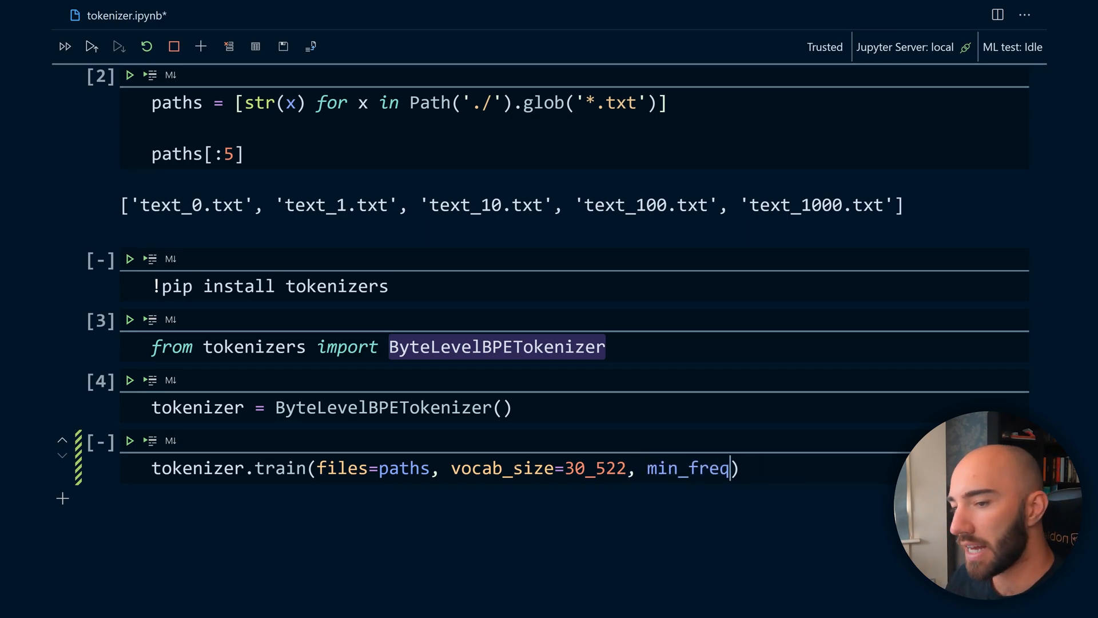
pyautogui.write('uency')
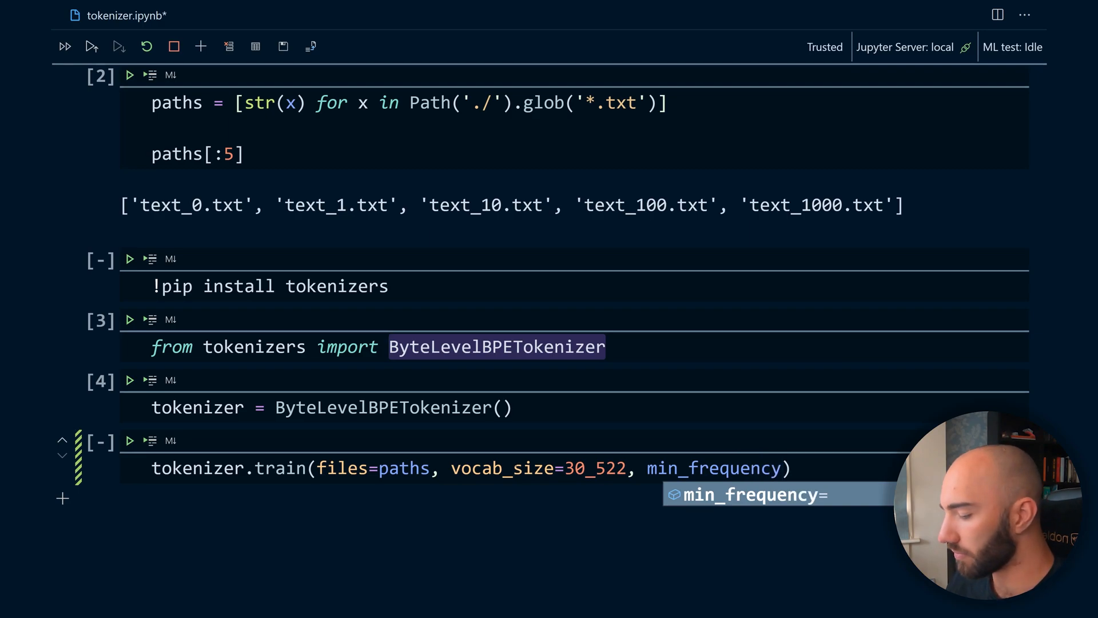
pyautogui.write('=2,')
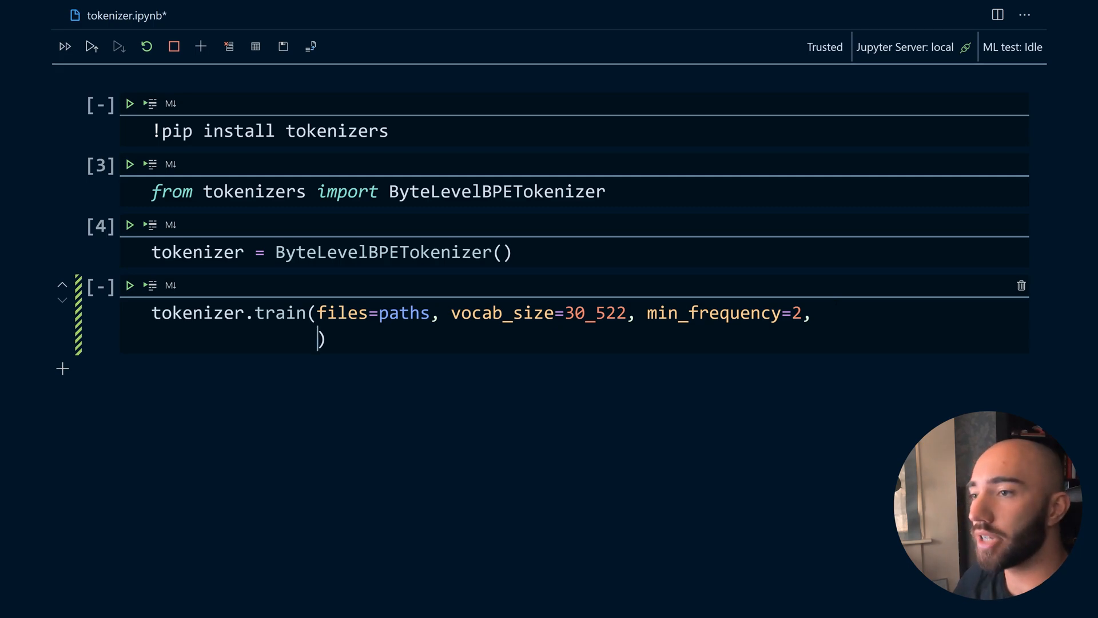
# Step: Add special_tokens <s>, <pad>, </s>, <unk> and <mask> to the train call
pyautogui.write("special_tokens=['")
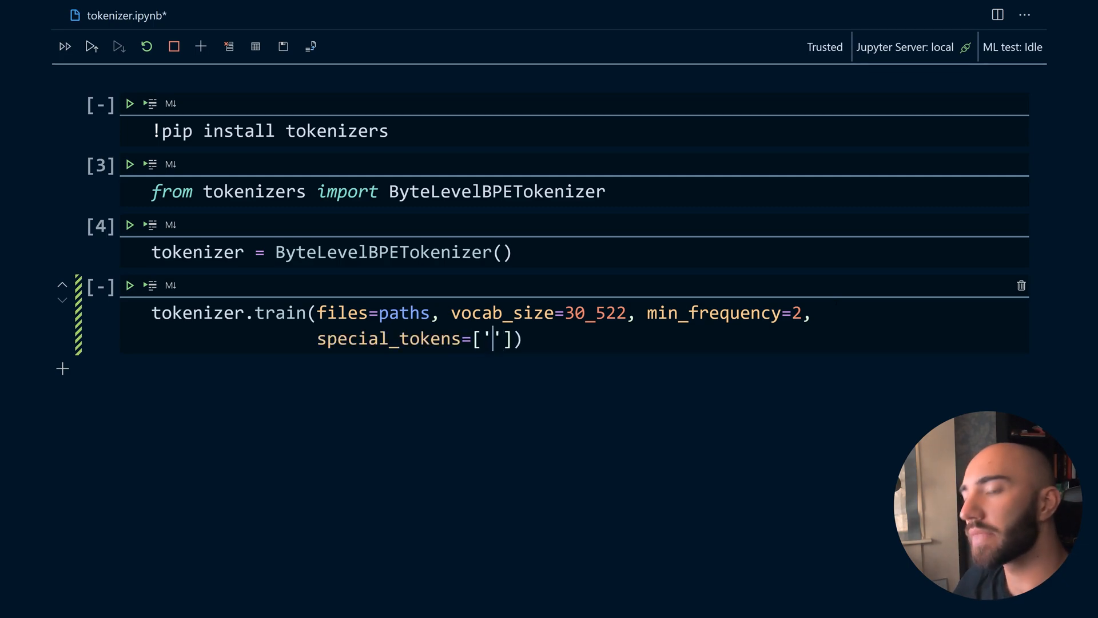
pyautogui.write("<s>', '<pad>', ''")
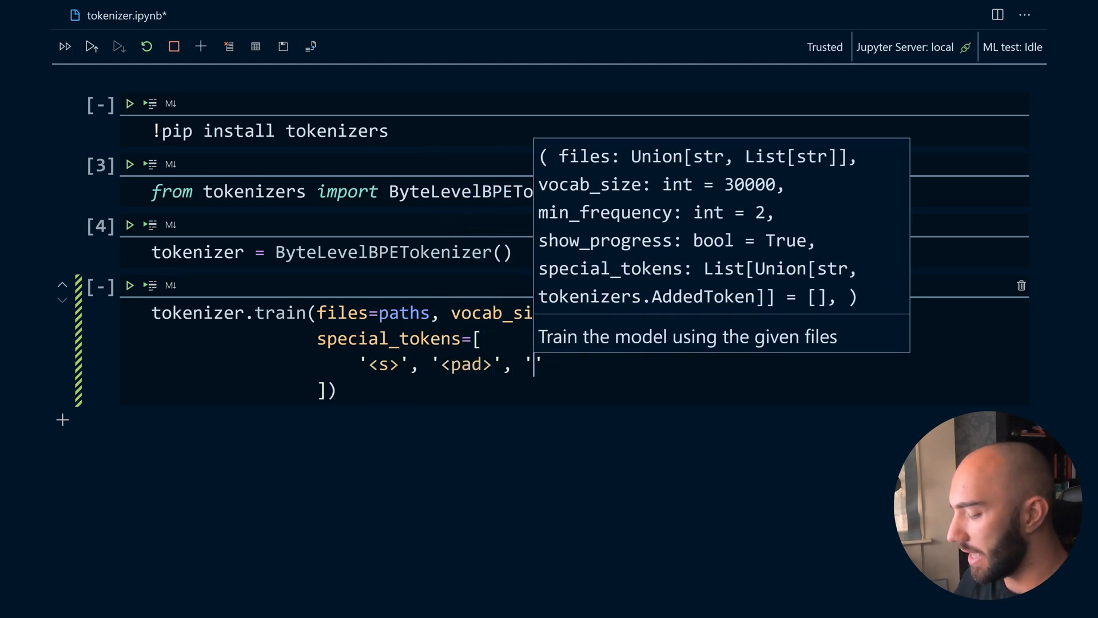
pyautogui.write('</')
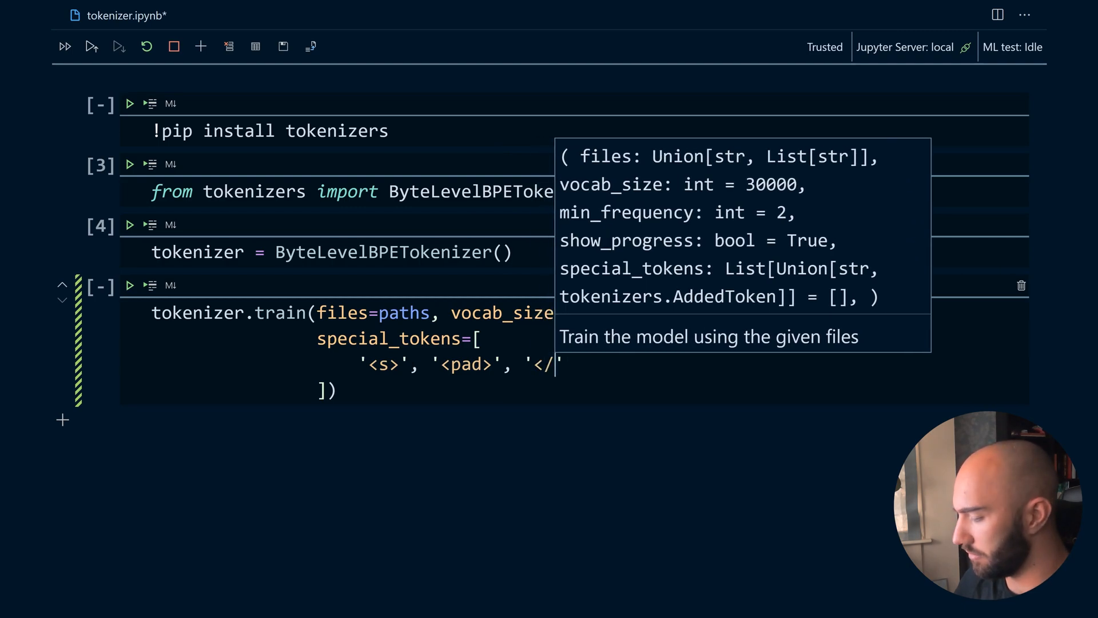
pyautogui.write("s>'")
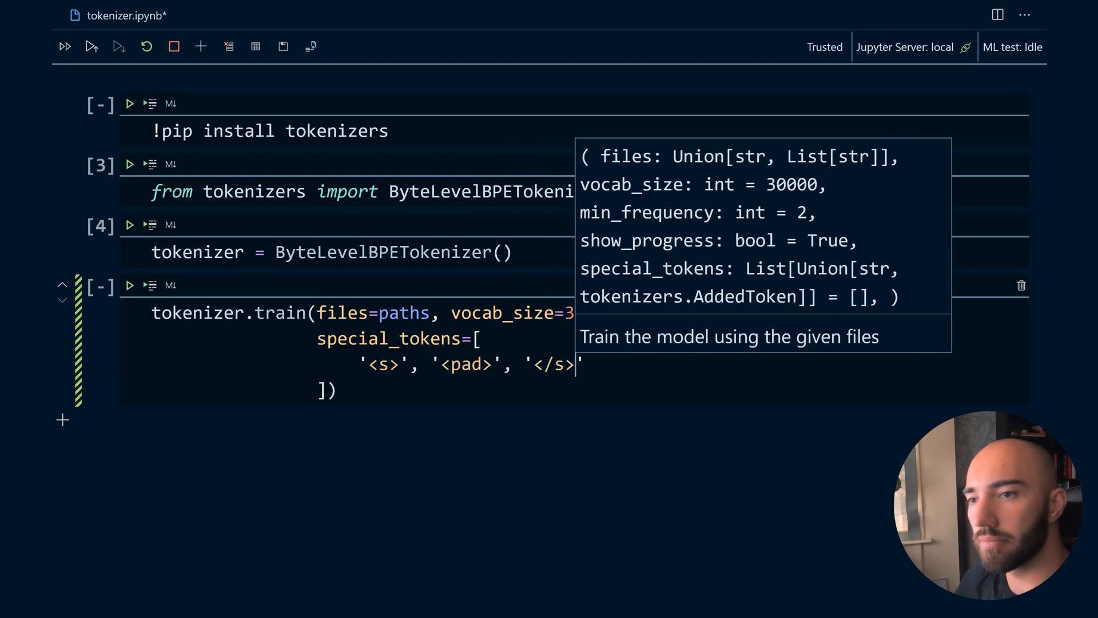
pyautogui.write('_522, min_frequency=2,')
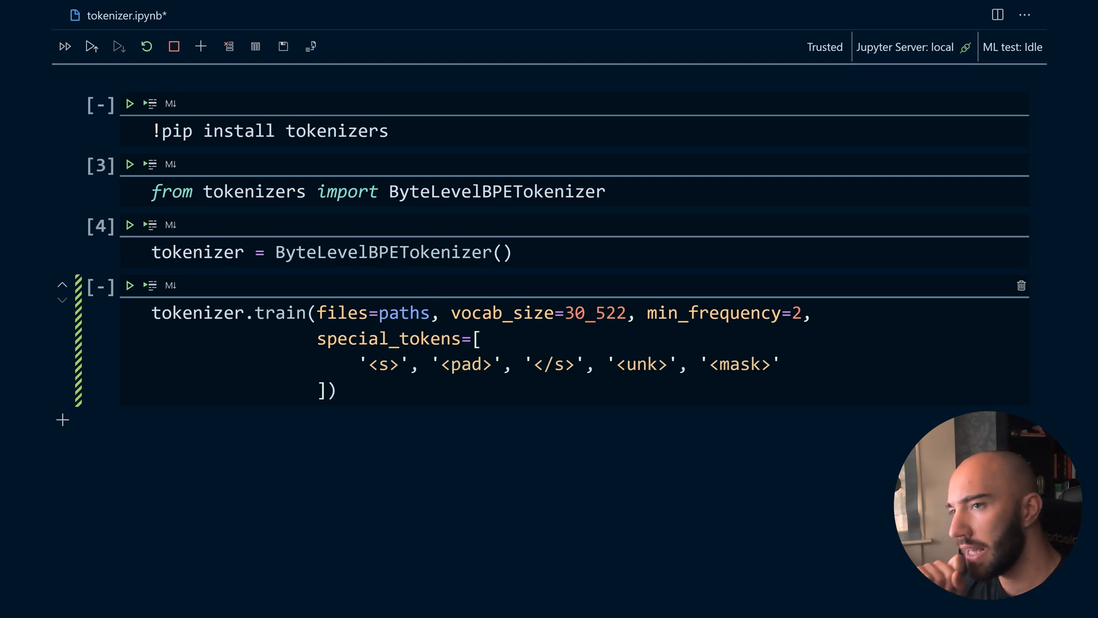
# Step: Restrict training to paths[:100] and run the train cell
pyautogui.write('[]')
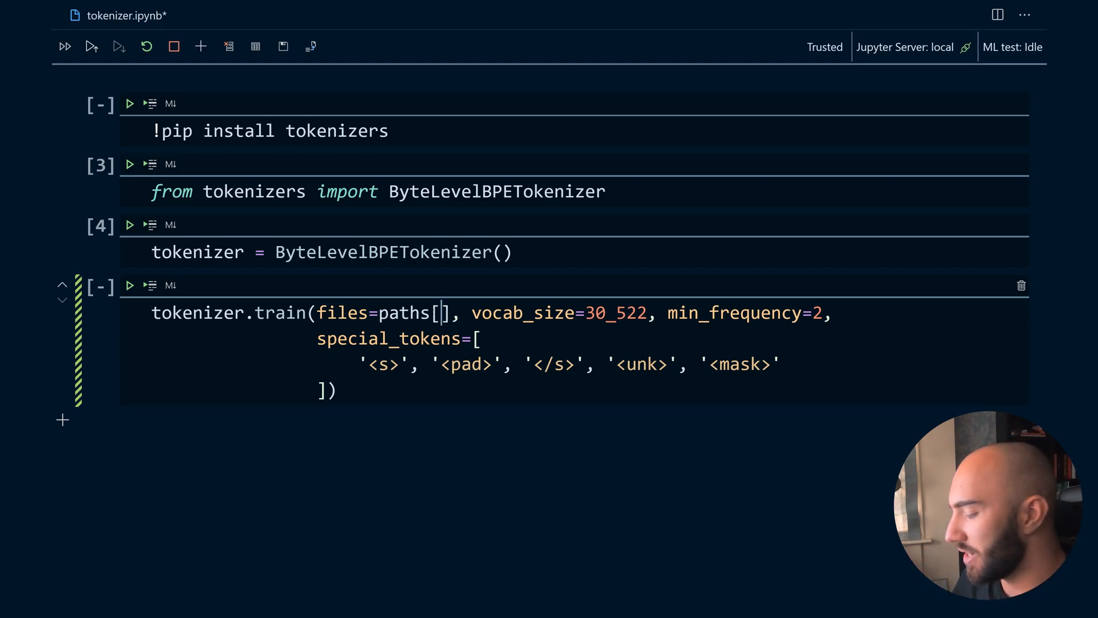
pyautogui.write(':100')
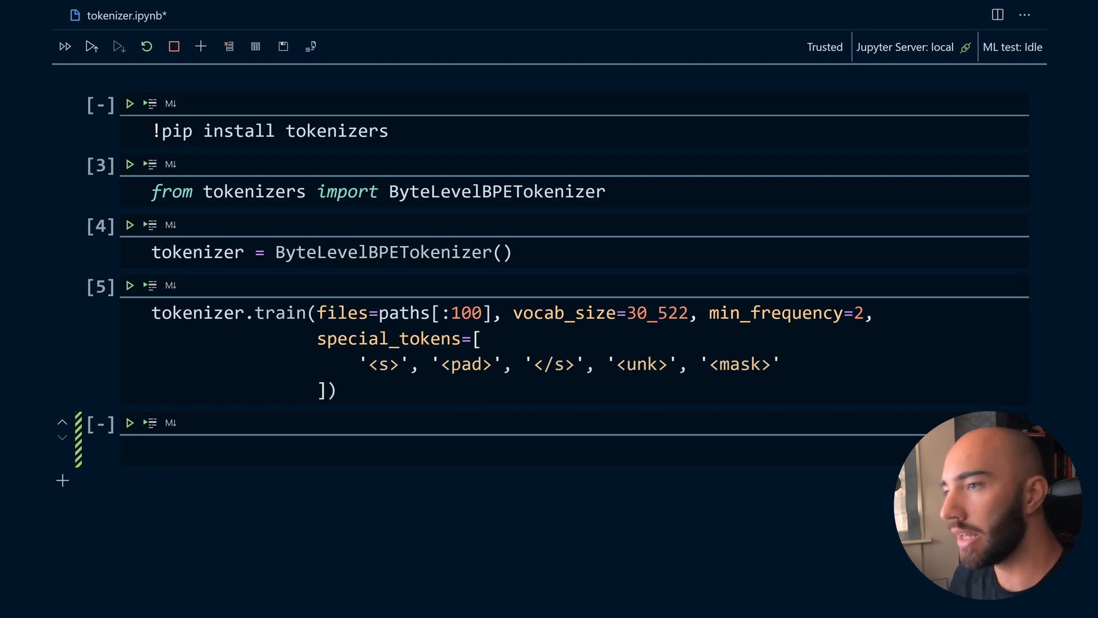
# Step: Run a cell with 'import os' and os.mkdir('filiberto') to create the folder
pyautogui.write('import os')
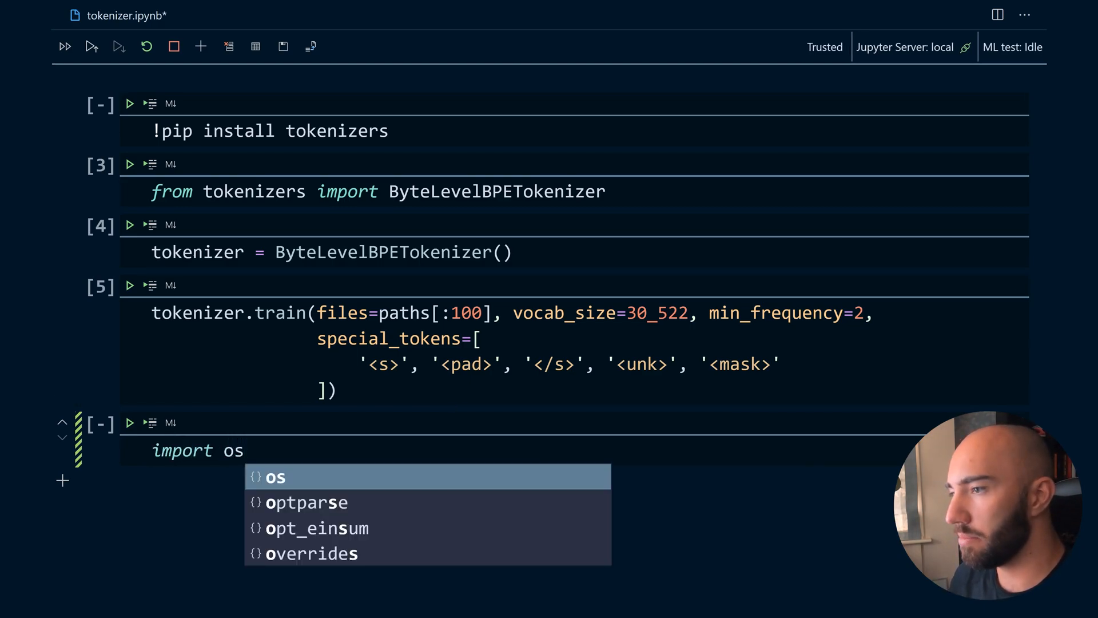
pyautogui.write('os.')
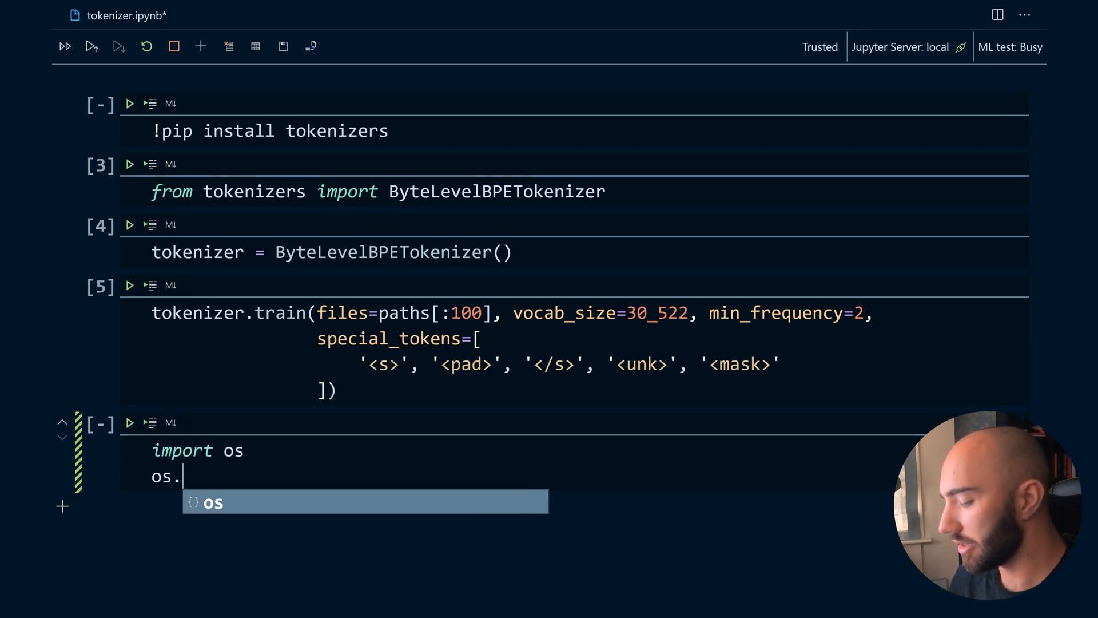
pyautogui.write('mkdir(')
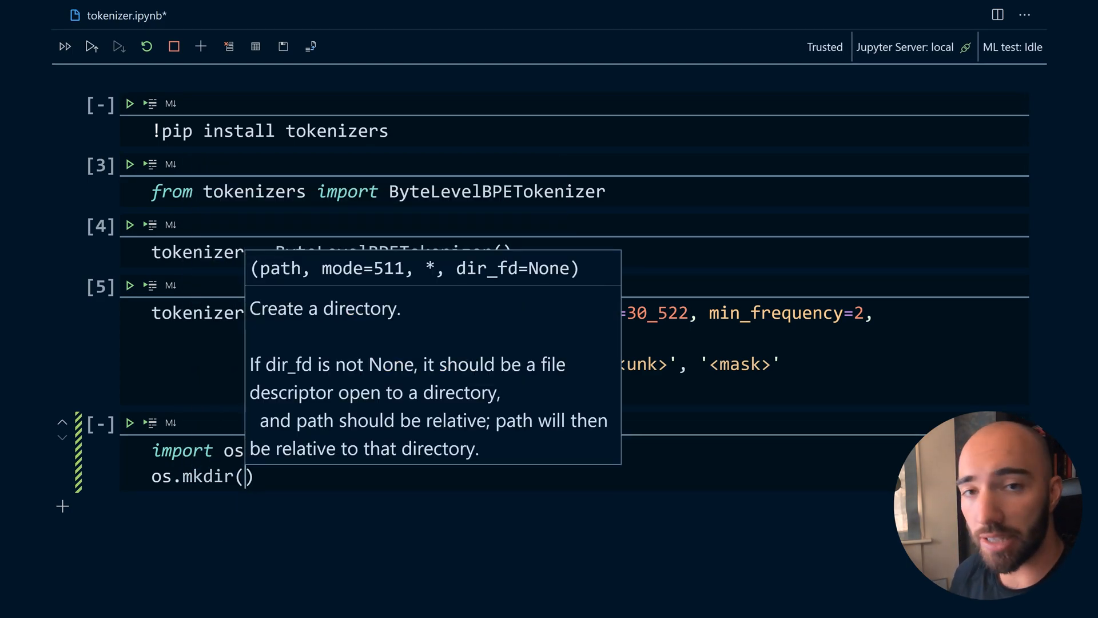
pyautogui.write("''")
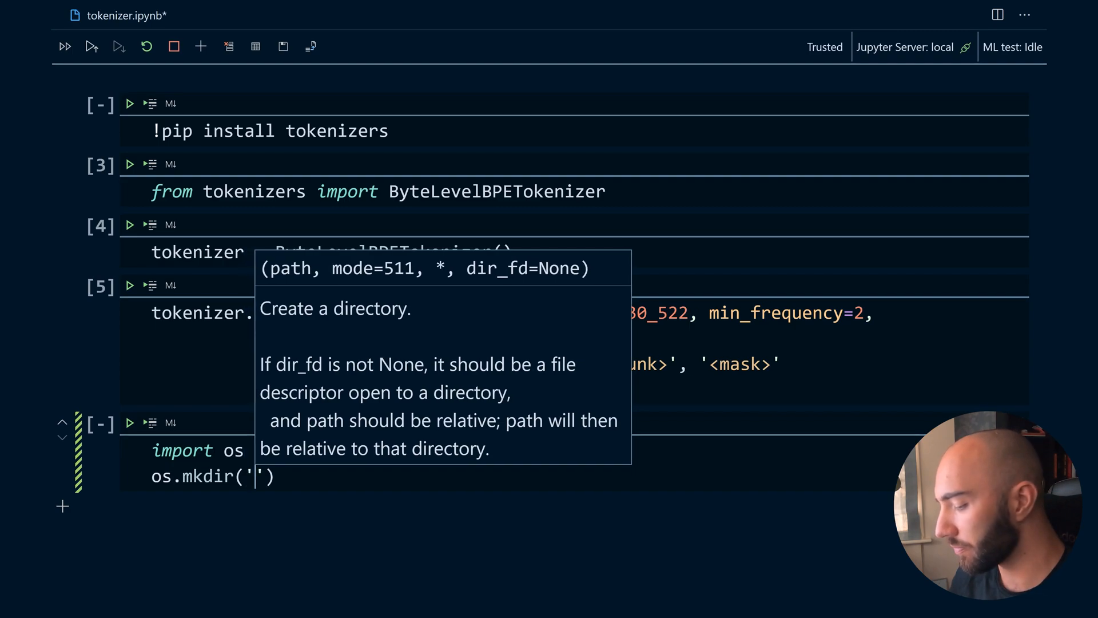
pyautogui.write('filiberto')
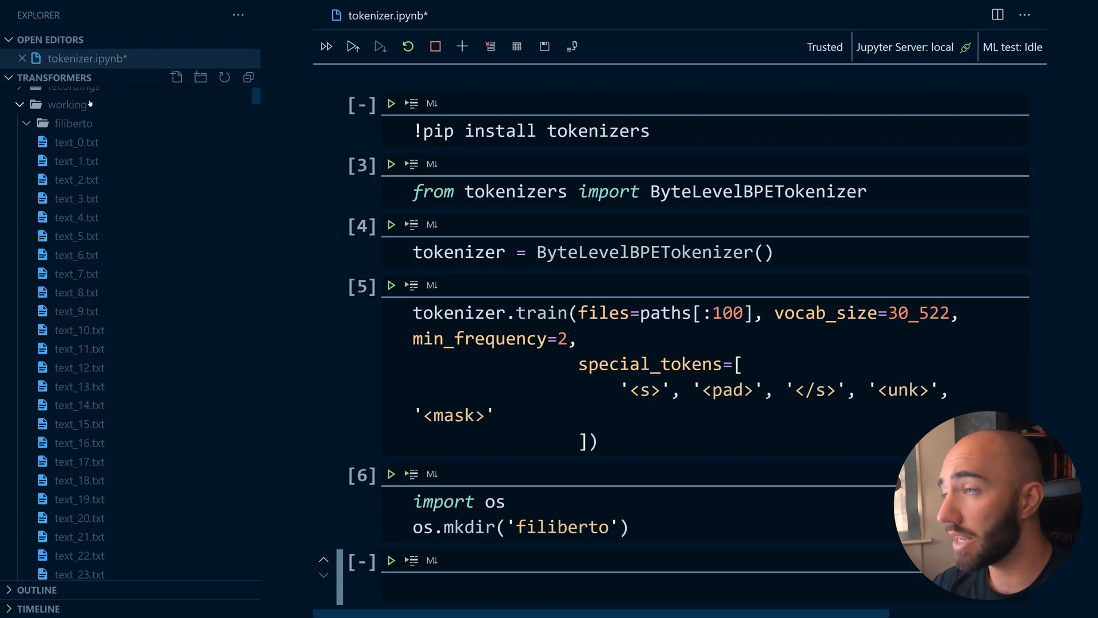
# Step: Run tokenizer.save_model('filiberto') to write vocab.json and merges.txt
pyautogui.click(74, 123)
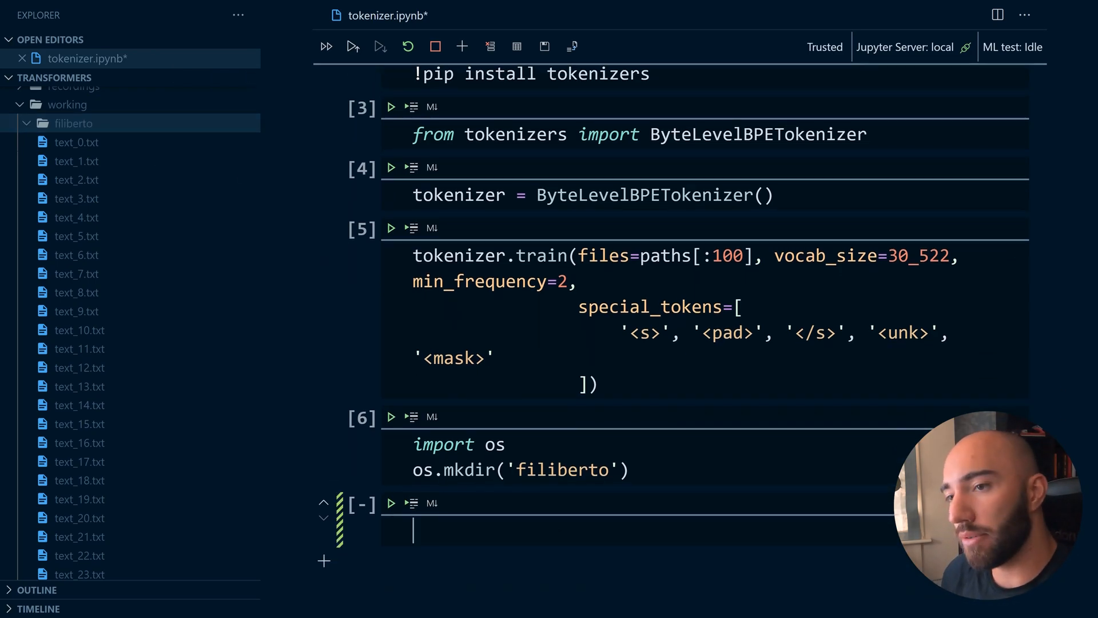
pyautogui.write('tokenizer.sa')
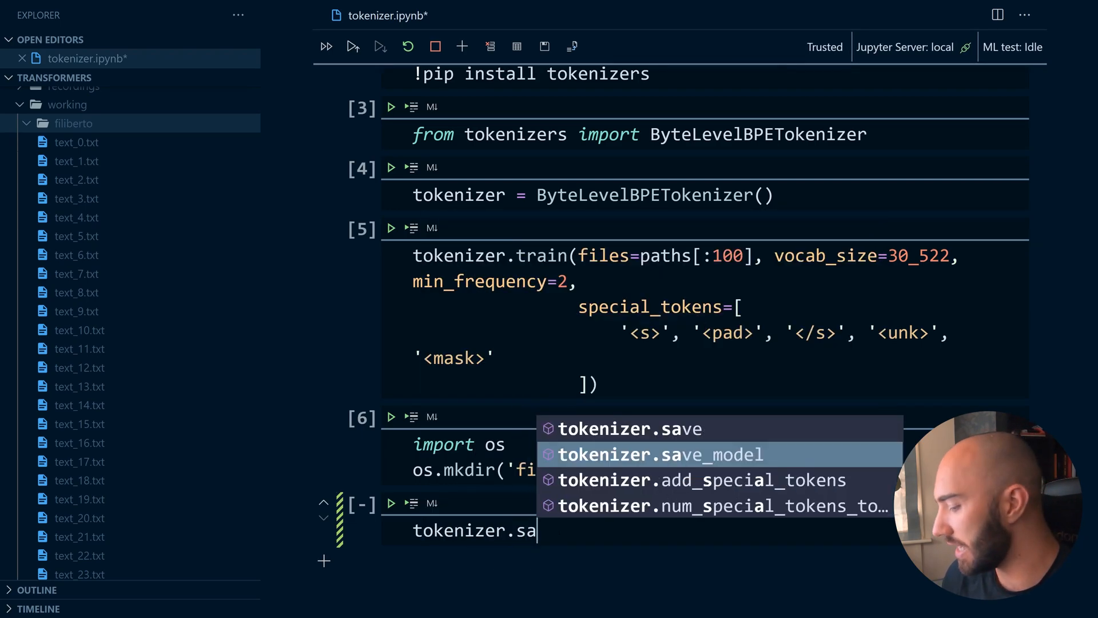
pyautogui.write('ve_mode')
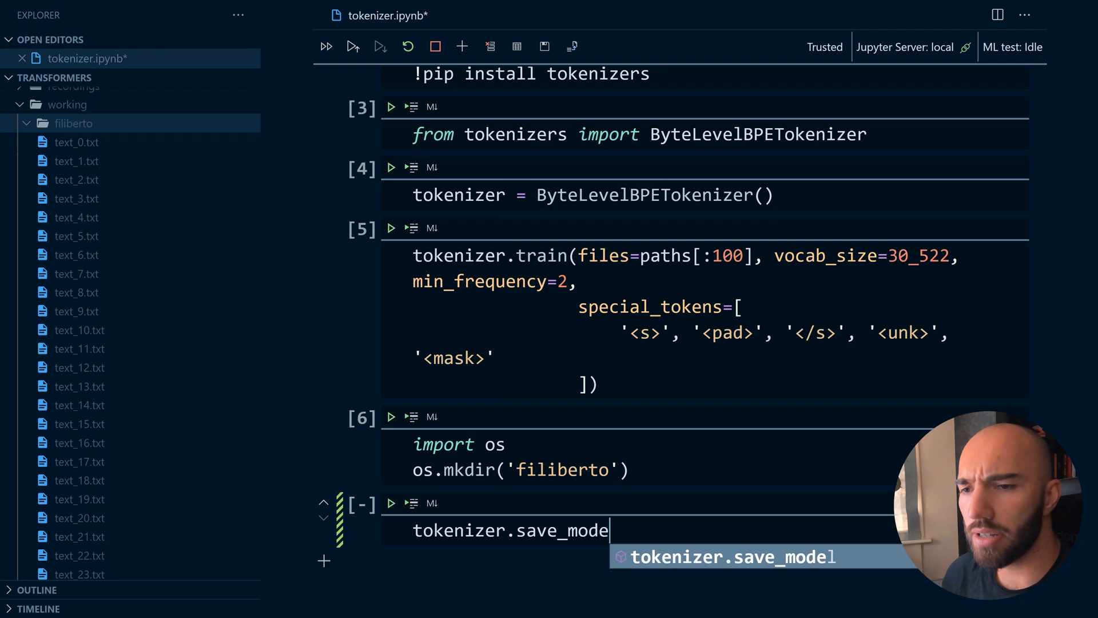
pyautogui.press('Backspace')
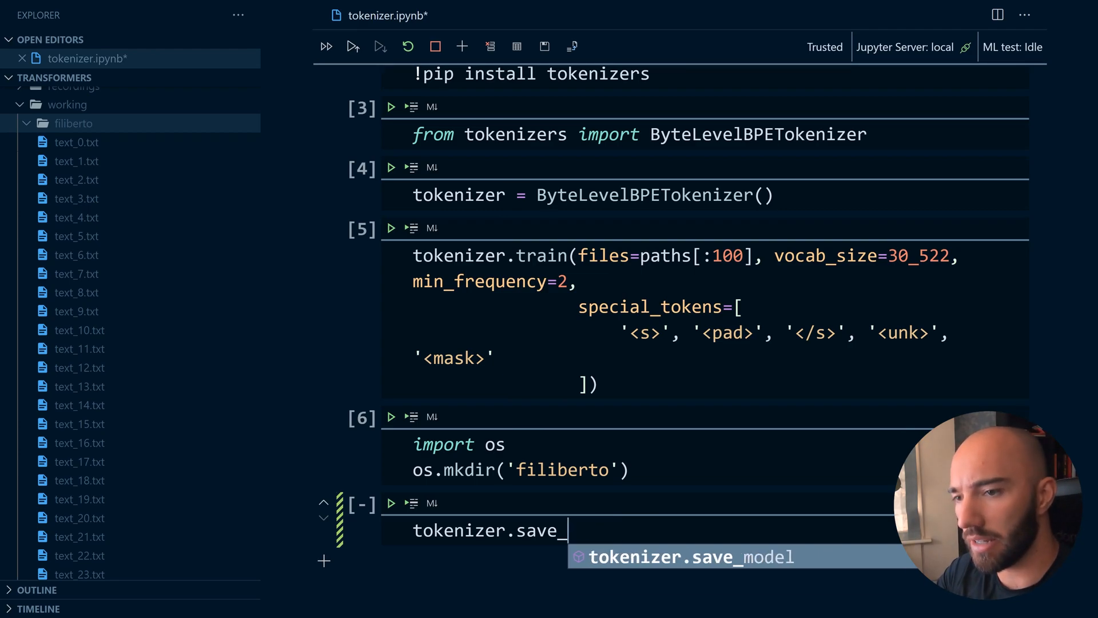
pyautogui.press('Backspace')
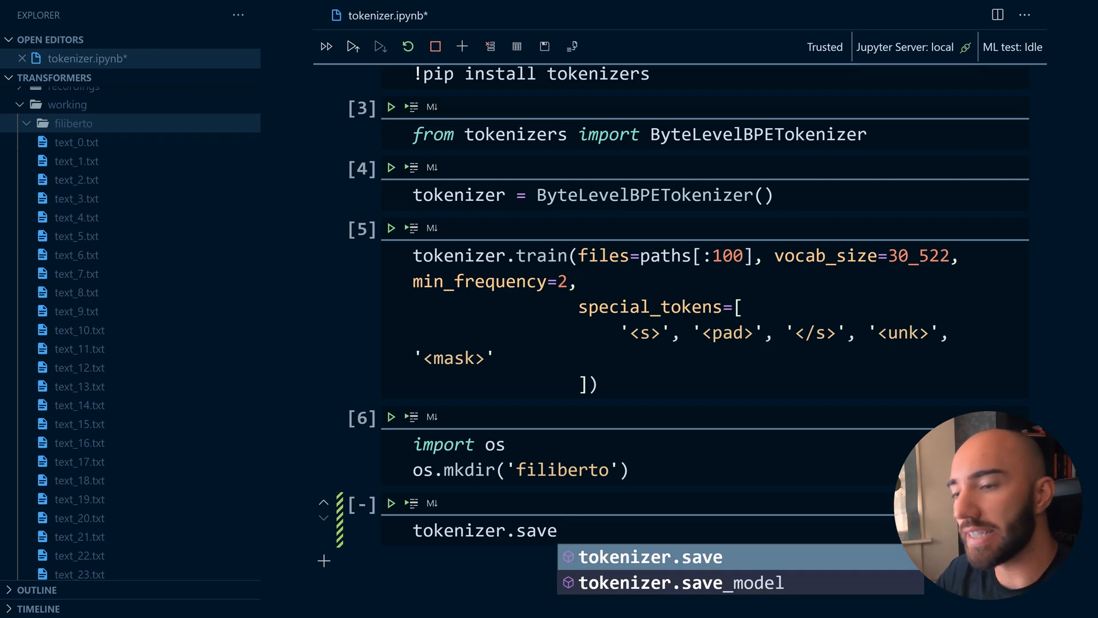
pyautogui.write('_')
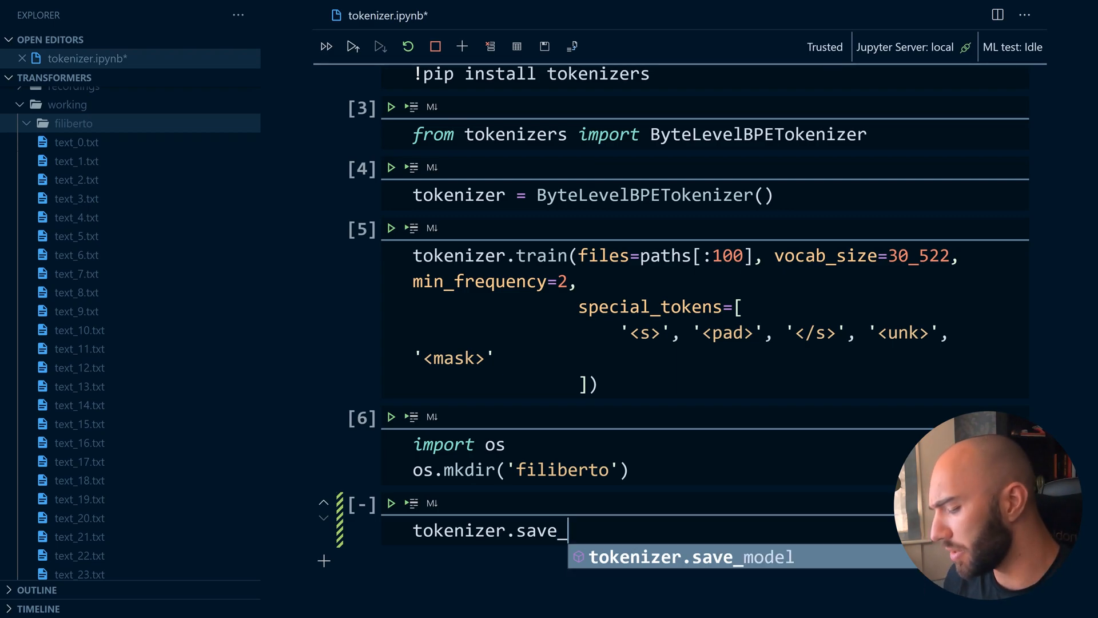
pyautogui.write('mode;')
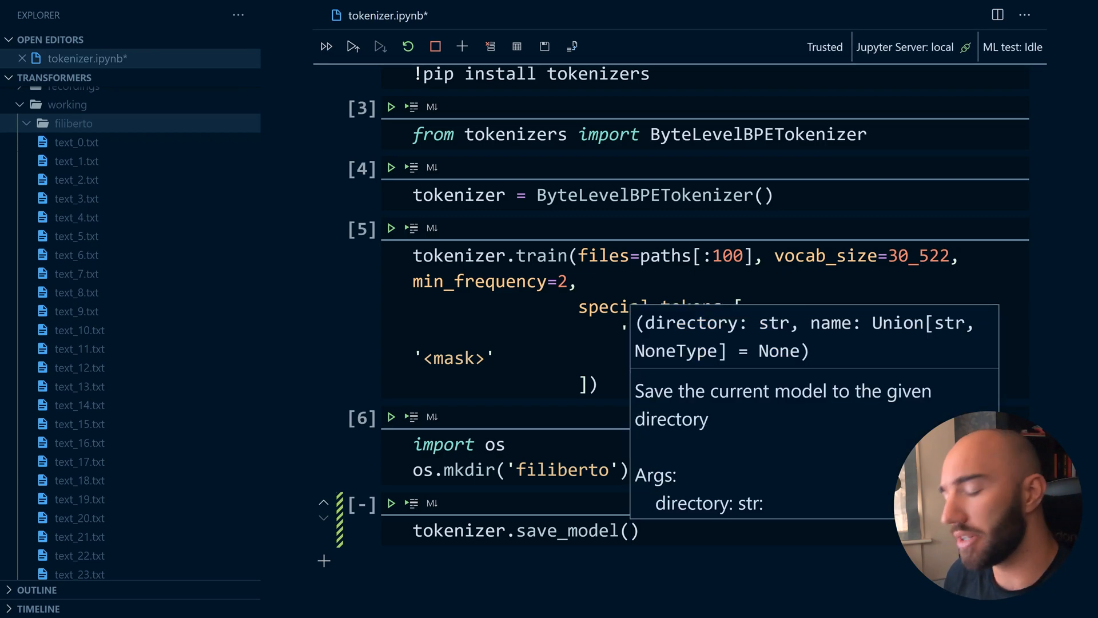
pyautogui.write("''")
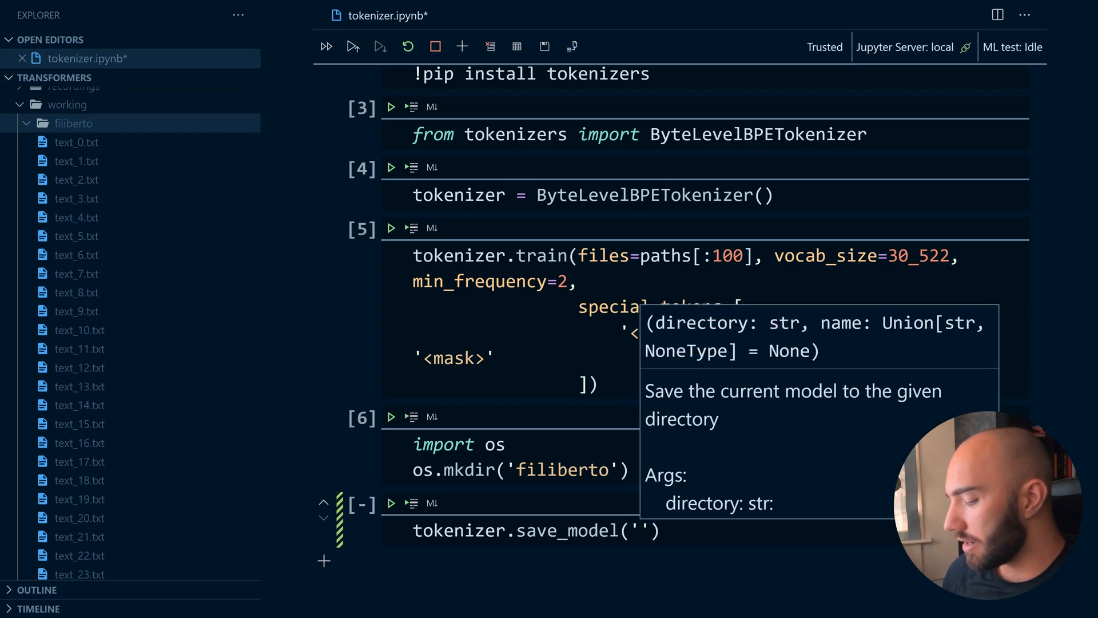
pyautogui.write('filiberto')
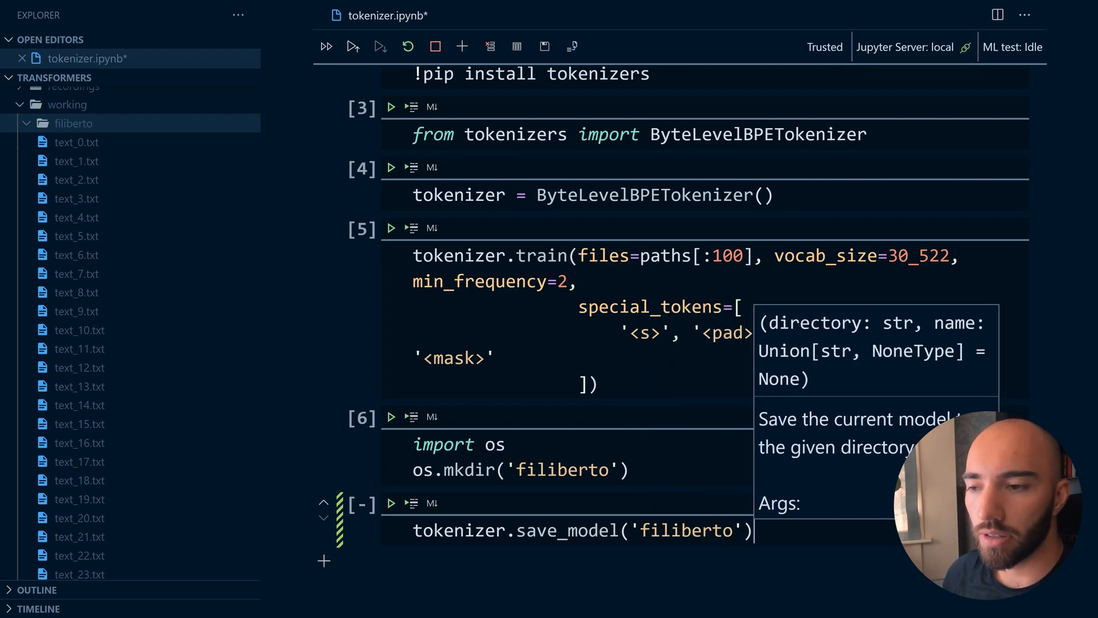
pyautogui.click(391, 503)
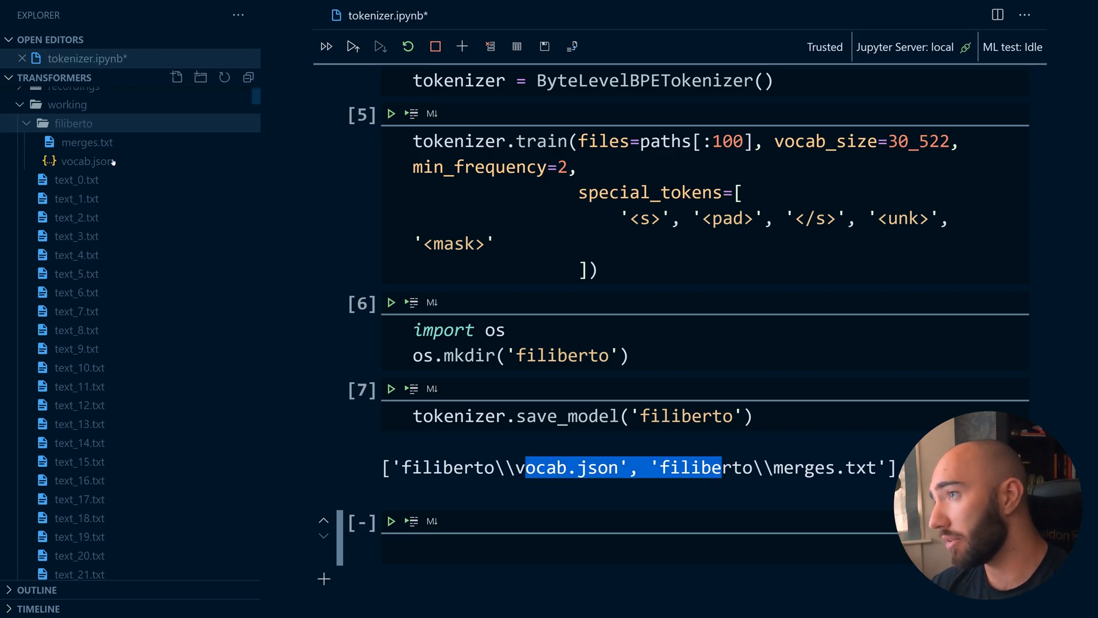
pyautogui.moveTo(80, 160)
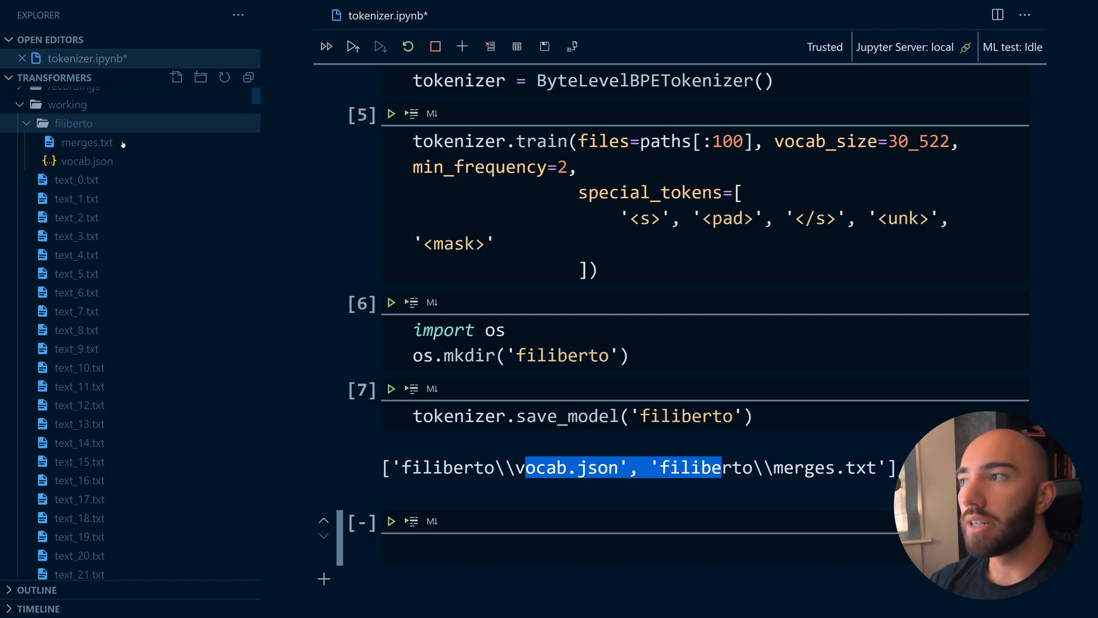
pyautogui.moveTo(86, 143)
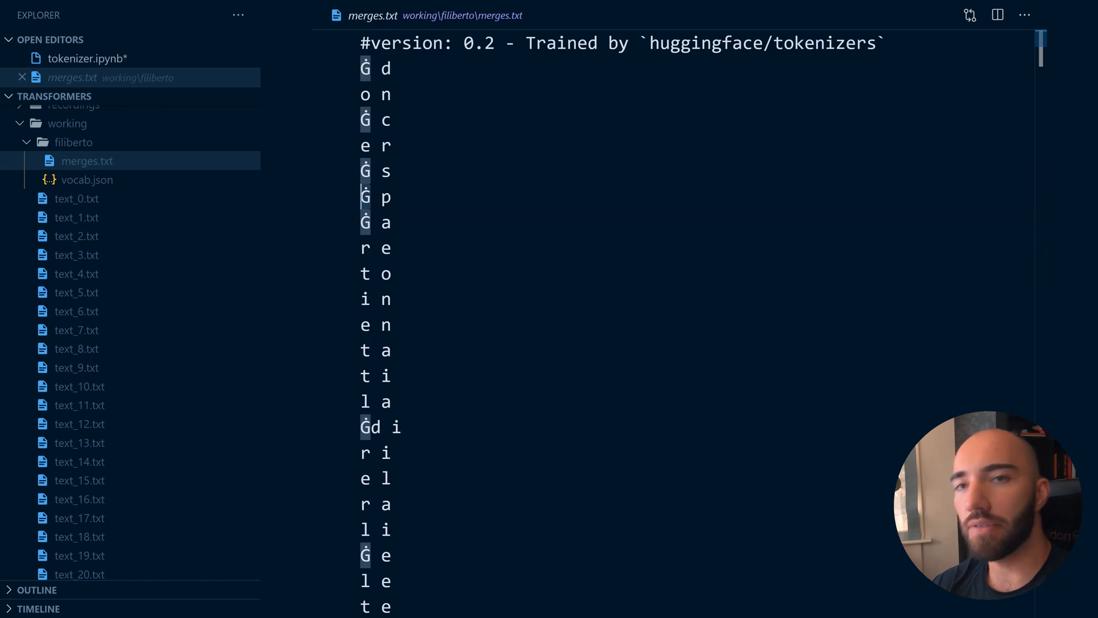
pyautogui.scroll(-3)
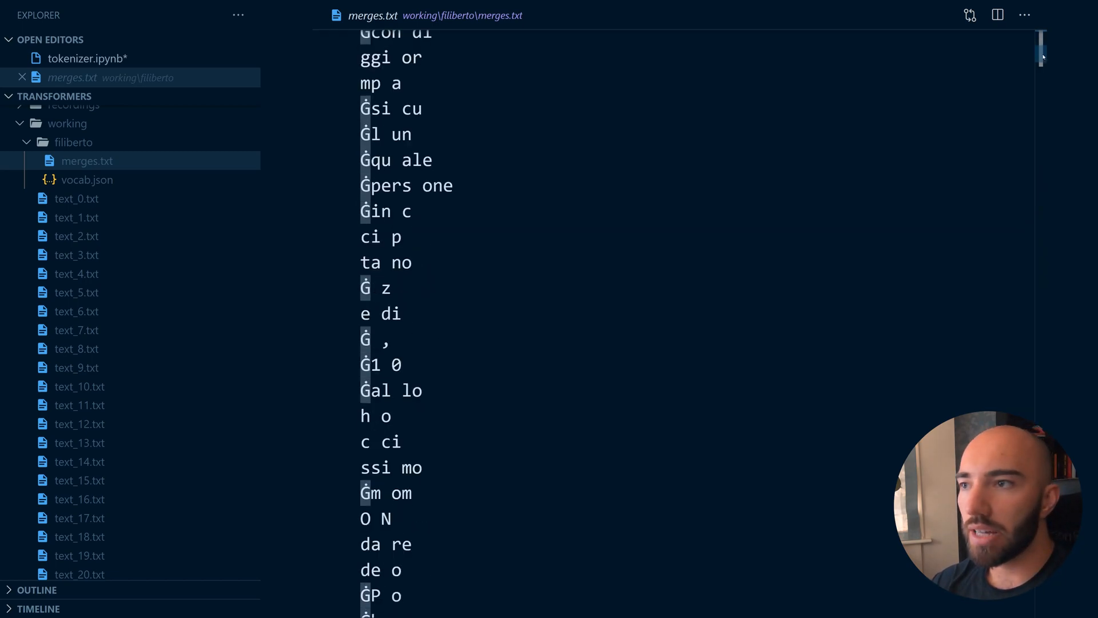
pyautogui.scroll(-3)
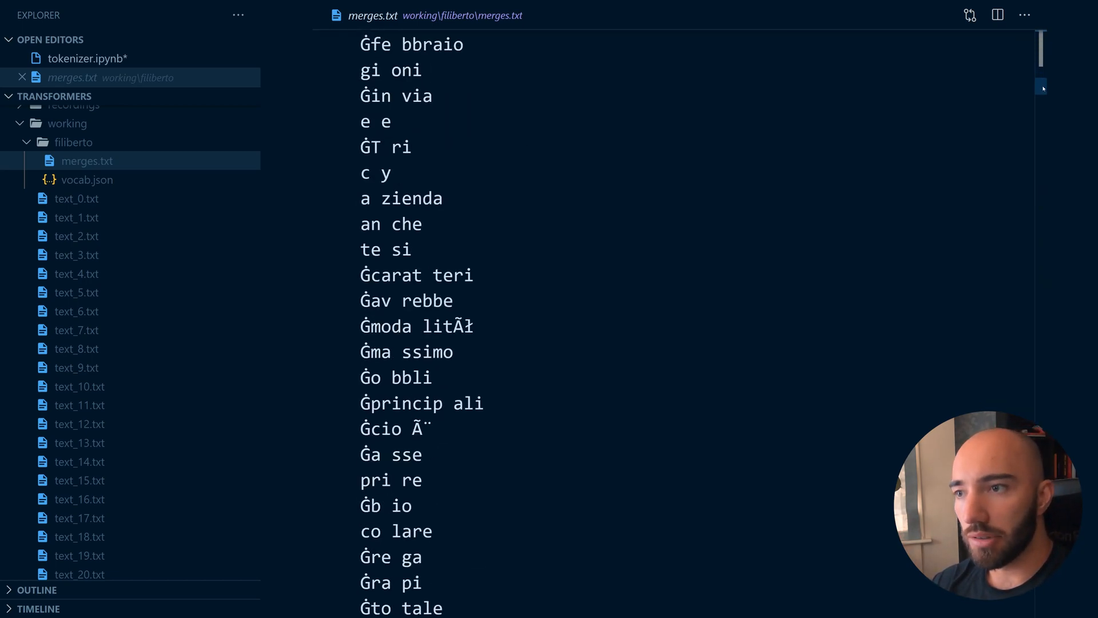
pyautogui.scroll(-3)
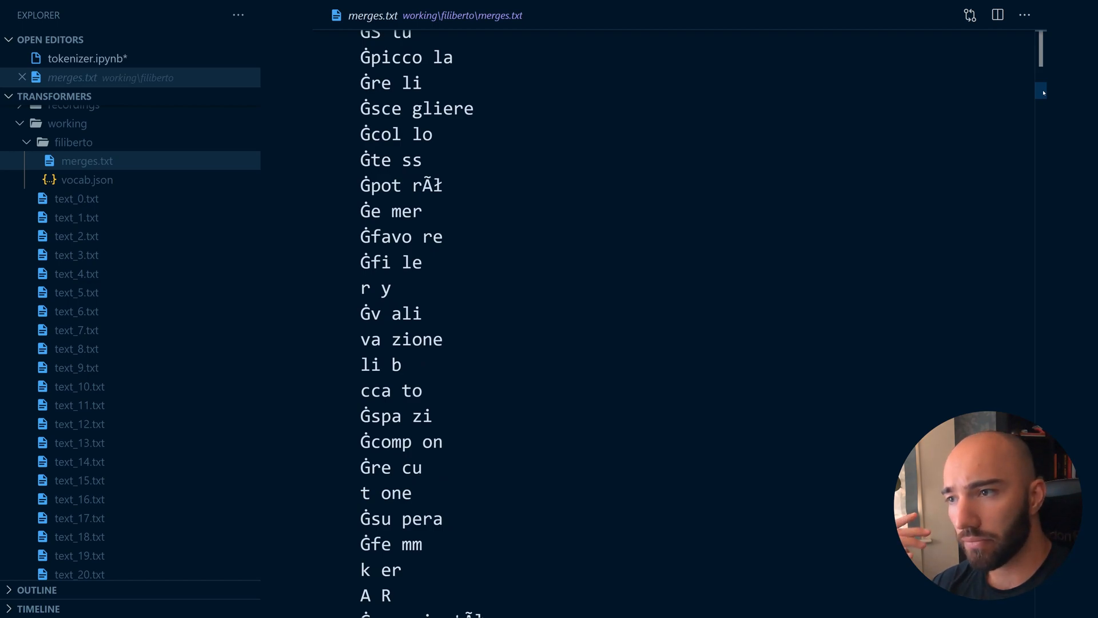
pyautogui.doubleClick(415, 339)
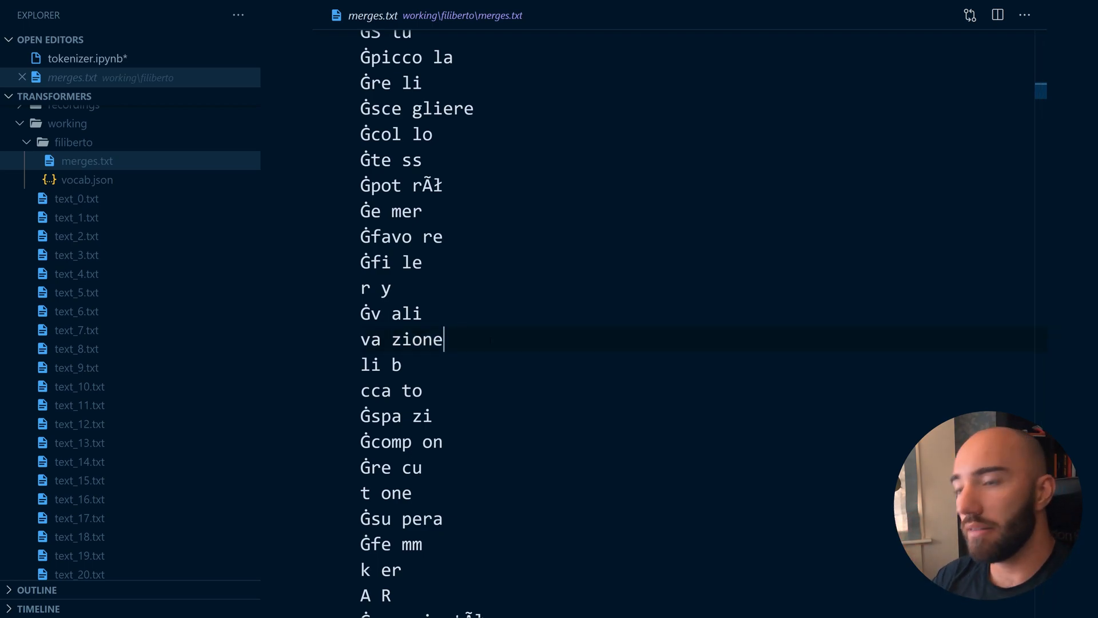
pyautogui.write('tion')
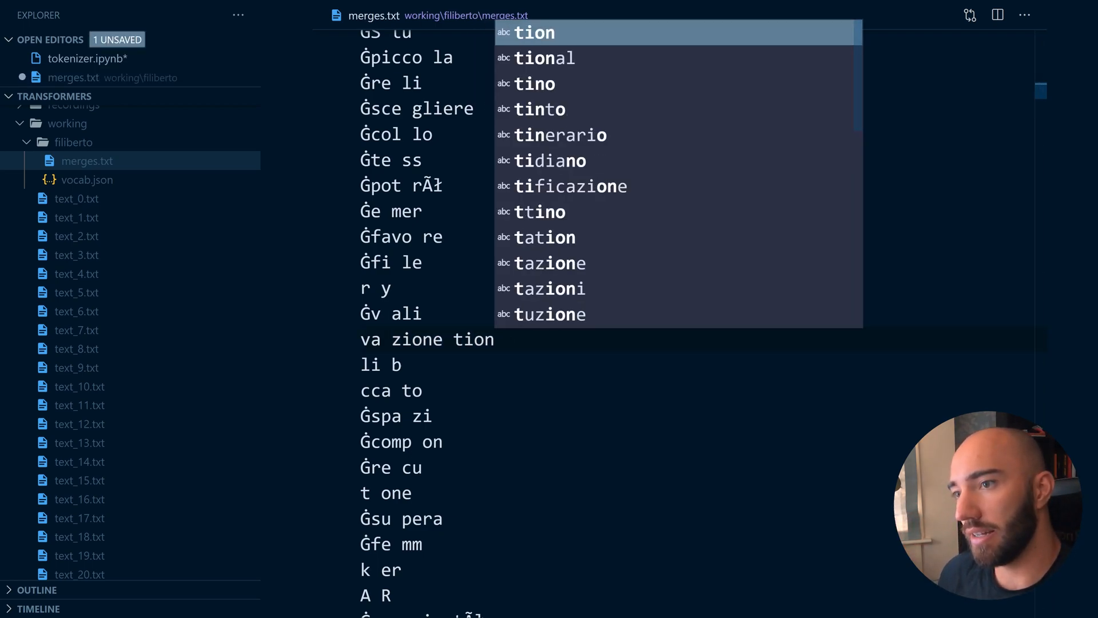
pyautogui.press('Escape')
pyautogui.write('attenz')
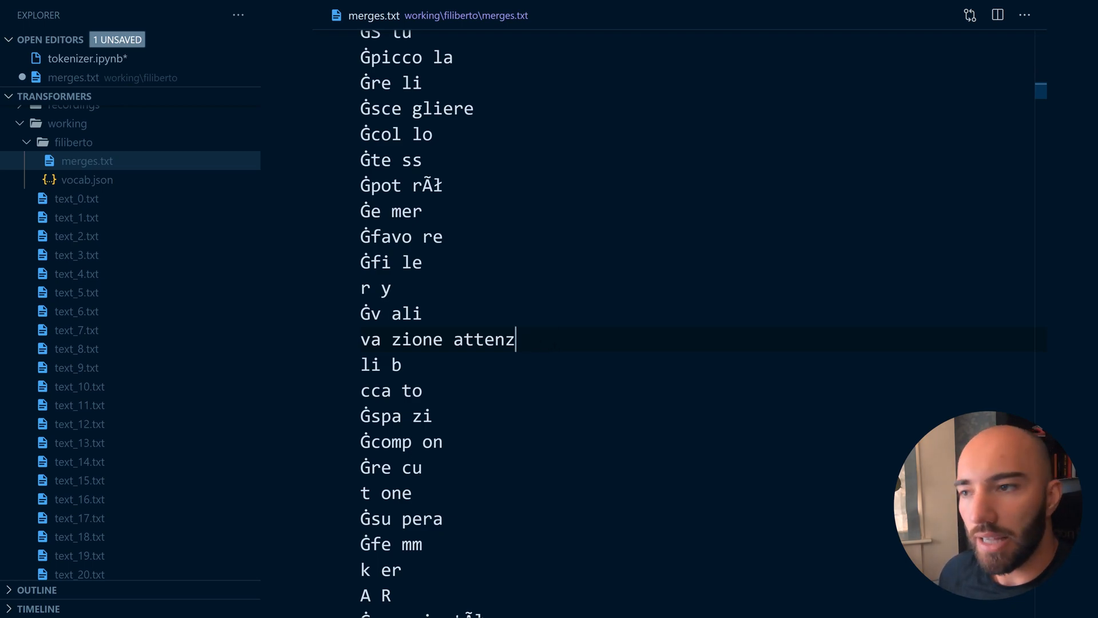
pyautogui.press('BackSpace')
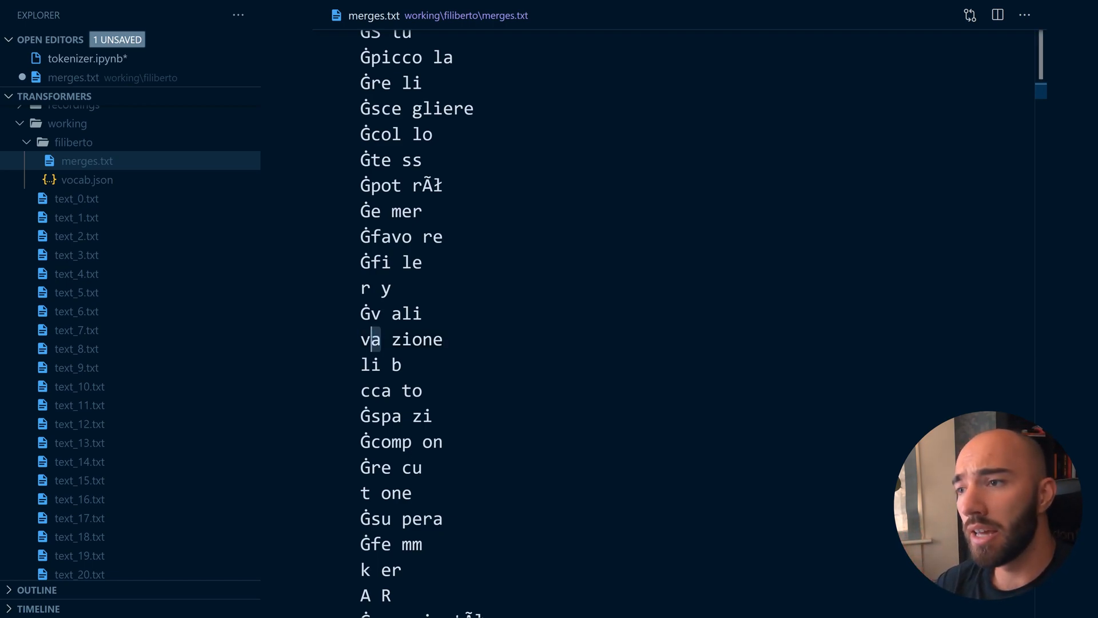
pyautogui.click(401, 339)
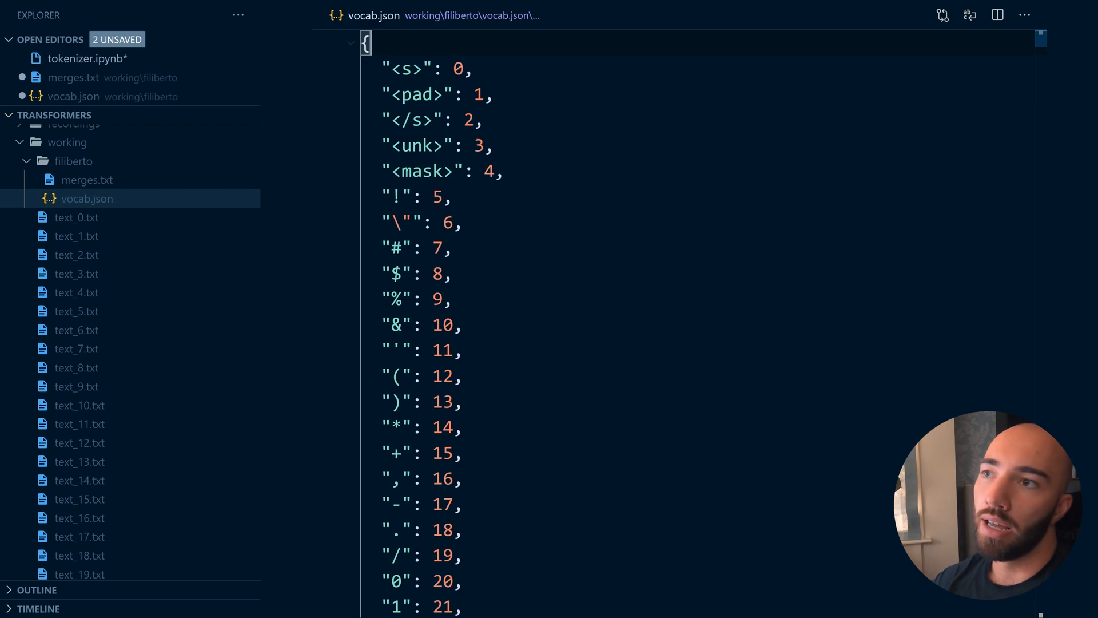
# Step: Search vocab.json for 'va' (token 347), then return to tokenizer.ipynb
pyautogui.doubleClick(410, 94)
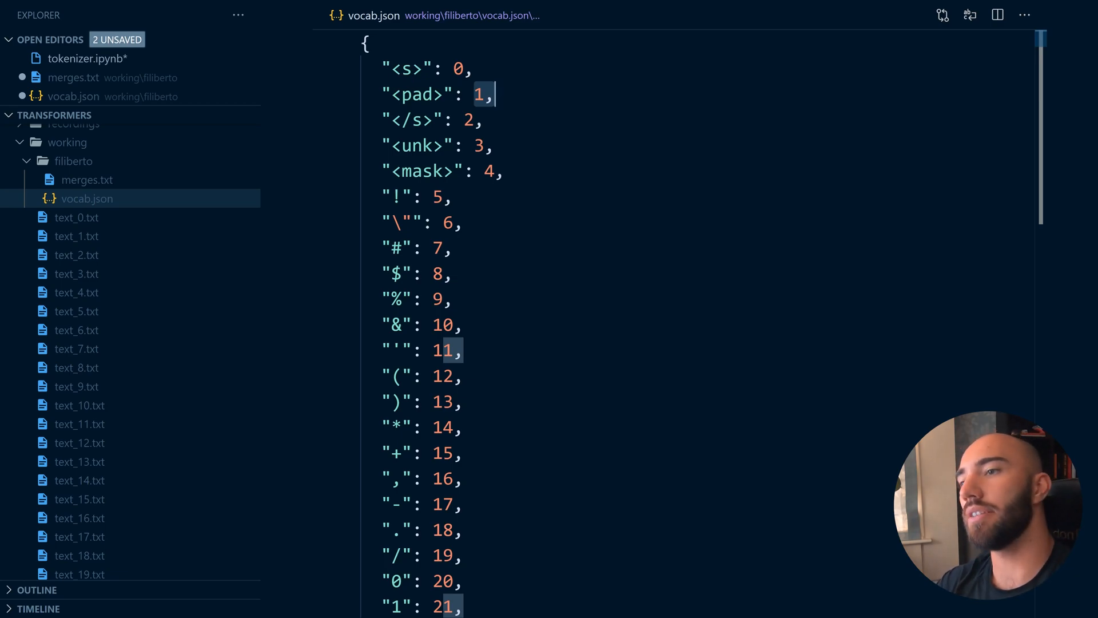
pyautogui.scroll(-3)
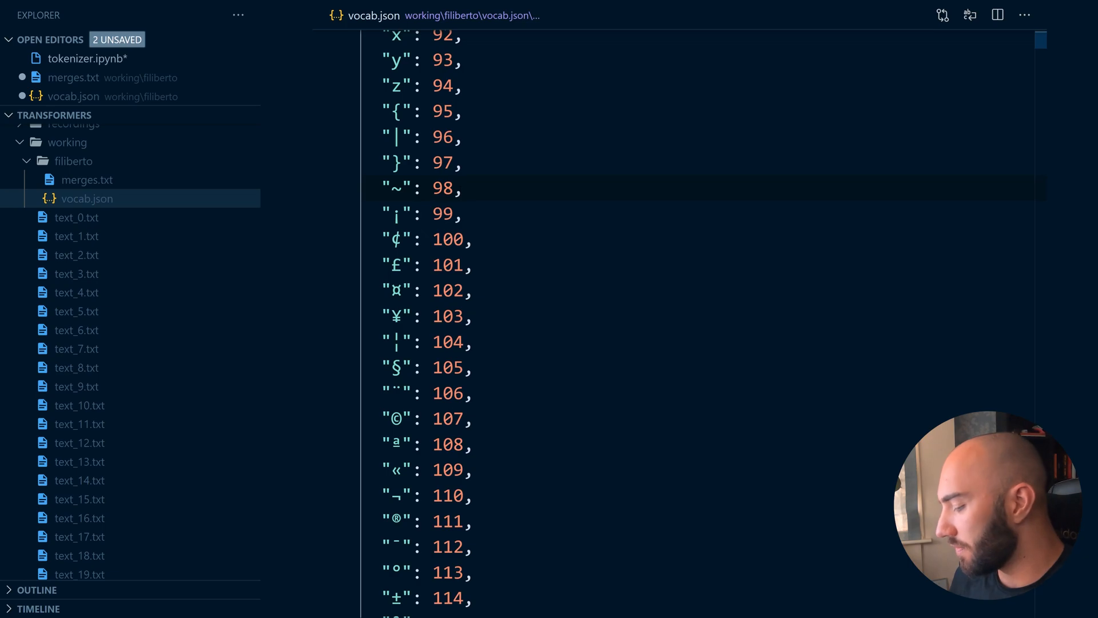
pyautogui.press('Ctrl+f')
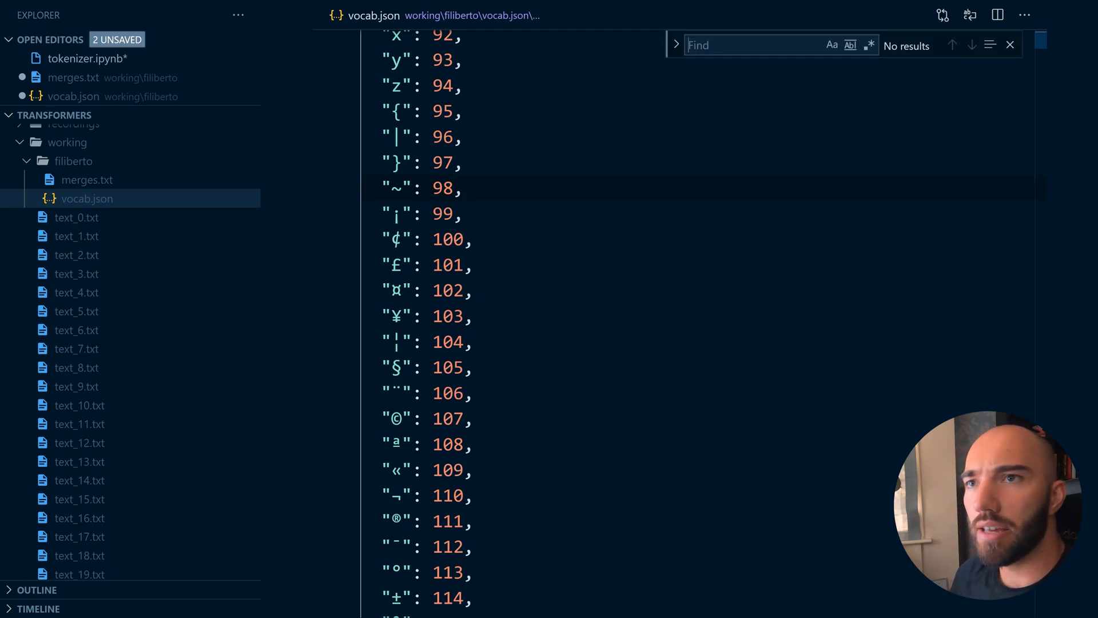
pyautogui.write('va')
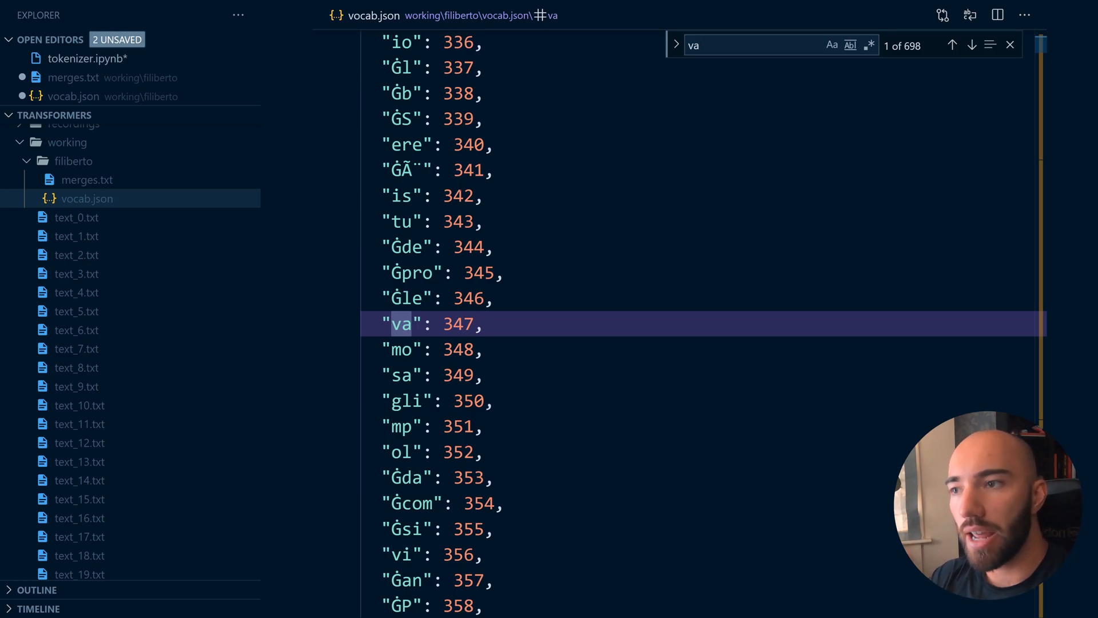
pyautogui.moveTo(267, 463)
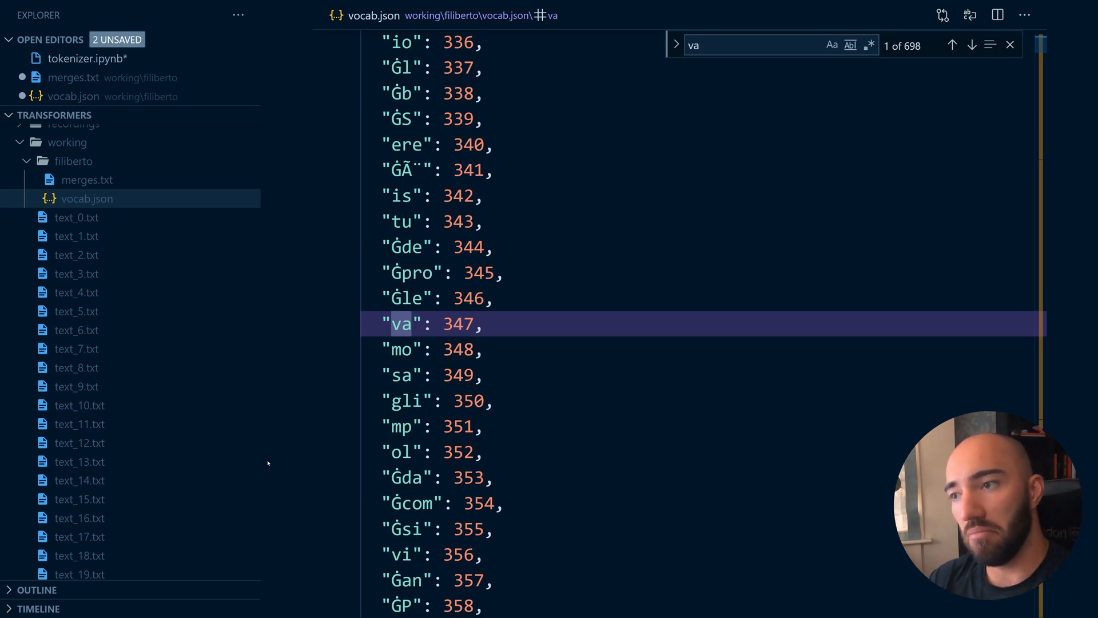
pyautogui.click(451, 324)
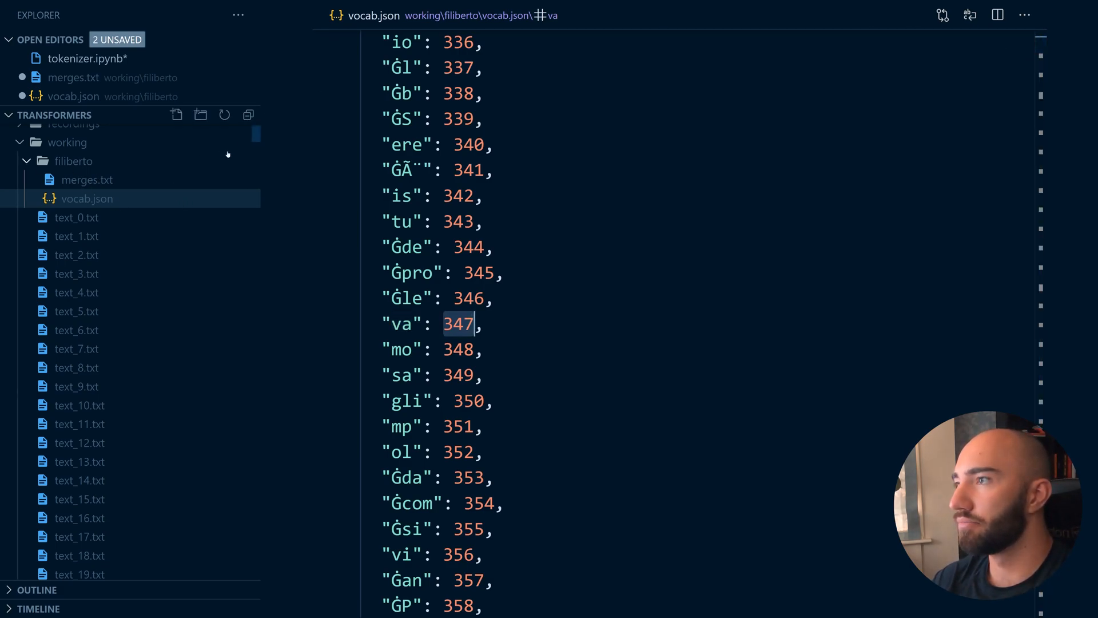
pyautogui.click(83, 59)
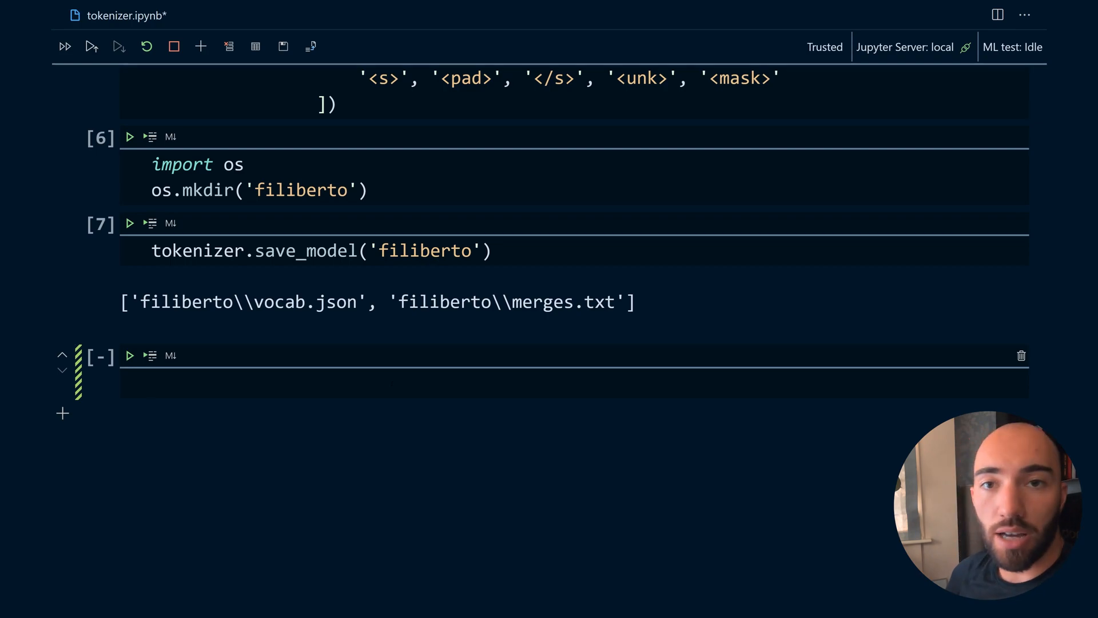
# Step: Import RobertaTokenizerFast from transformers
pyautogui.write('from')
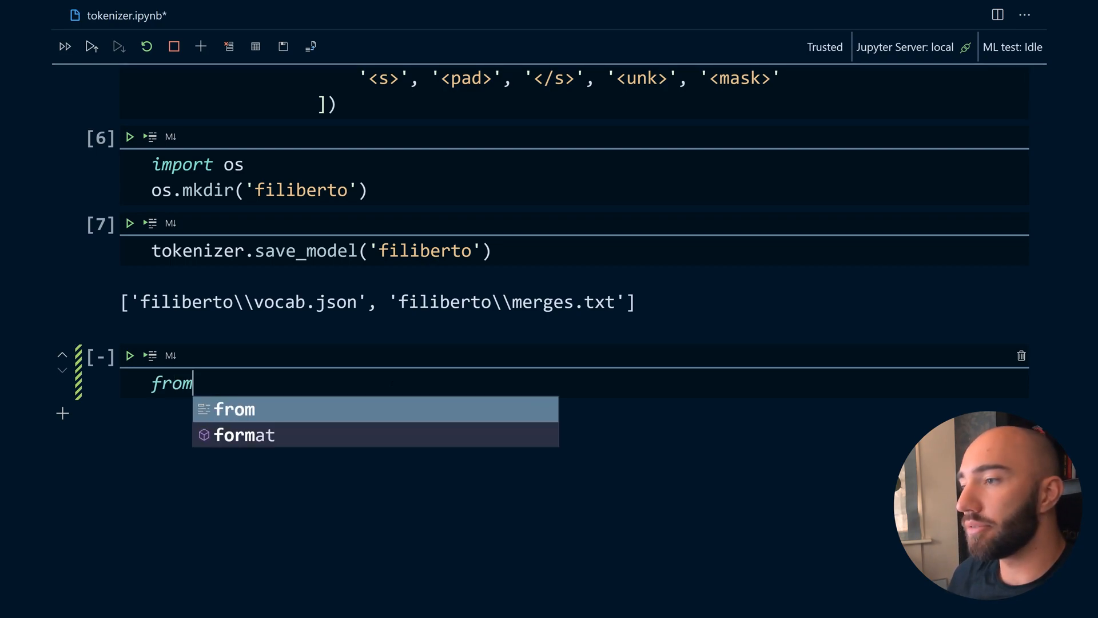
pyautogui.write('transformers import')
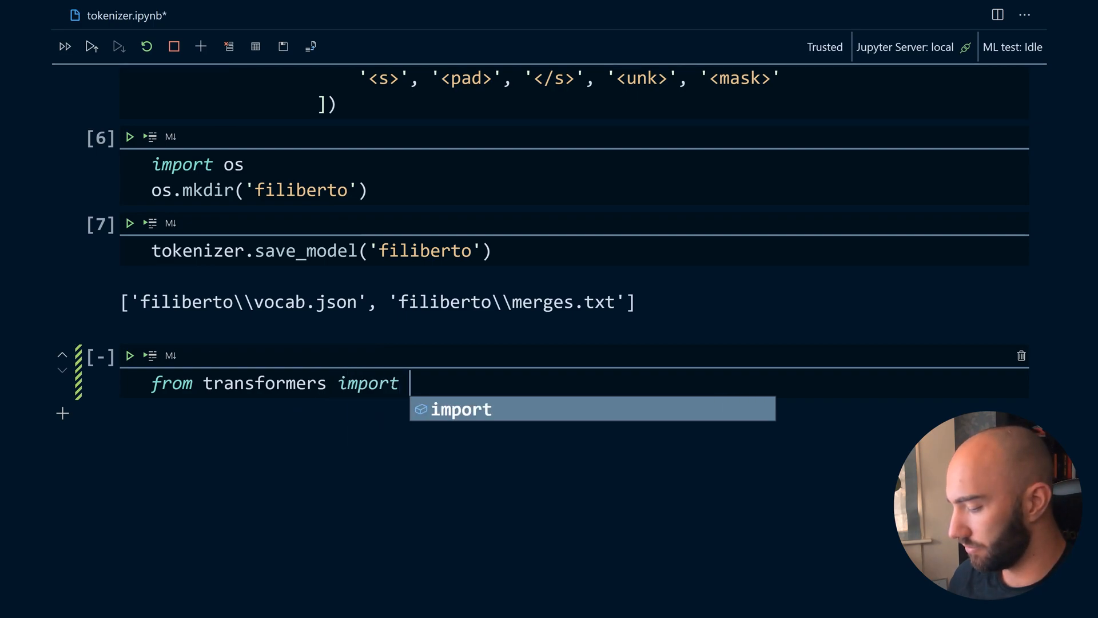
pyautogui.write('Robe')
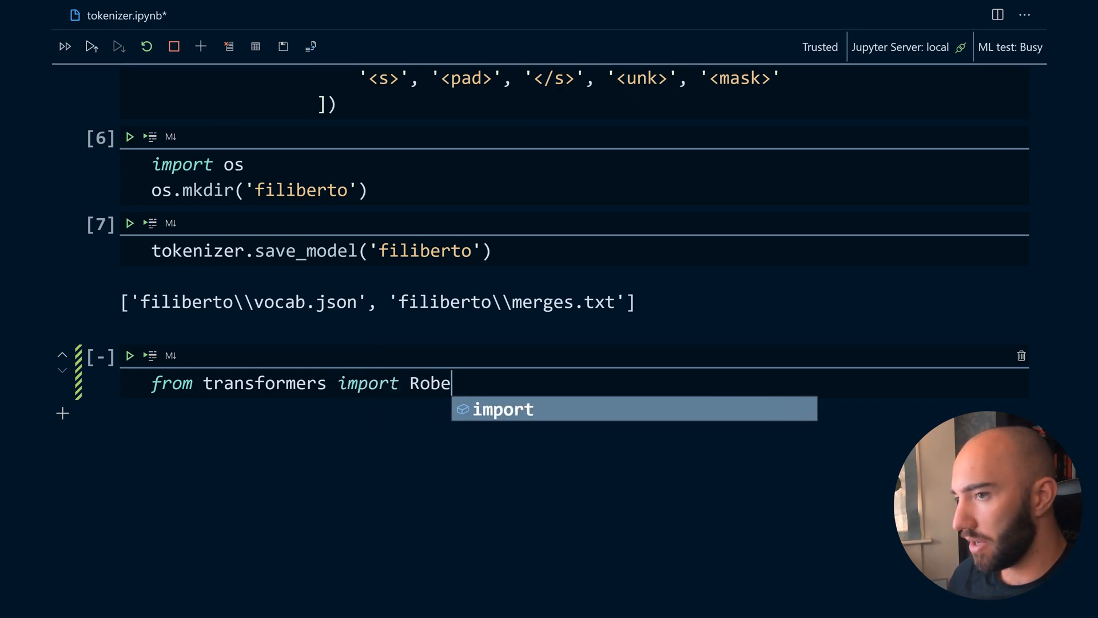
pyautogui.write('rta')
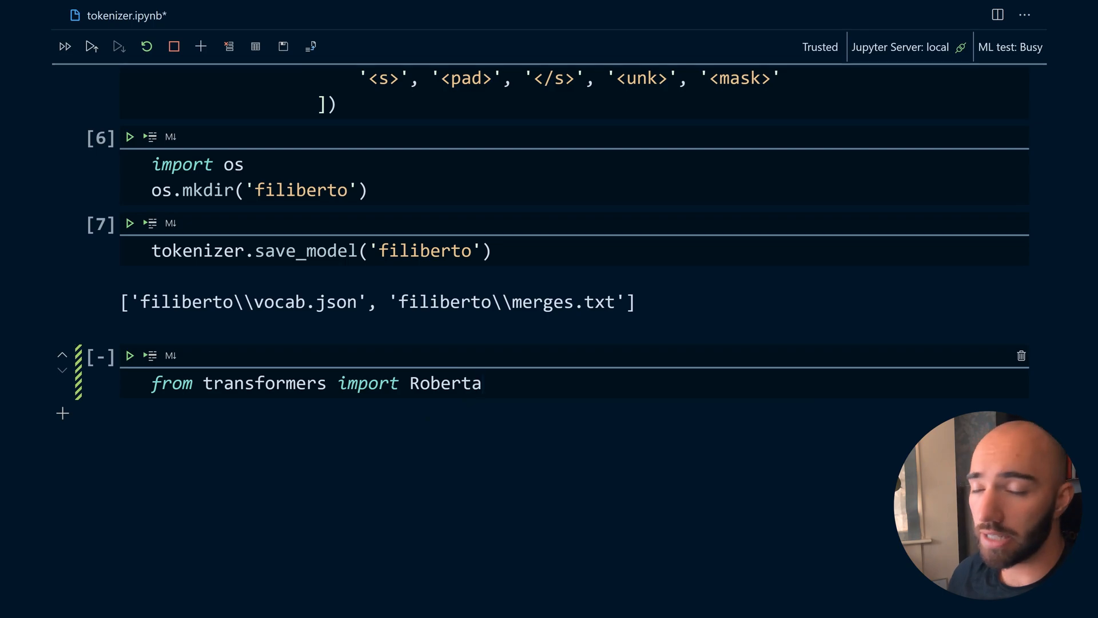
pyautogui.write('TokenizerFast')
pyautogui.write('tokenizer =')
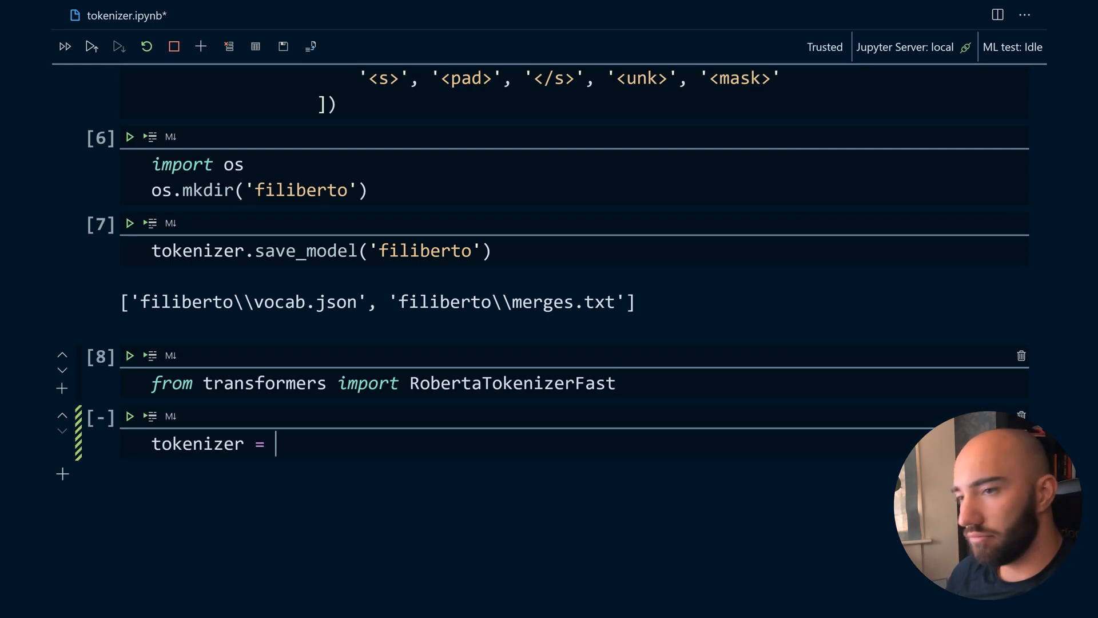
# Step: Load the tokenizer with RobertaTokenizerFast.from_pretrained('filiberto')
pyautogui.write('RobertaTokenizerFast')
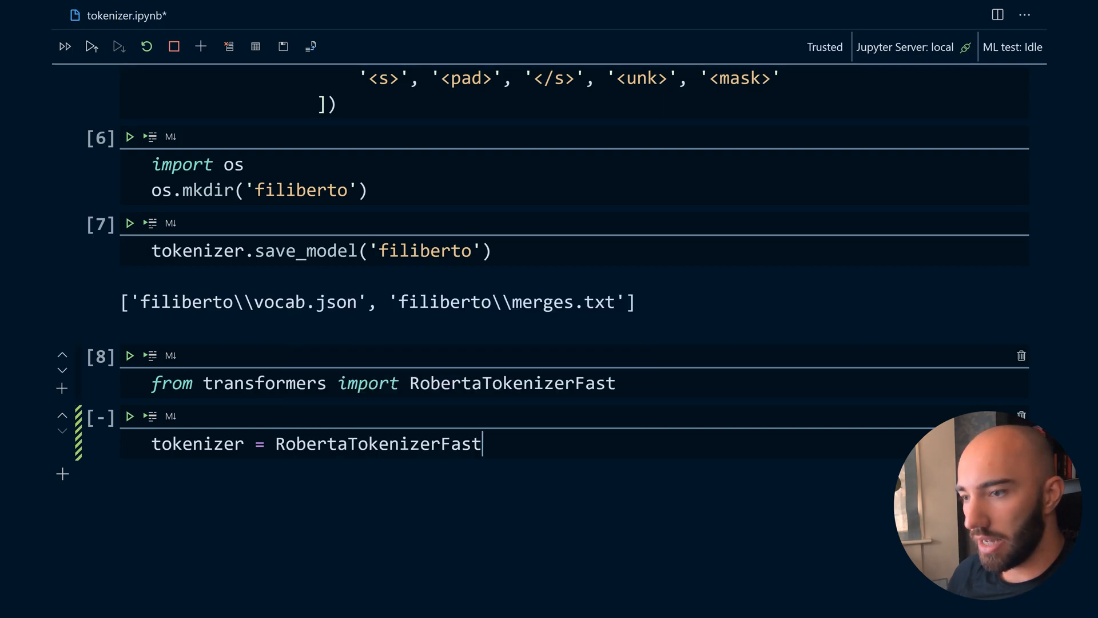
pyautogui.write(".from_pretrained('")
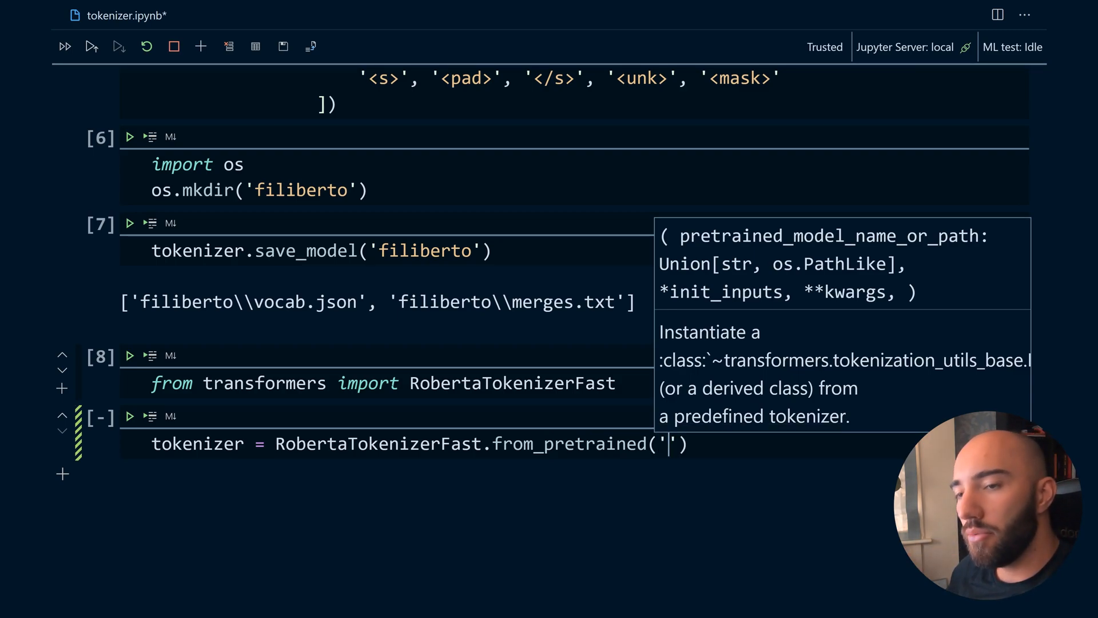
pyautogui.write('filib')
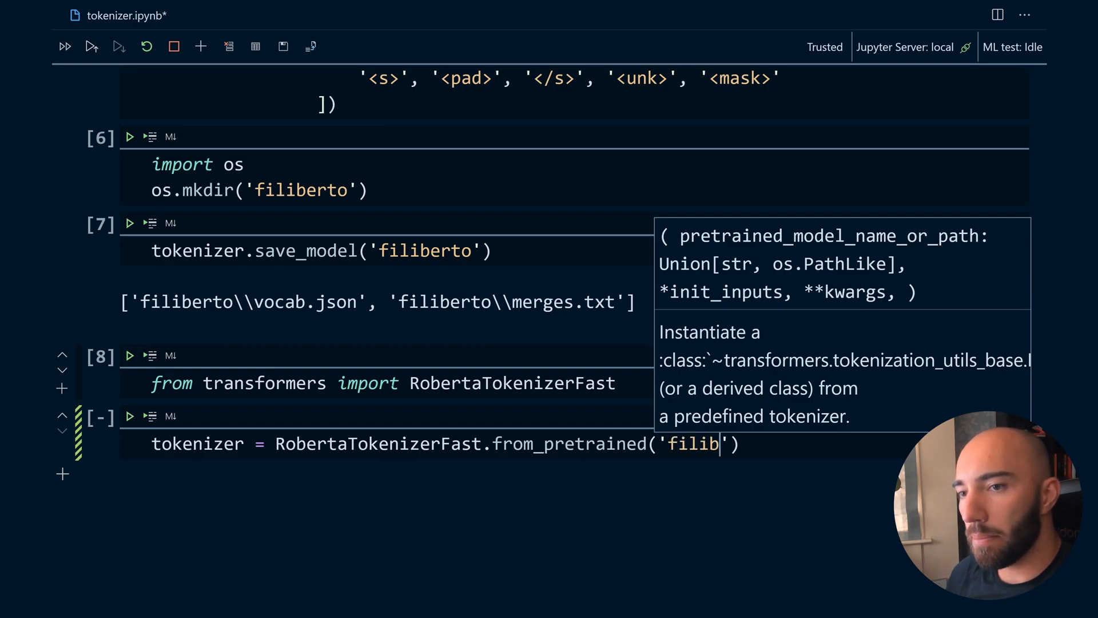
pyautogui.write('erto')
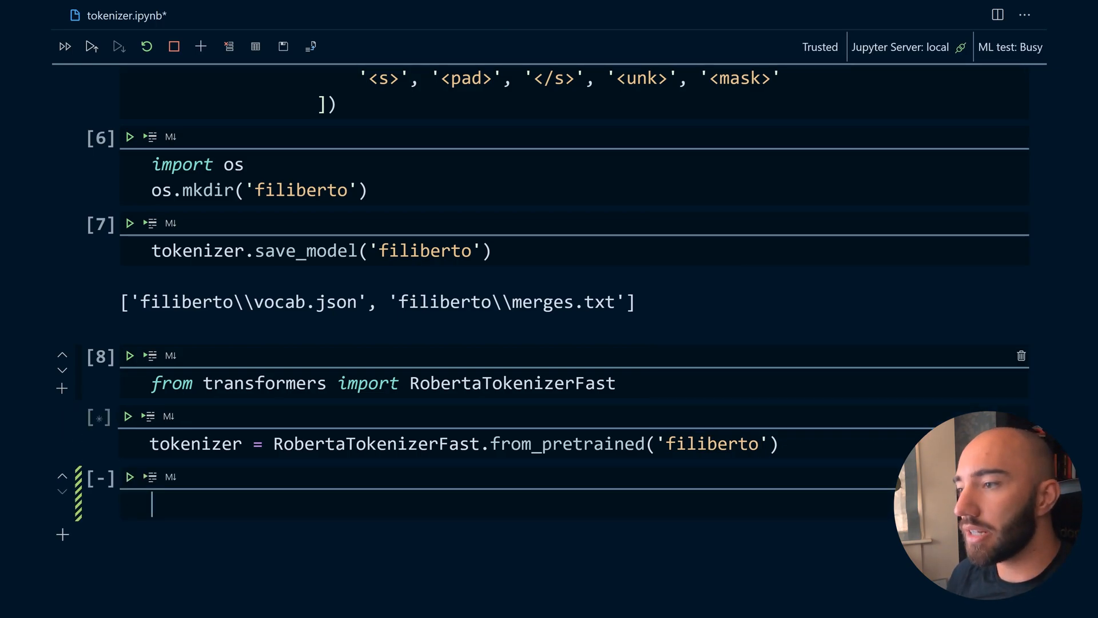
pyautogui.write('tokenizer(')
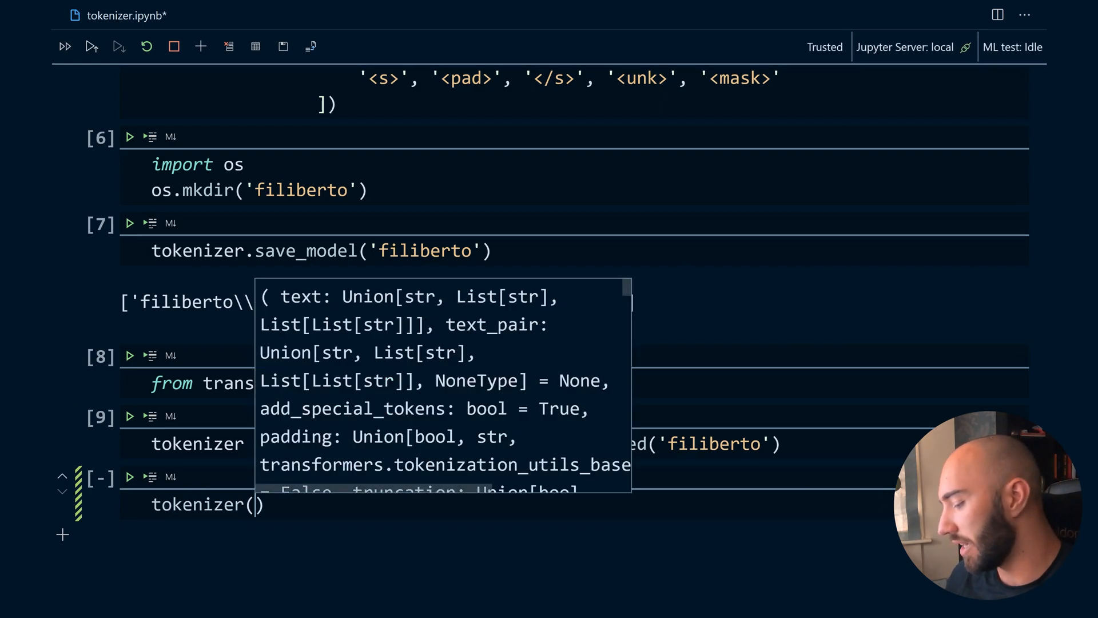
# Step: Encode 'ciao come va?' and highlight the starting token ID 0
pyautogui.write("ciao come '")
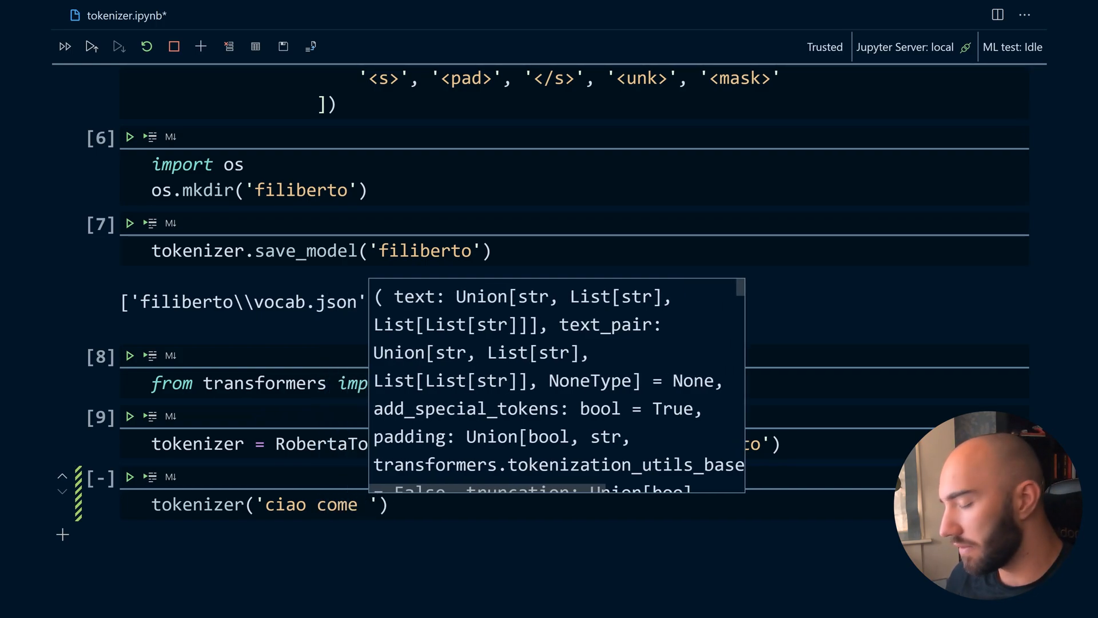
pyautogui.write('va?')
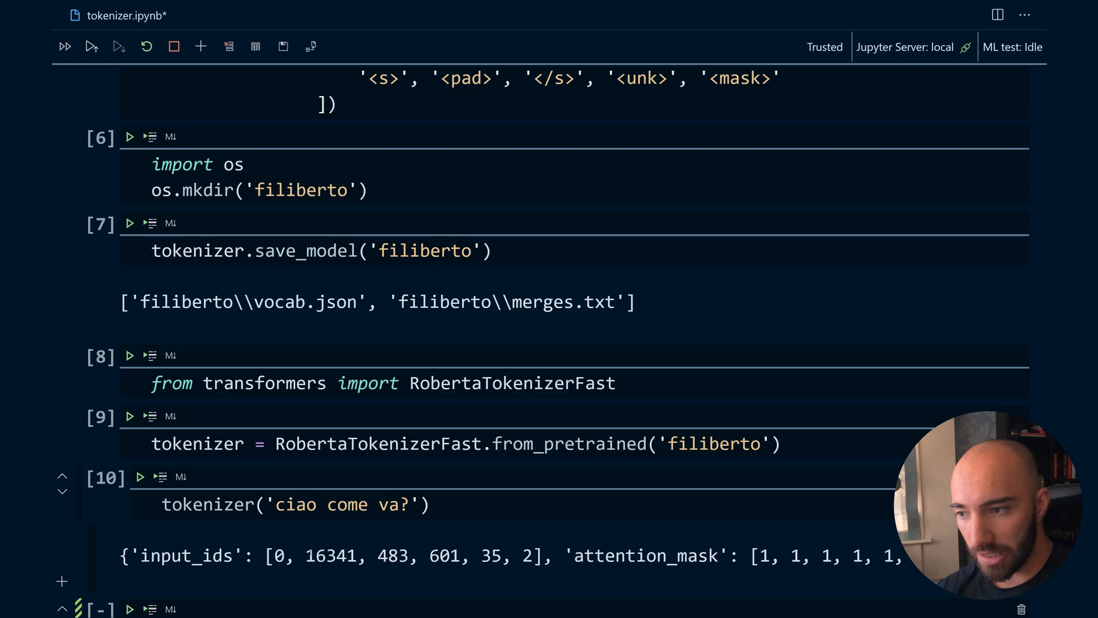
pyautogui.moveTo(306, 555); pyautogui.dragTo(503, 556)
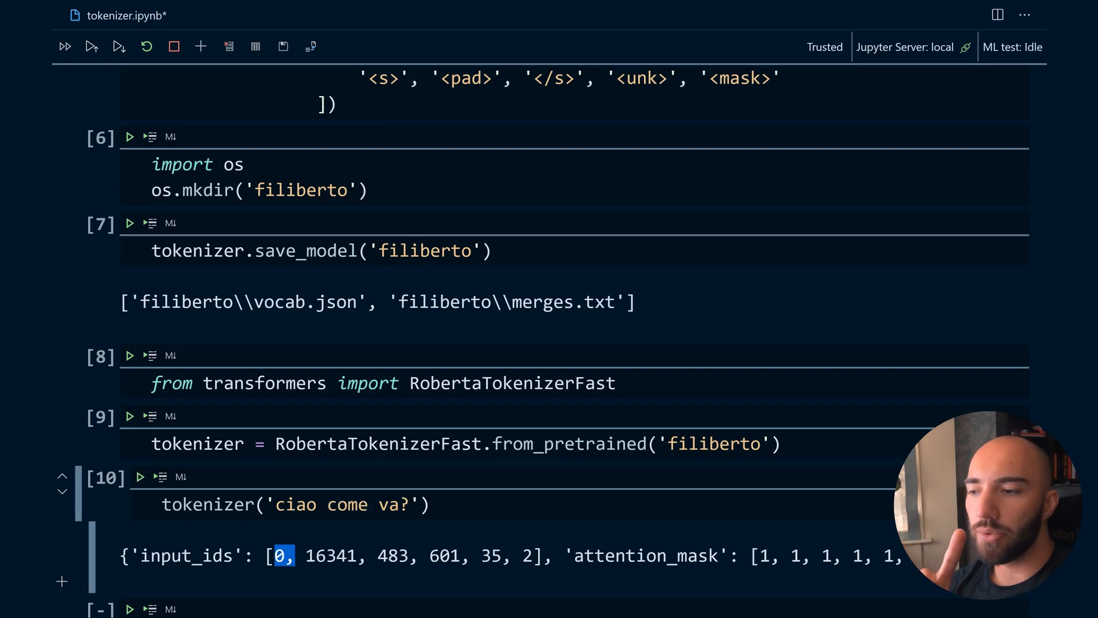
pyautogui.scroll(-3)
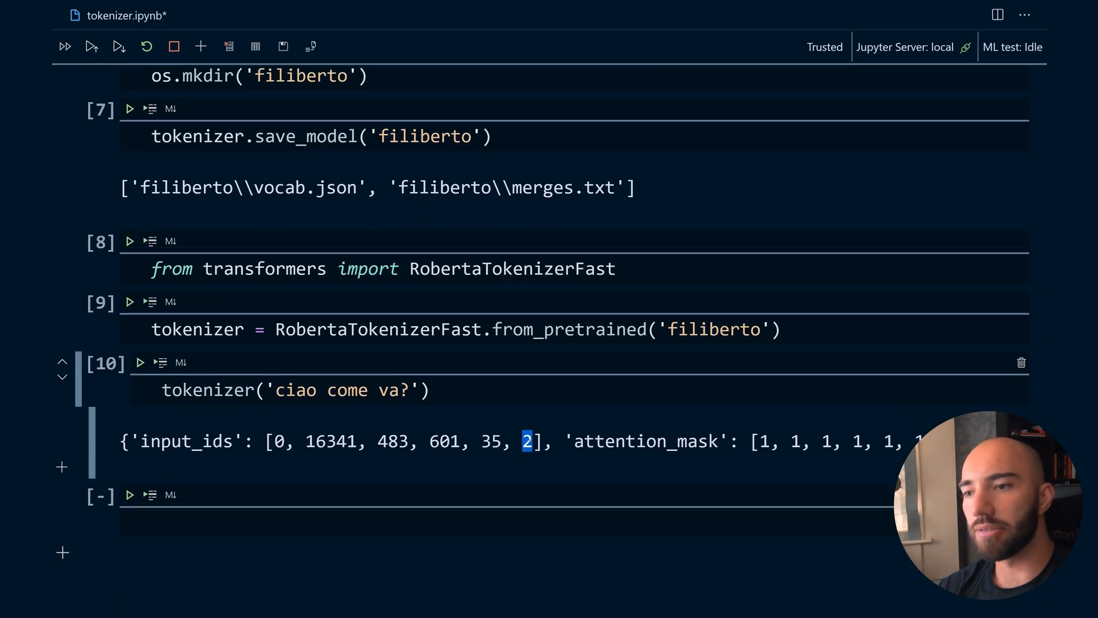
# Step: Note the <s> and </s> special tokens and start adding a padding argument
pyautogui.click(430, 390)
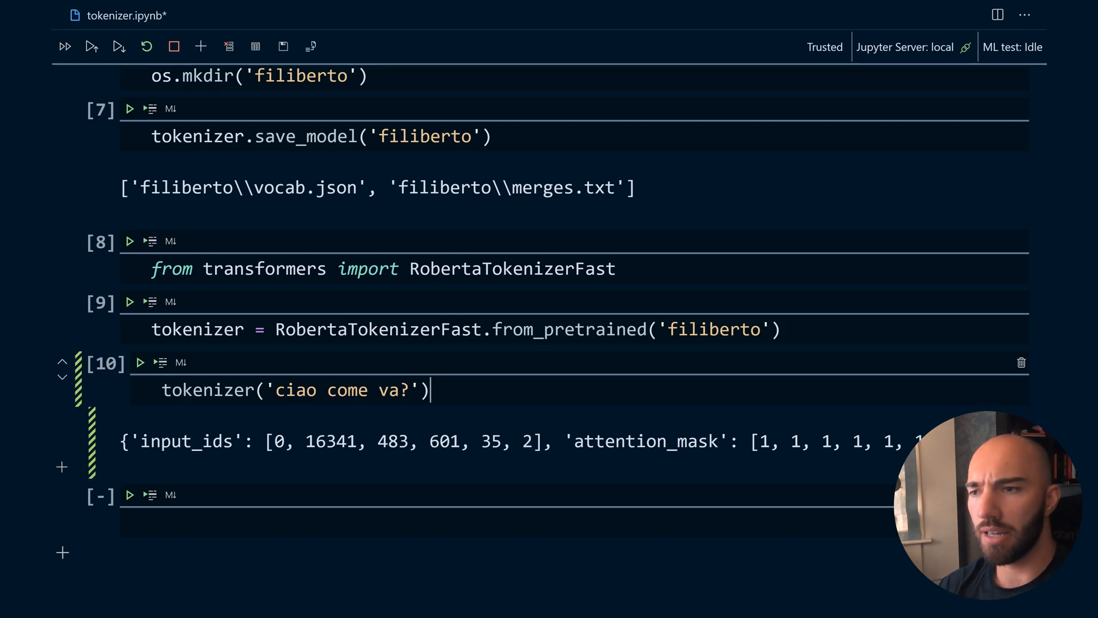
pyautogui.write('<s>')
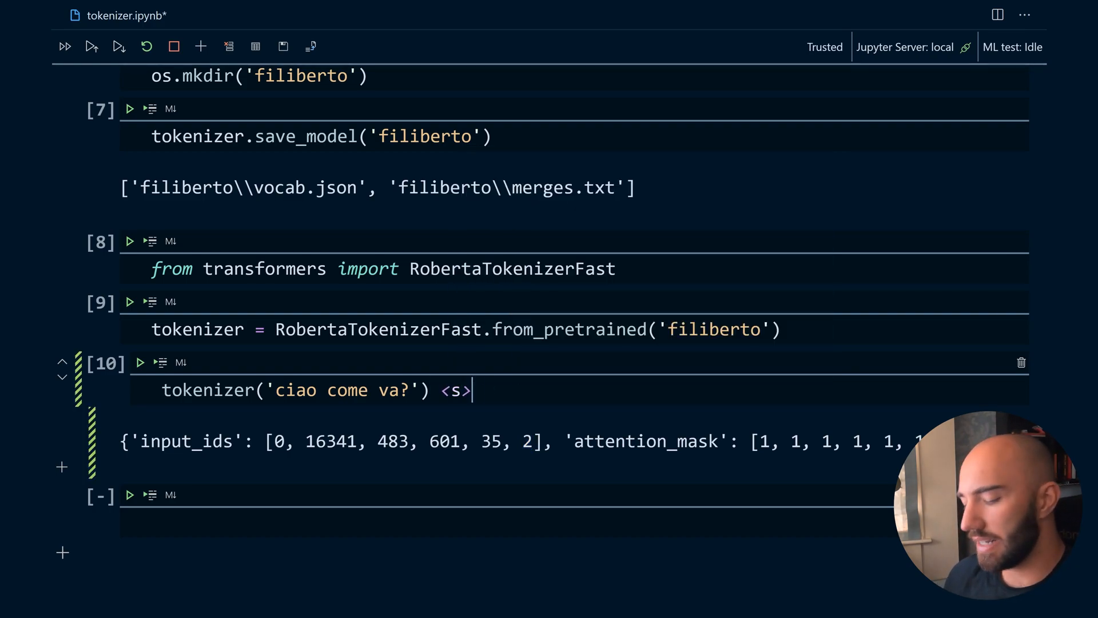
pyautogui.write('</s>')
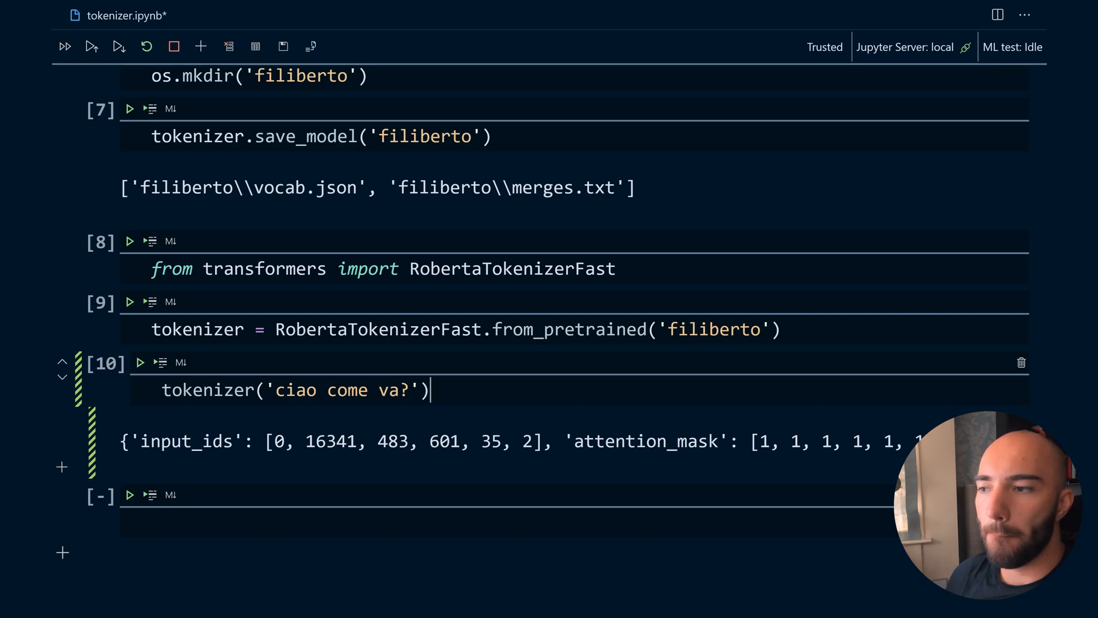
pyautogui.write(", padding='")
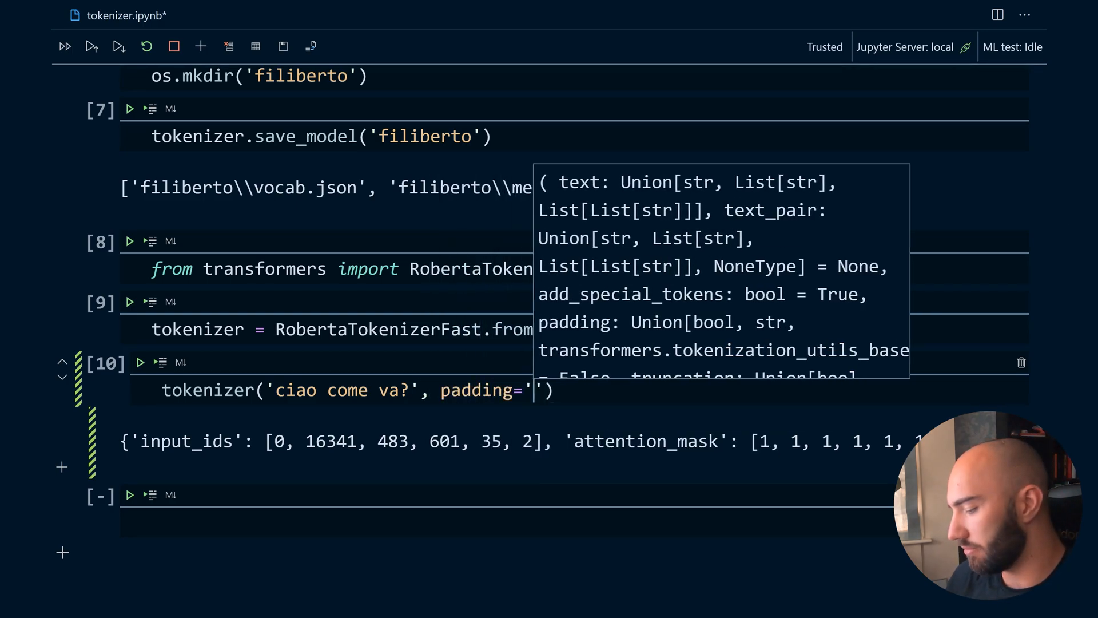
# Step: Pad the encoding to max_length 512 with 1s, then remove the padding arguments
pyautogui.write('max_length')
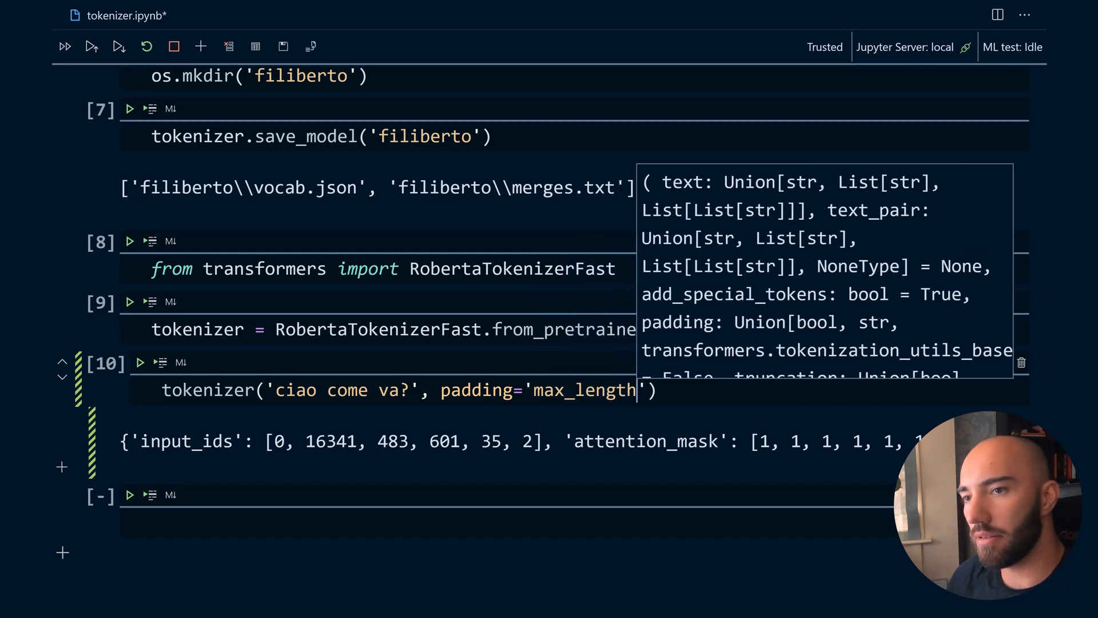
pyautogui.write(', max_length=')
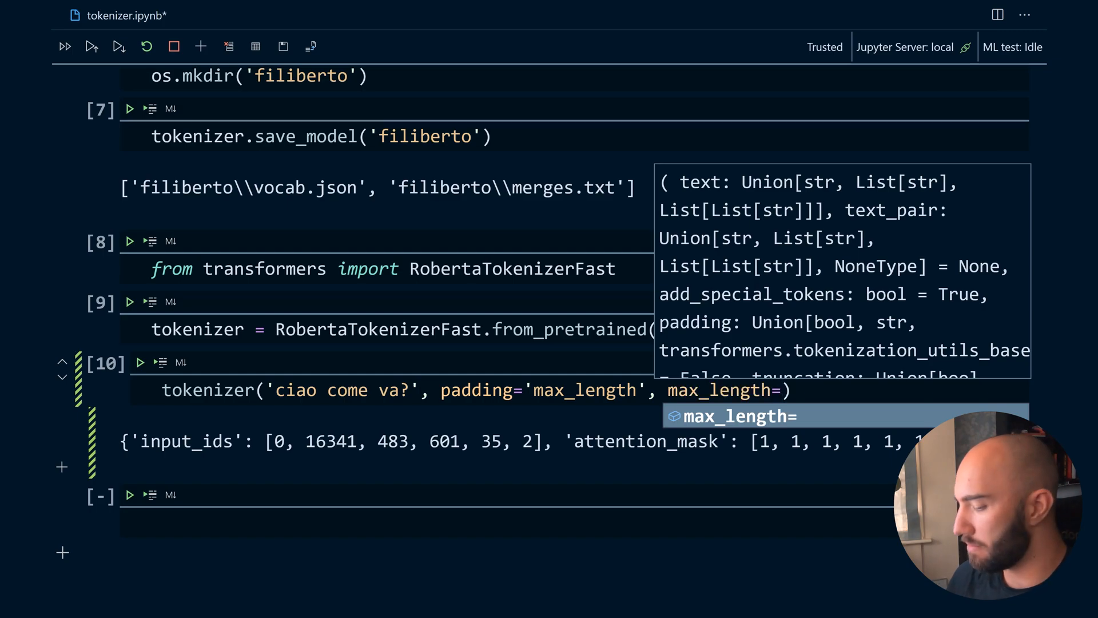
pyautogui.write('512')
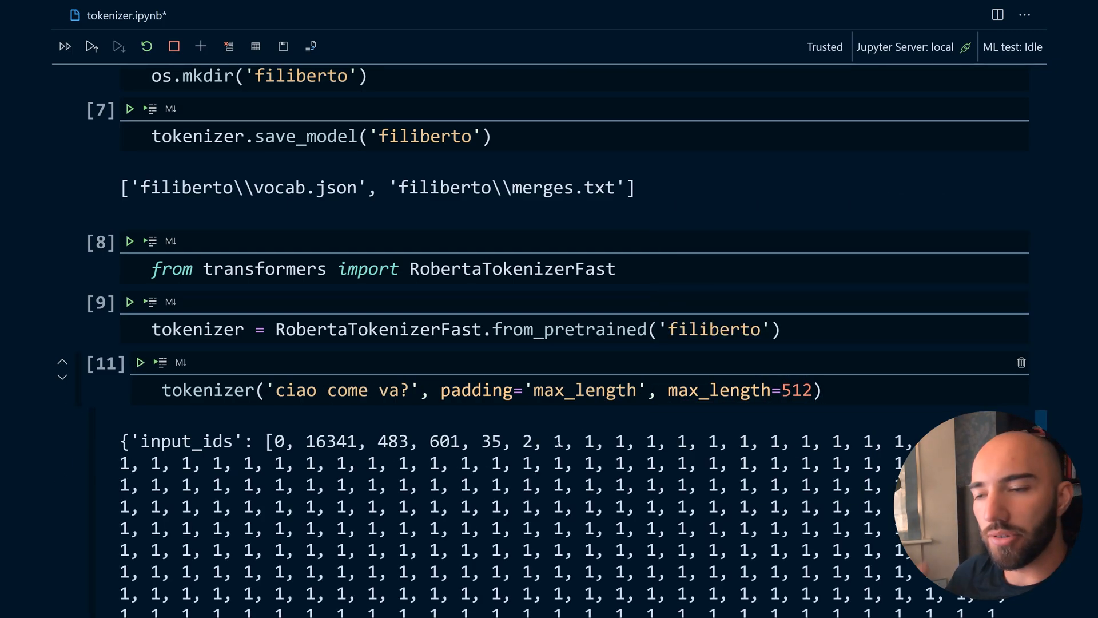
pyautogui.moveTo(462, 390); pyautogui.dragTo(811, 390)
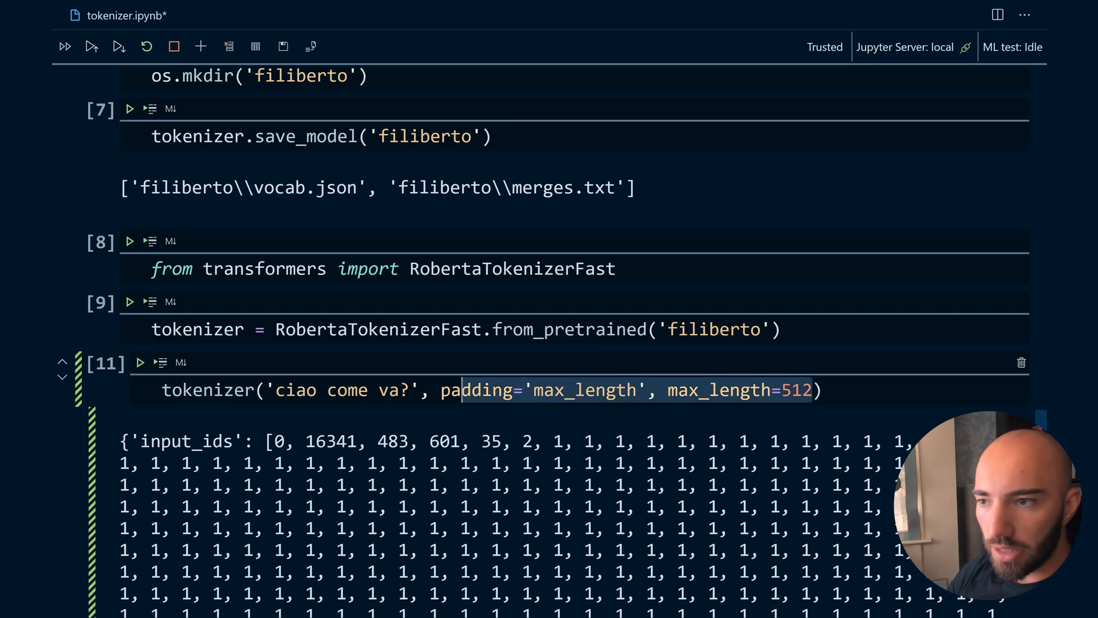
pyautogui.press('Delete')
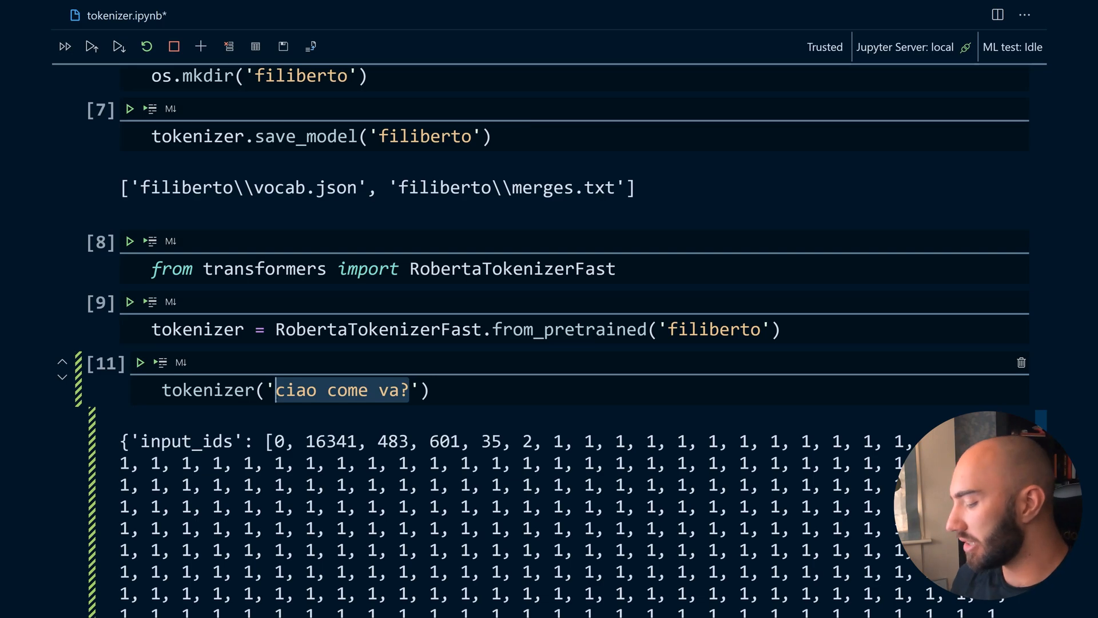
# Step: Encode 'attenzione!' as IDs 0, 4849, 5, 2, then 'zione!' as 0, 322, 5, 2
pyautogui.write('atten')
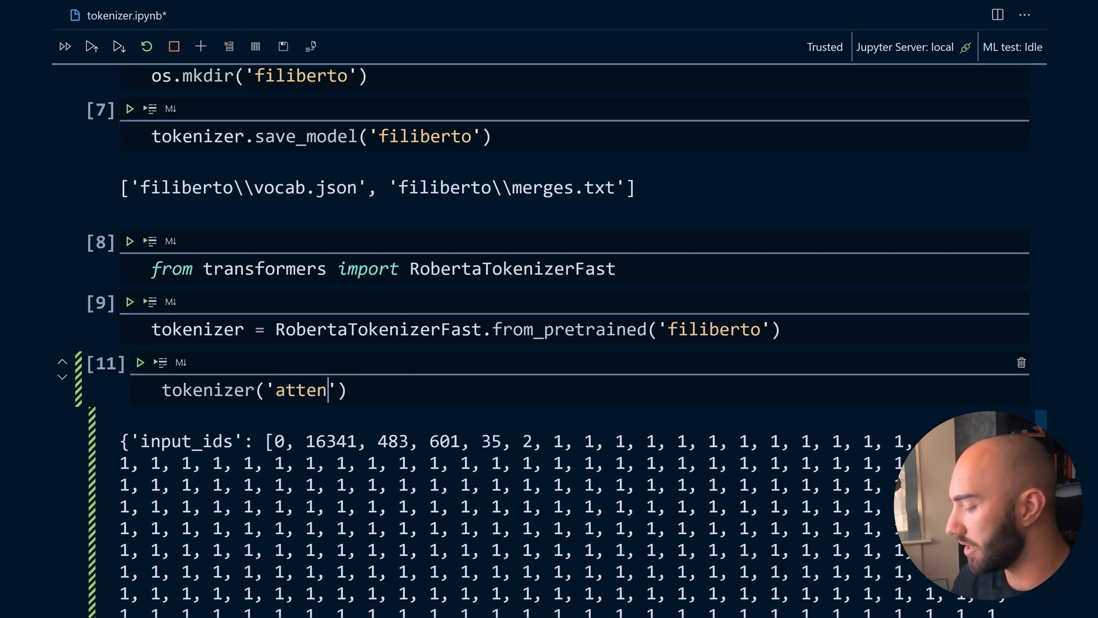
pyautogui.write('zione!')
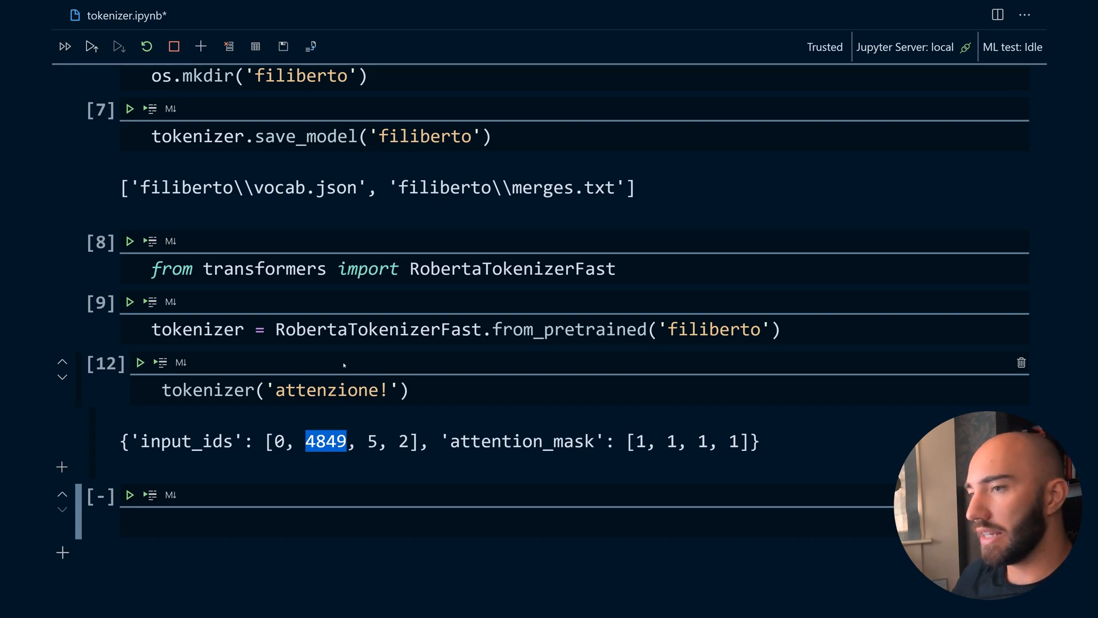
pyautogui.doubleClick(325, 390)
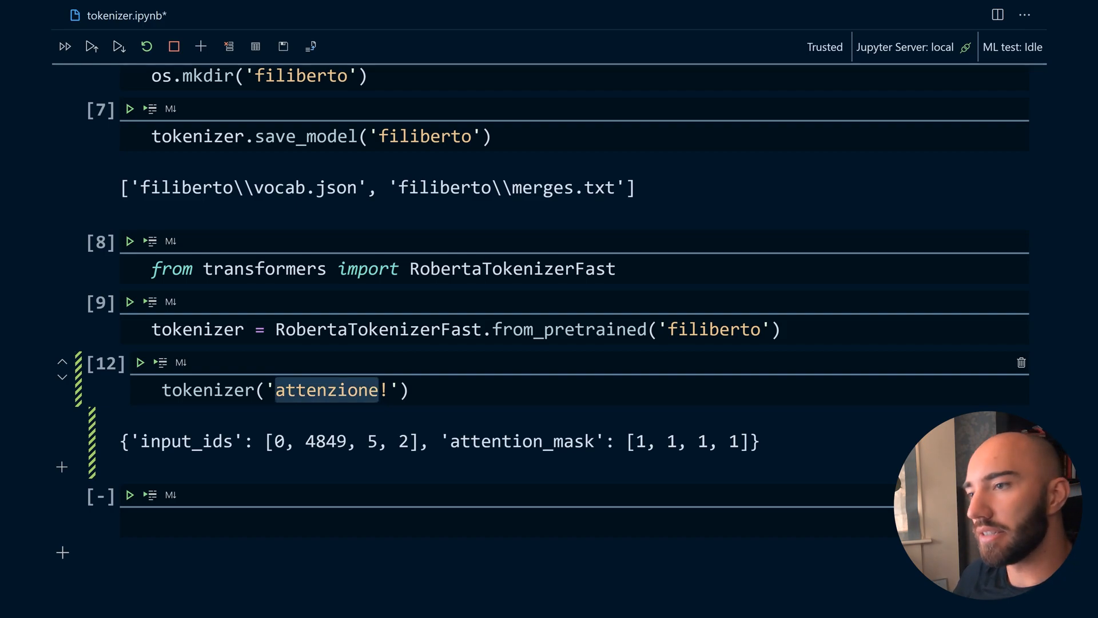
pyautogui.doubleClick(325, 441)
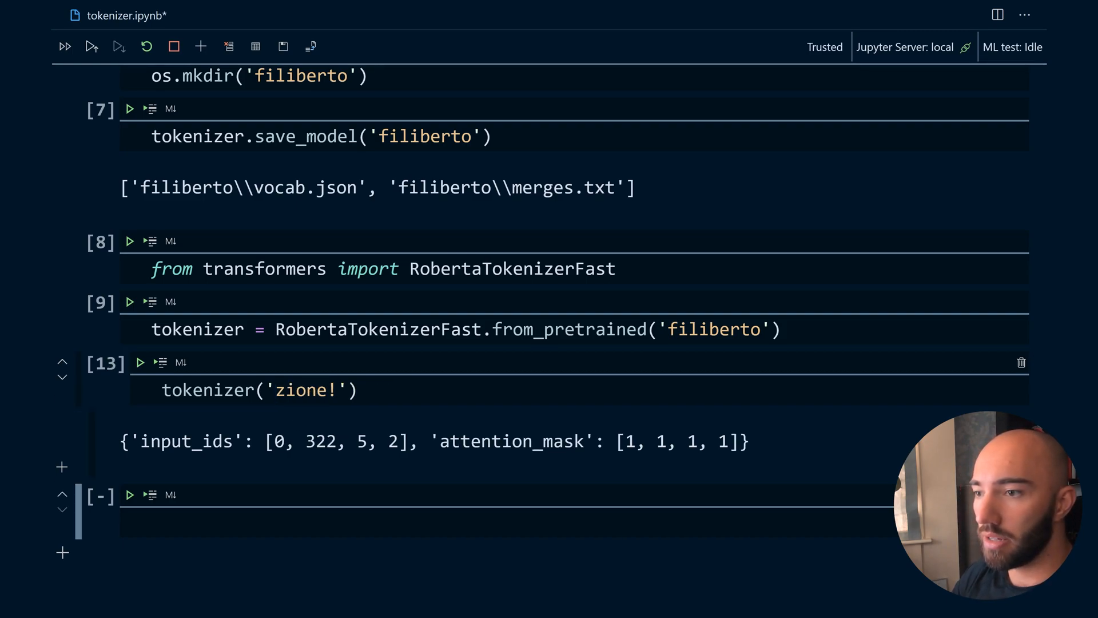
pyautogui.doubleClick(314, 441)
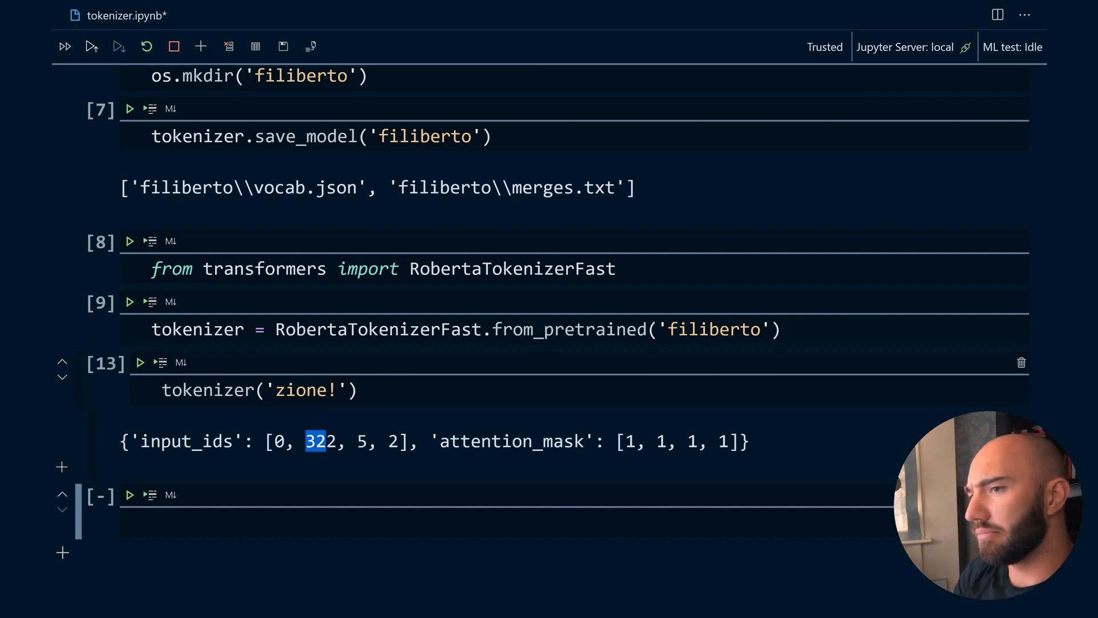